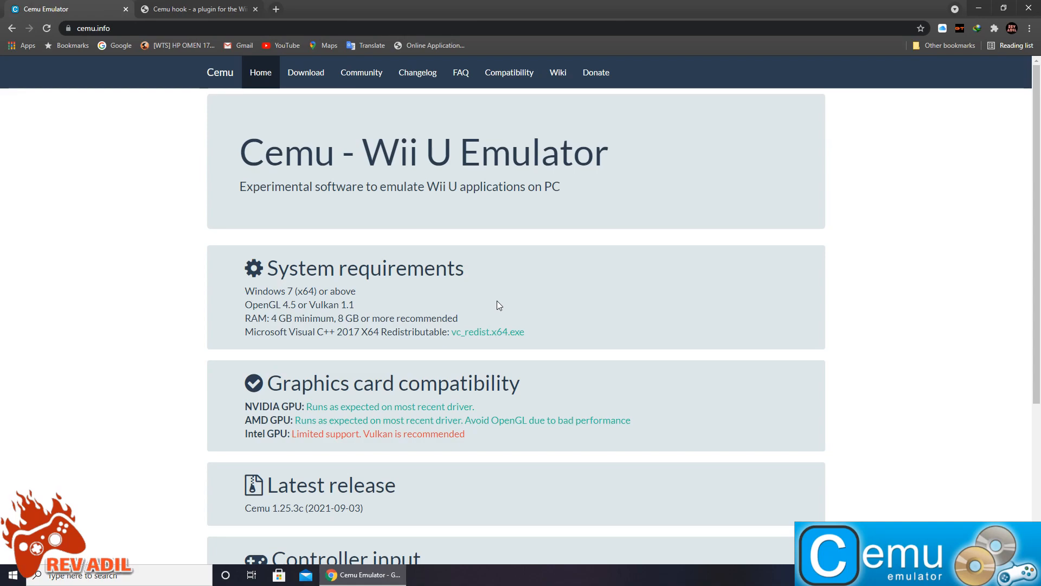
{"action": "mouse_move", "coordinate": [503, 305]}
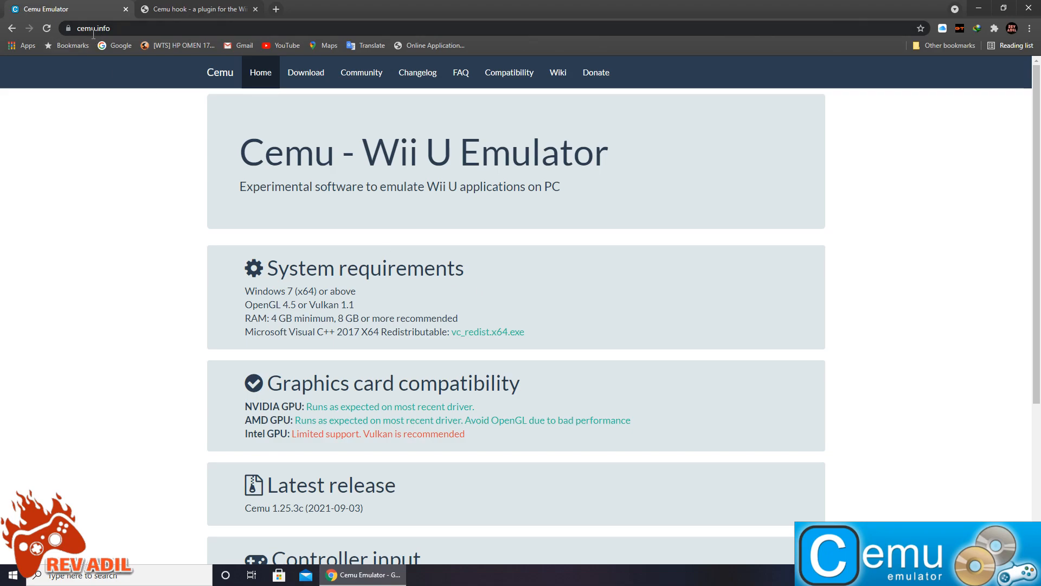
Download Cemu v1.25.3c (Win x64) from cemu.info into D:\Emulators
{"action": "scroll", "scroll_direction": "down", "scroll_amount": 3}
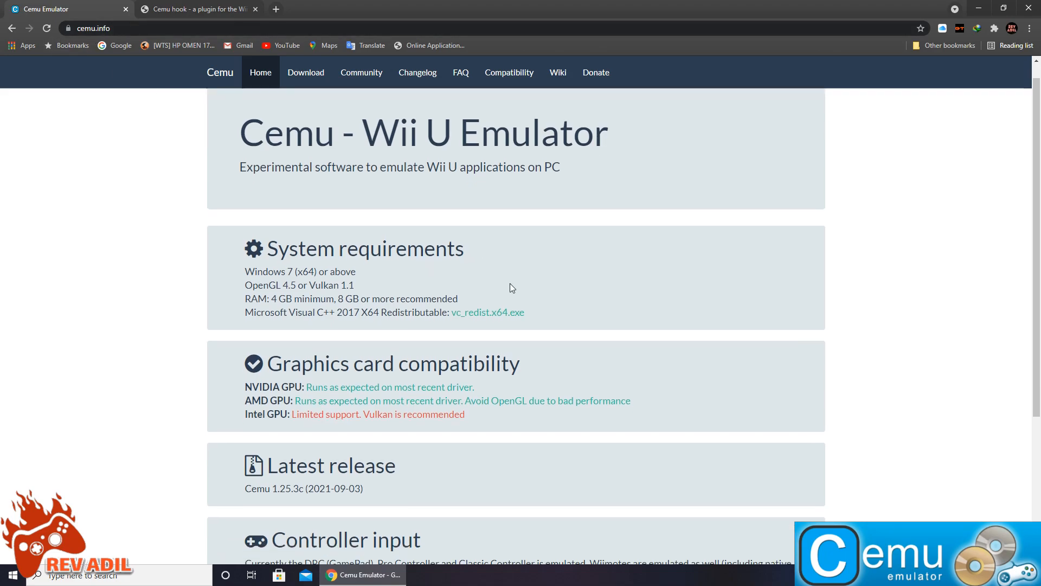
{"action": "scroll", "scroll_direction": "down", "scroll_amount": 3}
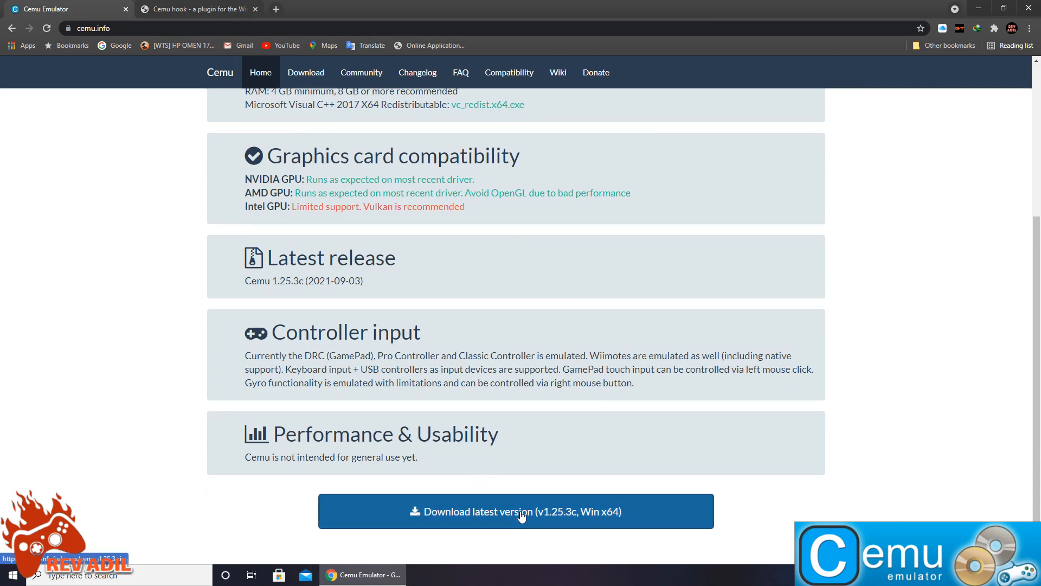
{"action": "left_click", "coordinate": [516, 511]}
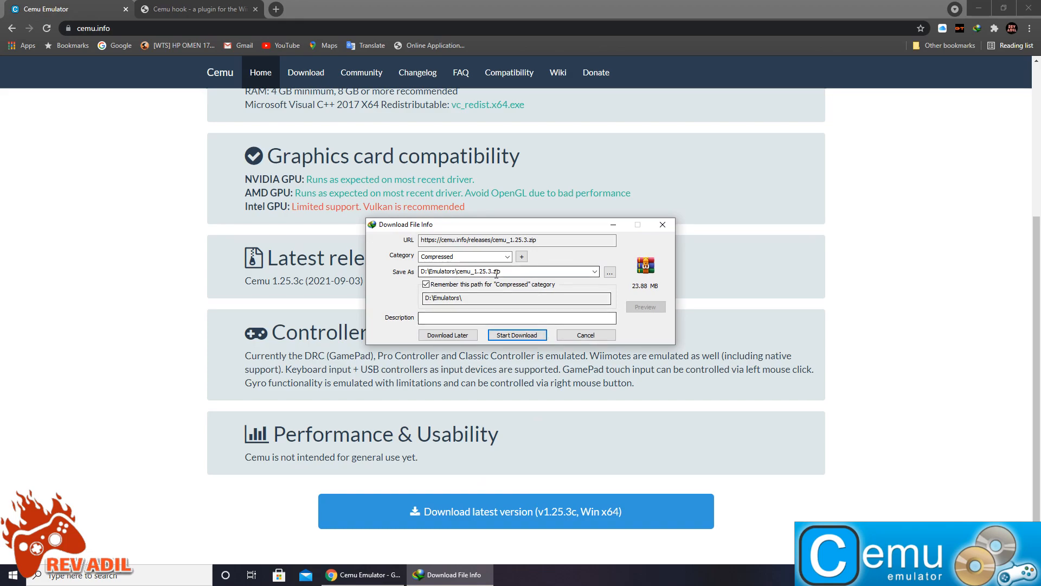
{"action": "left_click", "coordinate": [517, 334]}
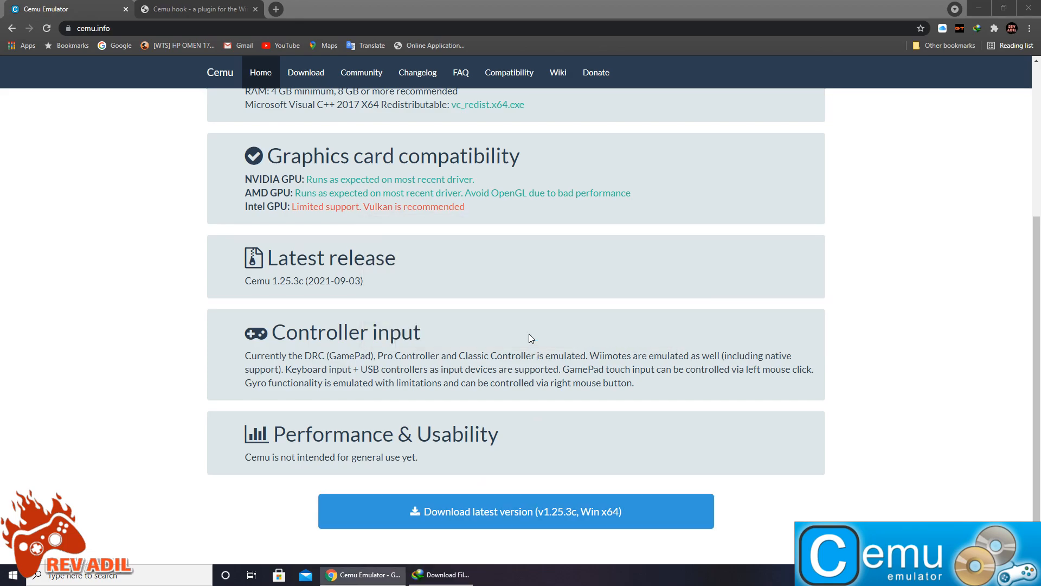
{"action": "left_click", "coordinate": [516, 511]}
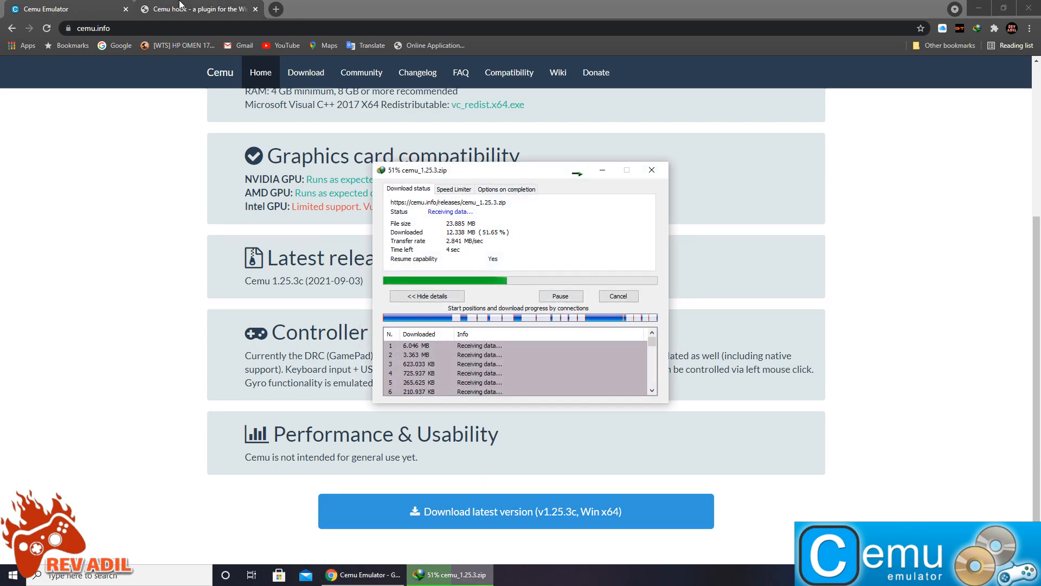
Dismiss the finished Cemu download and save the Cemuhook 0.5.7.5 zip to Emulators
{"action": "left_click", "coordinate": [193, 9]}
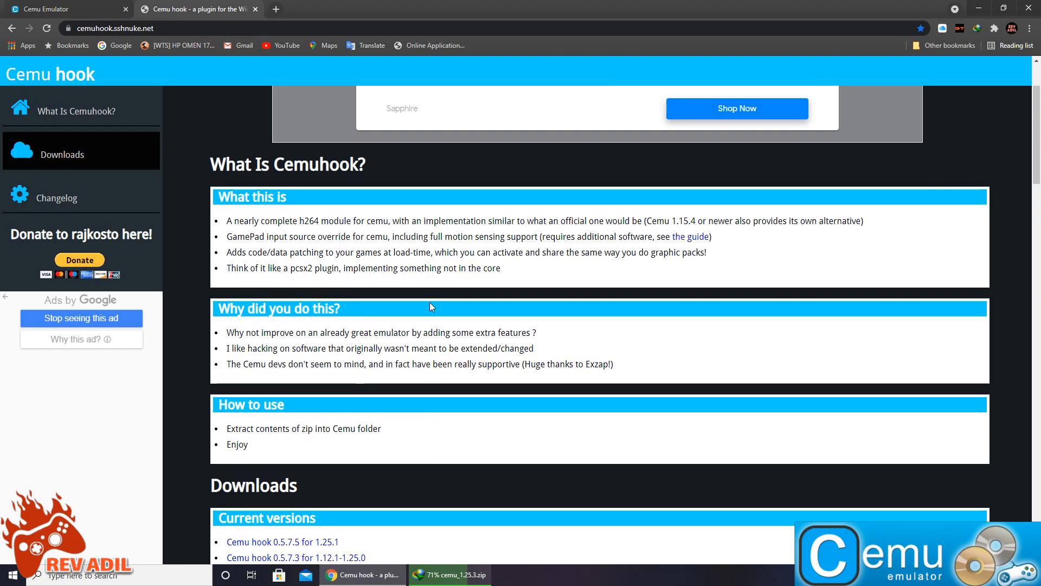
{"action": "scroll", "scroll_direction": "down", "scroll_amount": 3}
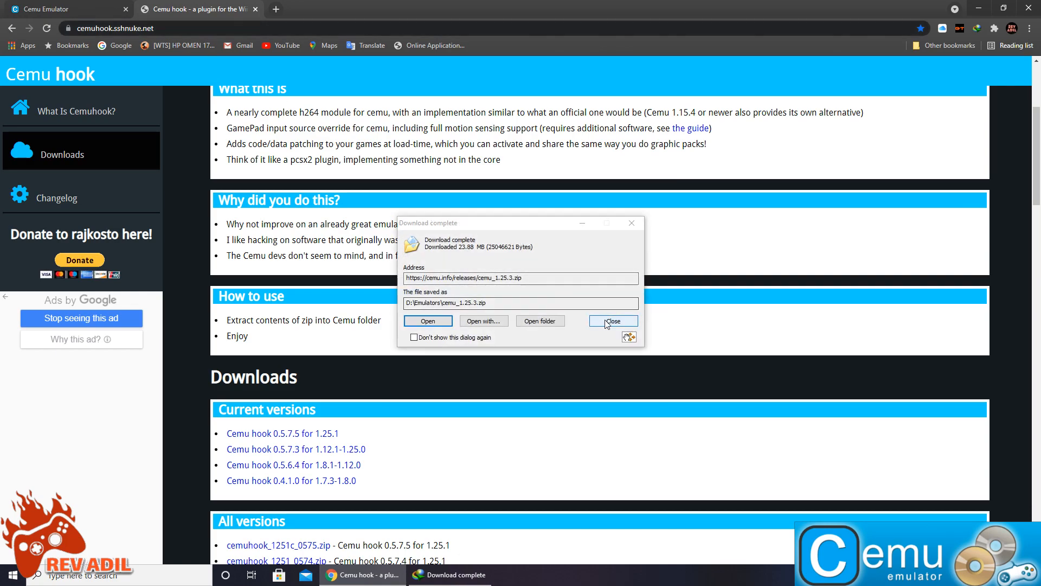
{"action": "left_click", "coordinate": [612, 320]}
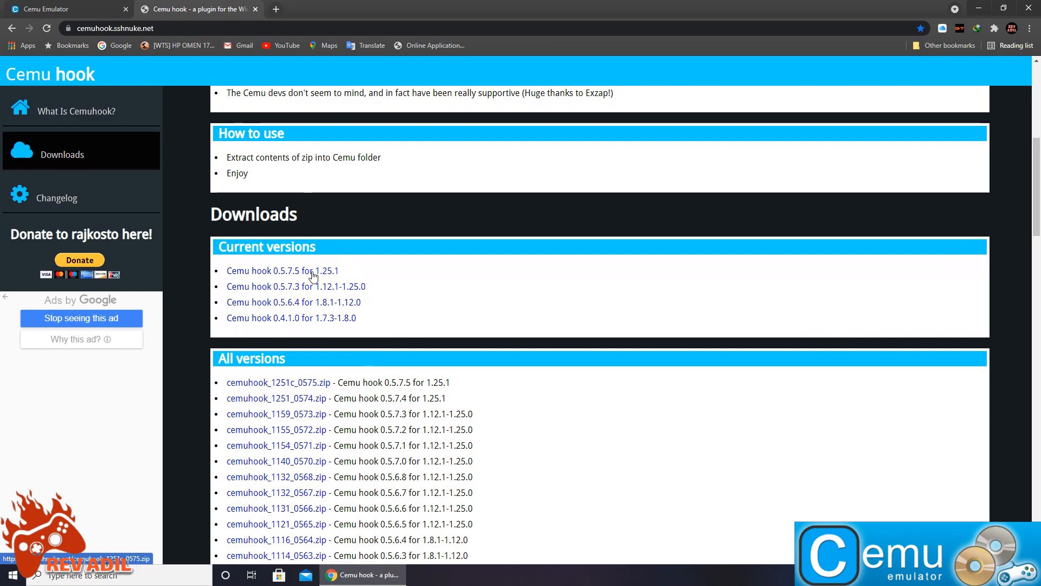
{"action": "left_click", "coordinate": [282, 271]}
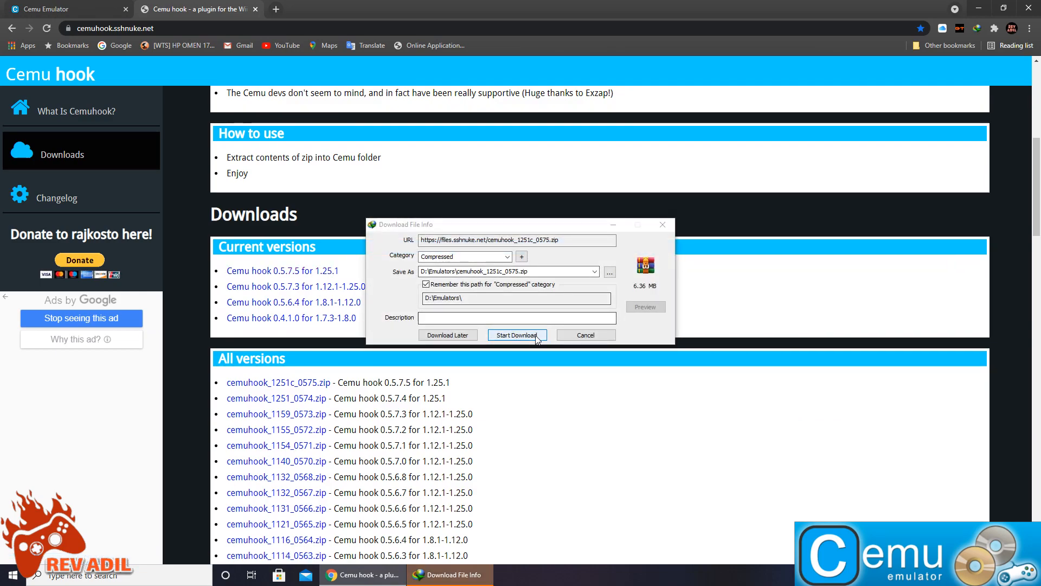
{"action": "left_click", "coordinate": [517, 335]}
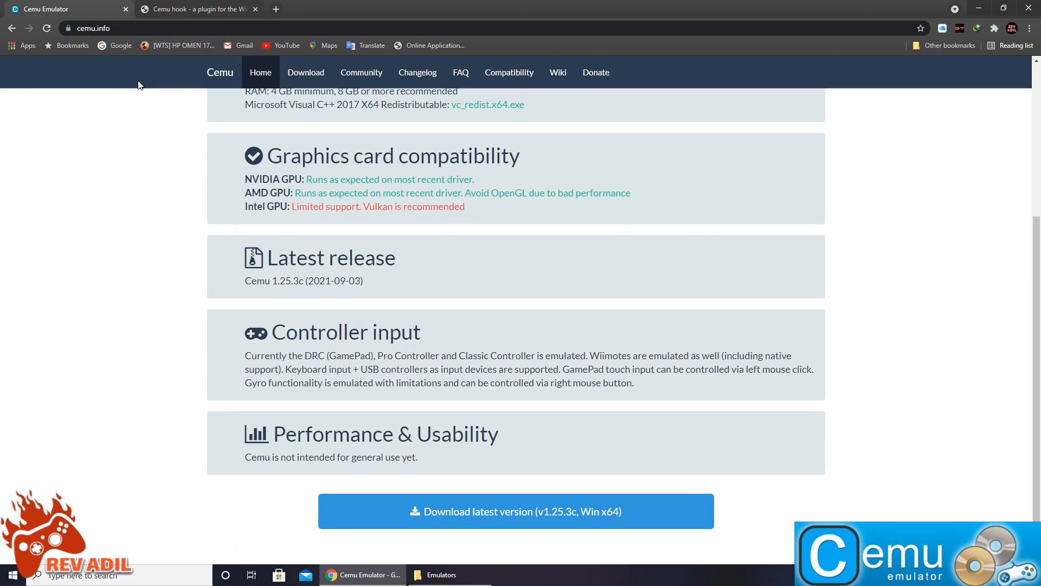
Open cemu_1.25.3.zip from D:\Emulators and create a new CEMU folder there
{"action": "left_click", "coordinate": [193, 8]}
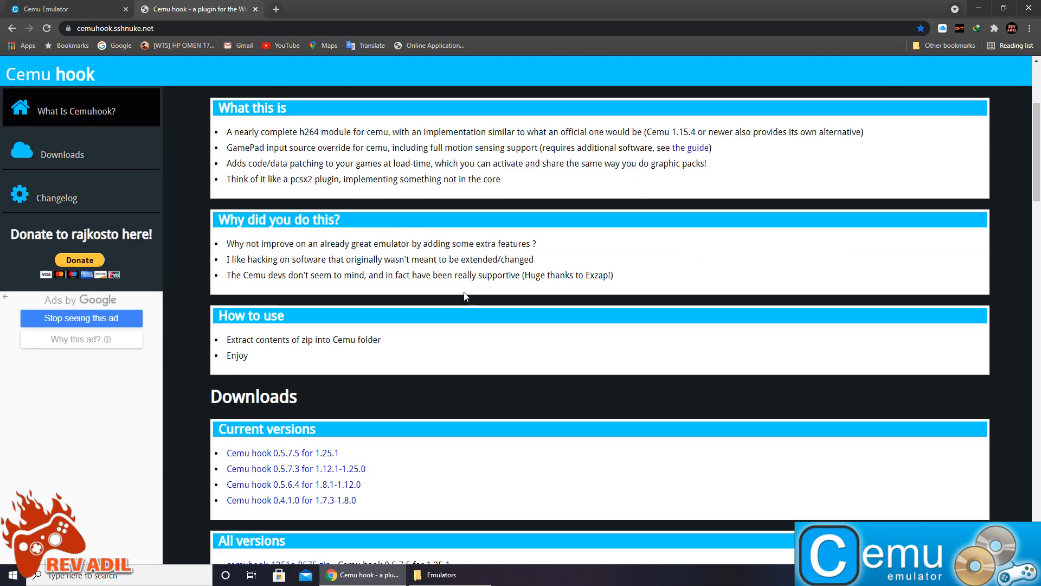
{"action": "left_click", "coordinate": [362, 574]}
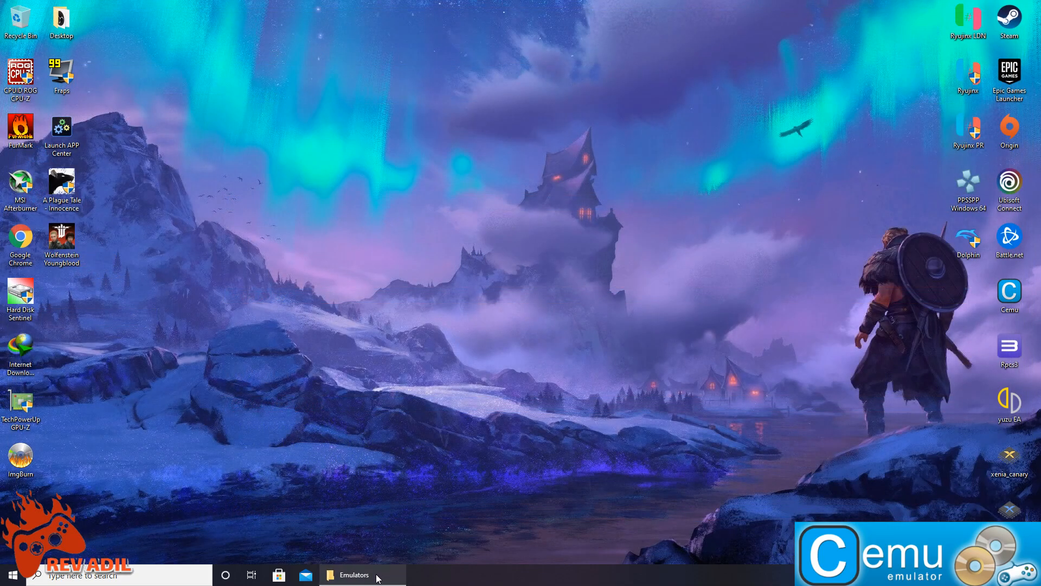
{"action": "left_click", "coordinate": [355, 574]}
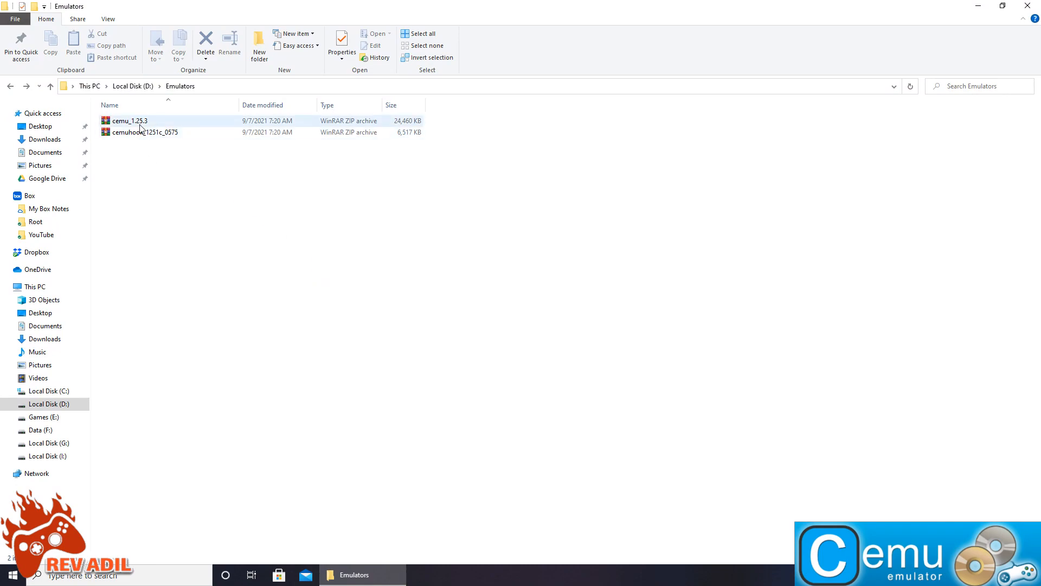
{"action": "left_click", "coordinate": [128, 121]}
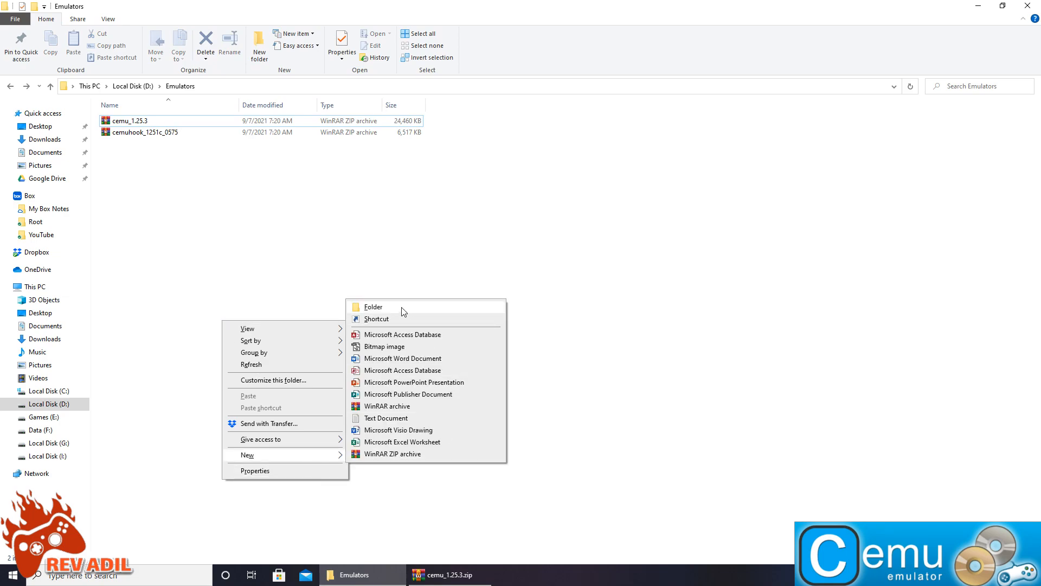
{"action": "left_click", "coordinate": [373, 306]}
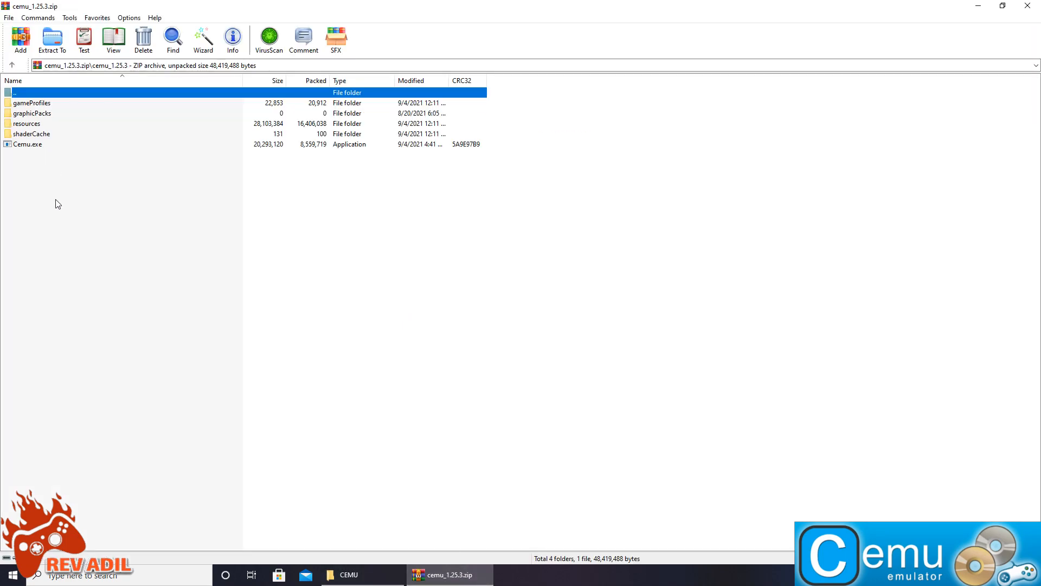
Extract all Cemu files, plus cemuhook.dll and keystone.dll, into D:\Emulators\CEMU
{"action": "key", "text": "ctrl+a"}
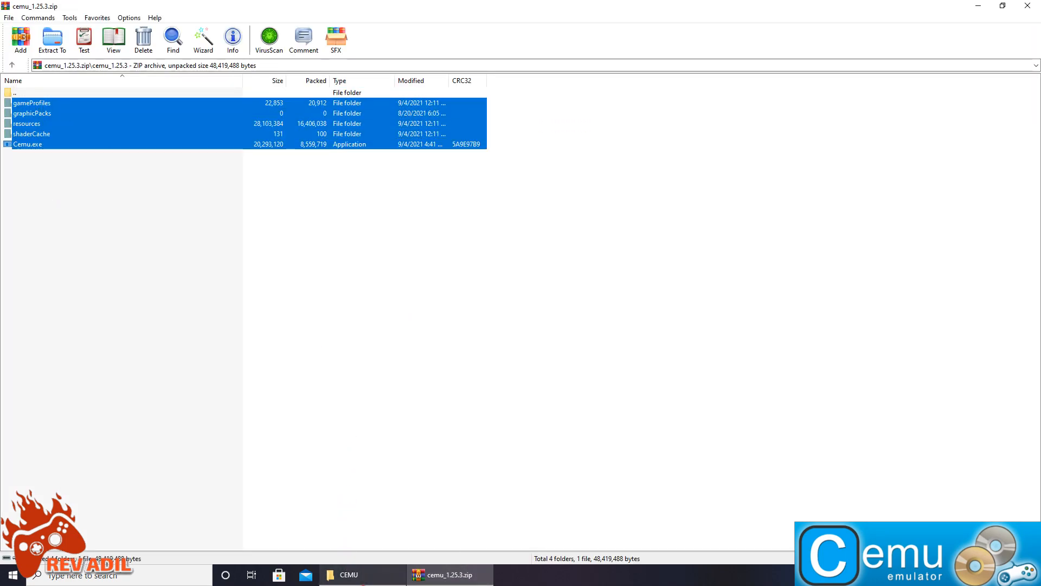
{"action": "left_click", "coordinate": [348, 575]}
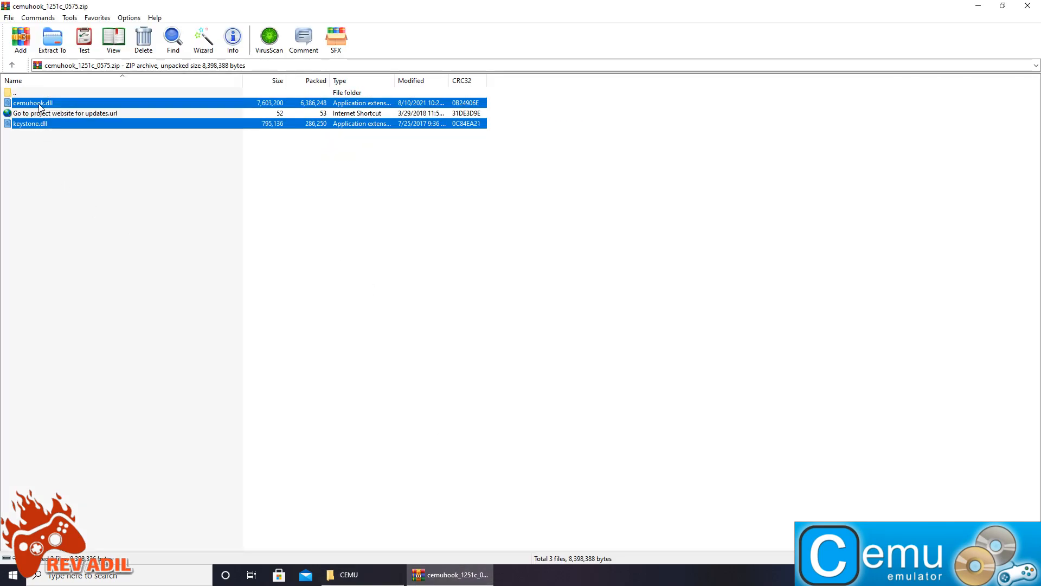
{"action": "left_click", "coordinate": [362, 574]}
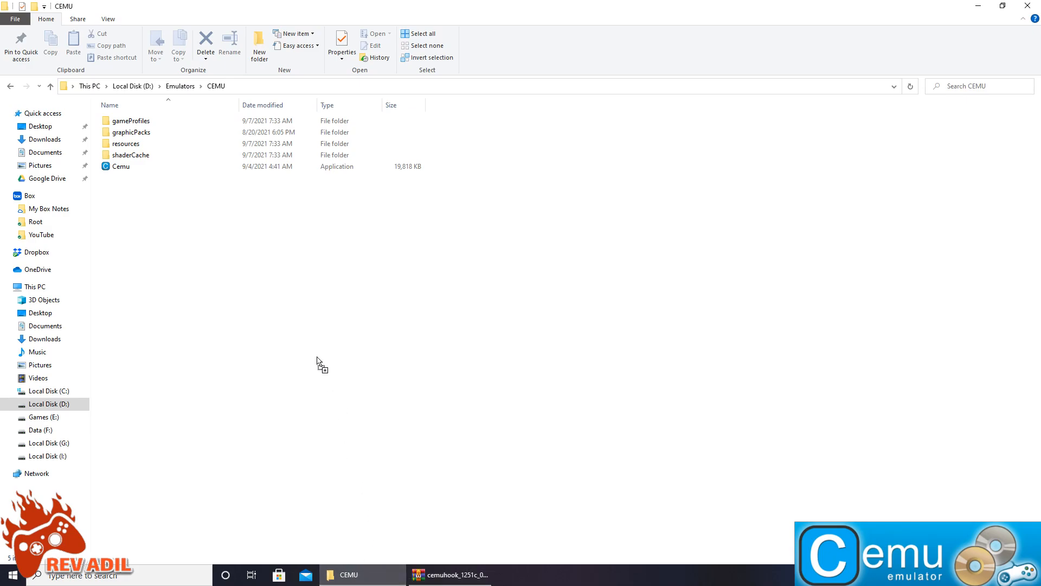
{"action": "left_click", "coordinate": [450, 575]}
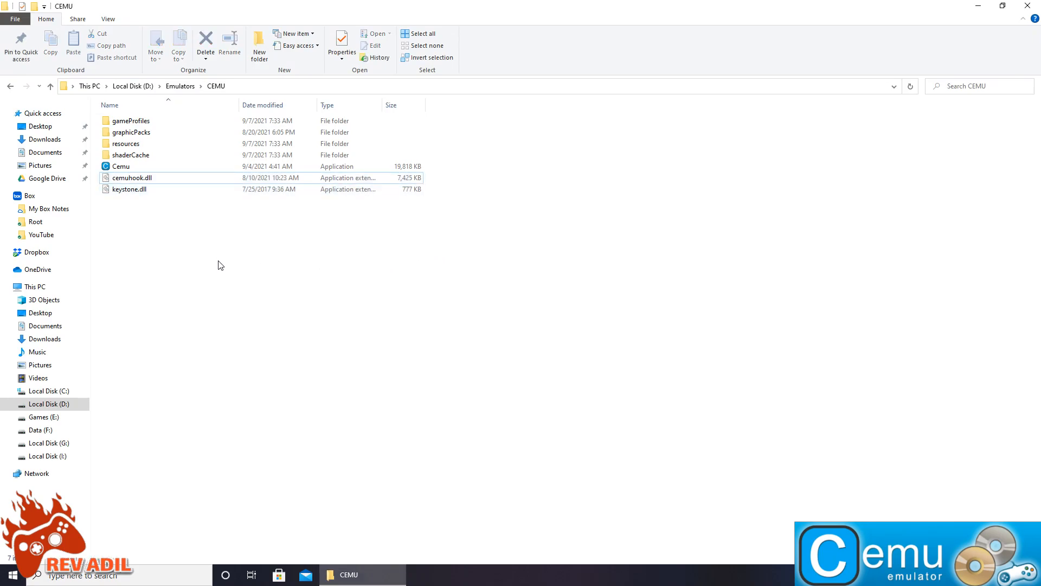
Launch the Cemu application from D:\Emulators\CEMU
{"action": "left_click", "coordinate": [121, 166]}
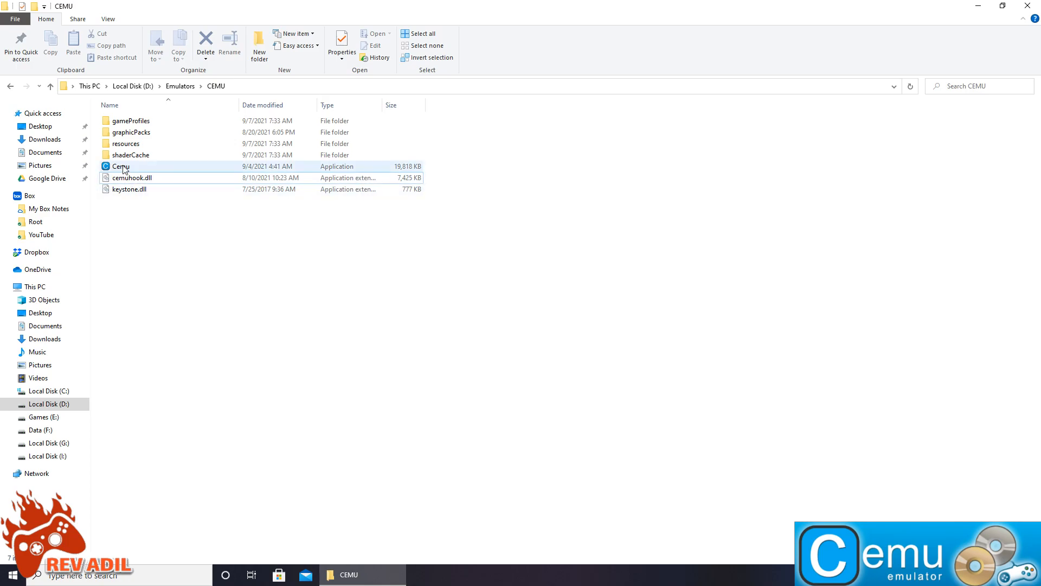
{"action": "mouse_move", "coordinate": [121, 167]}
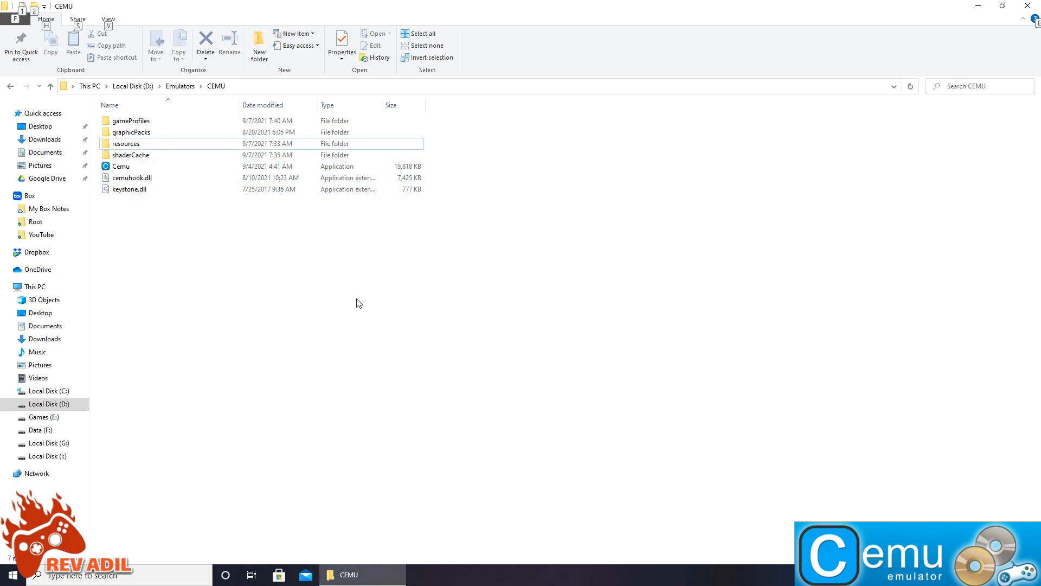
{"action": "left_click", "coordinate": [121, 166]}
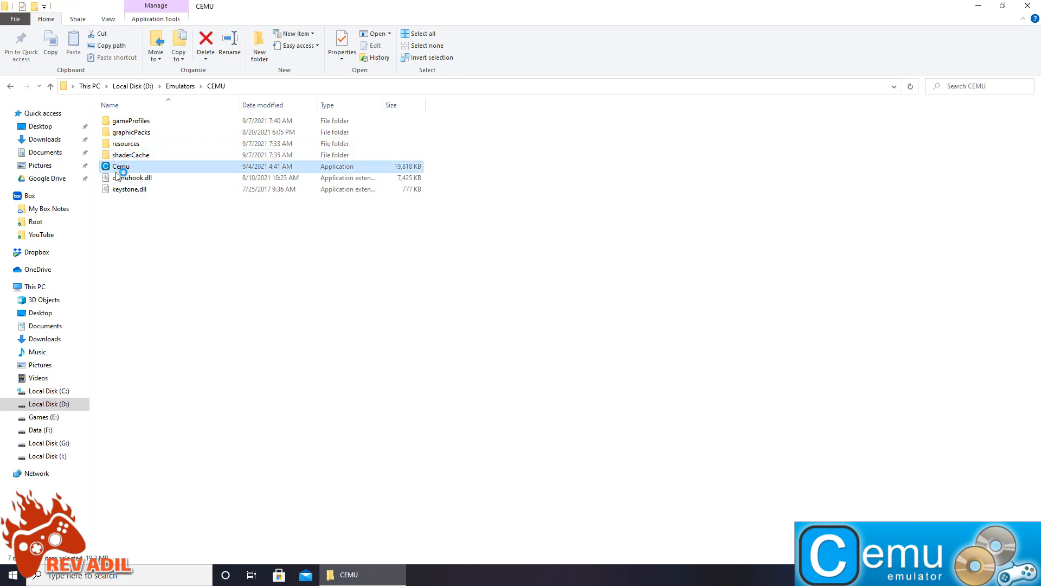
{"action": "double_click", "coordinate": [120, 166]}
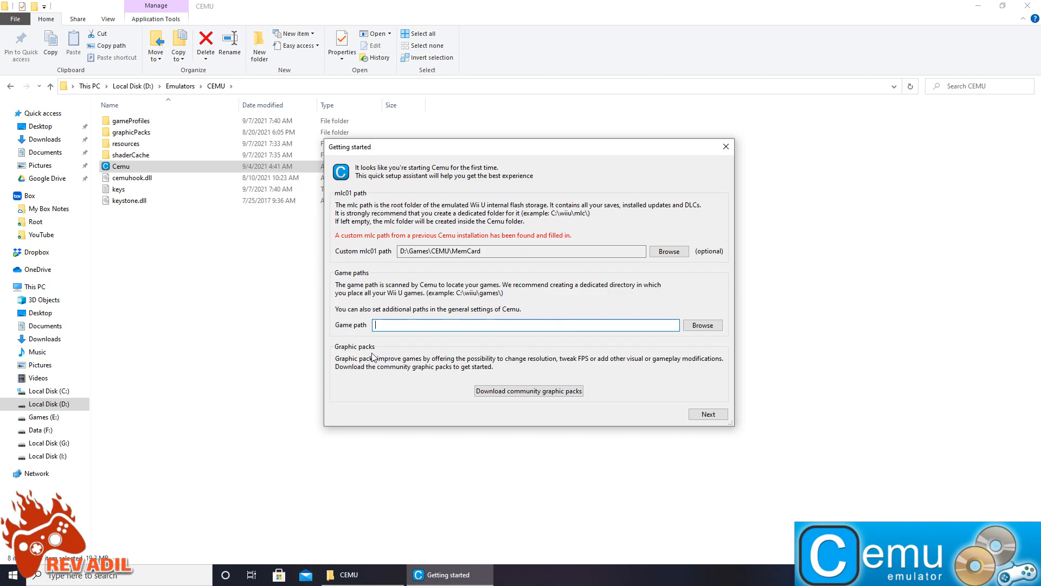
{"action": "mouse_move", "coordinate": [518, 385]}
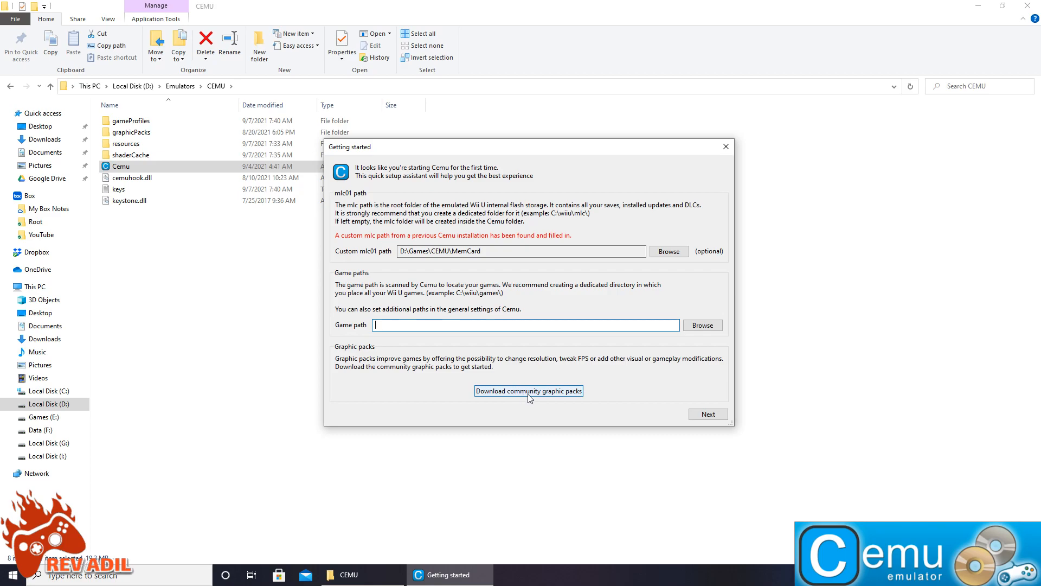
Download and browse the community graphic packs, then advance to the input settings page
{"action": "left_click", "coordinate": [527, 391]}
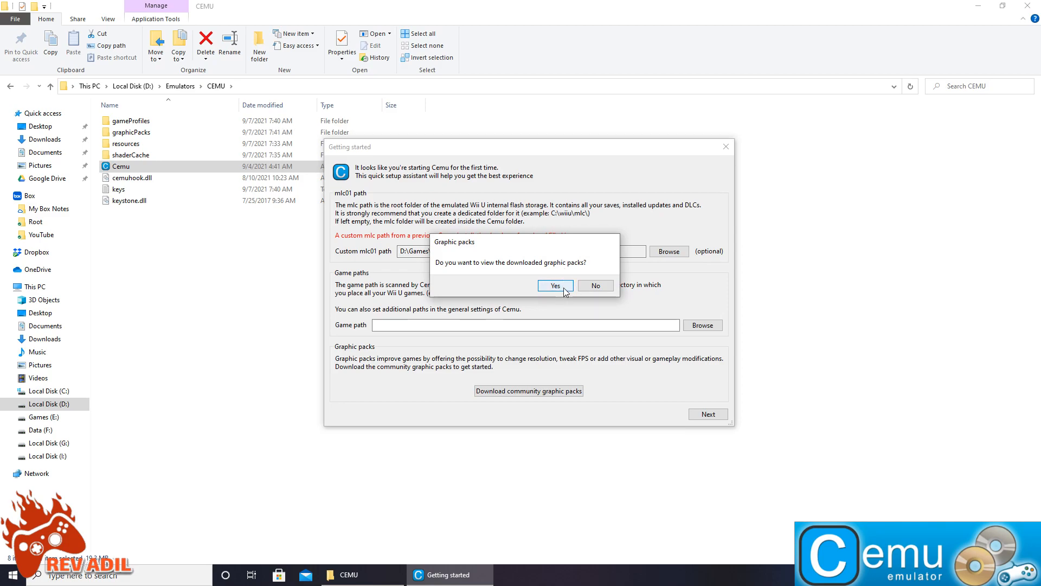
{"action": "left_click", "coordinate": [555, 285]}
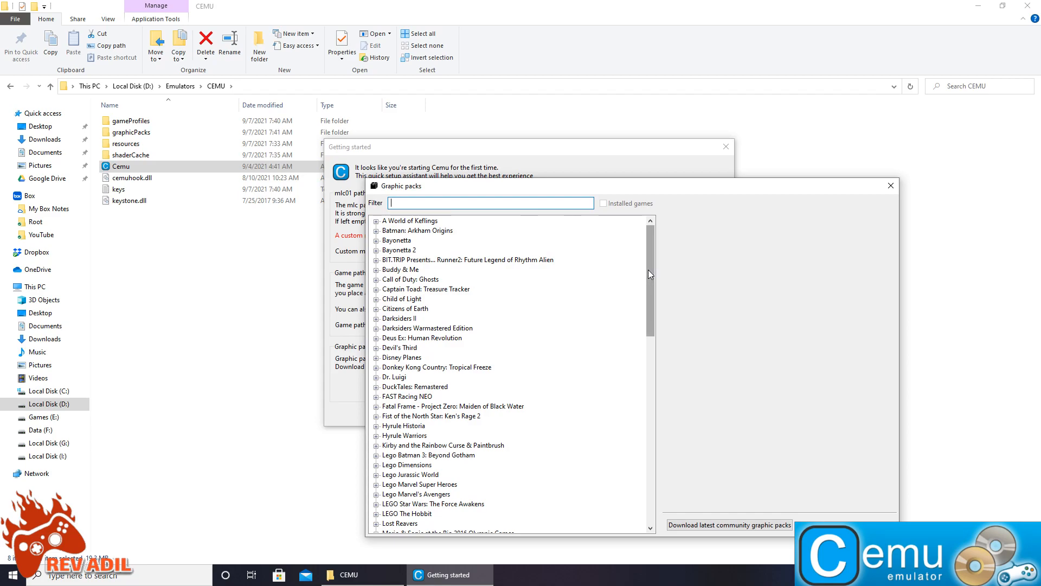
{"action": "scroll", "scroll_direction": "down", "scroll_amount": 3}
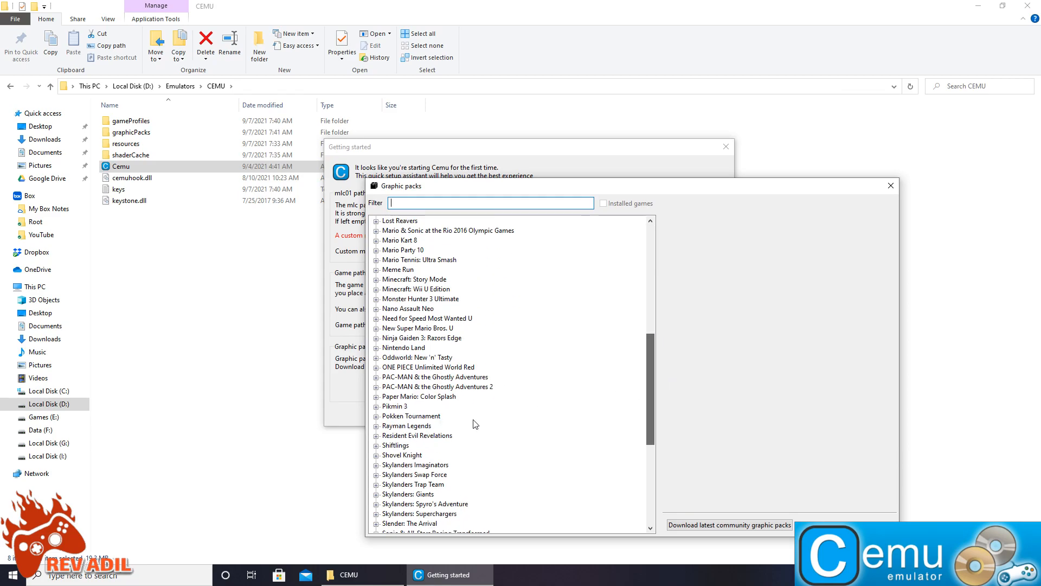
{"action": "left_click", "coordinate": [376, 395]}
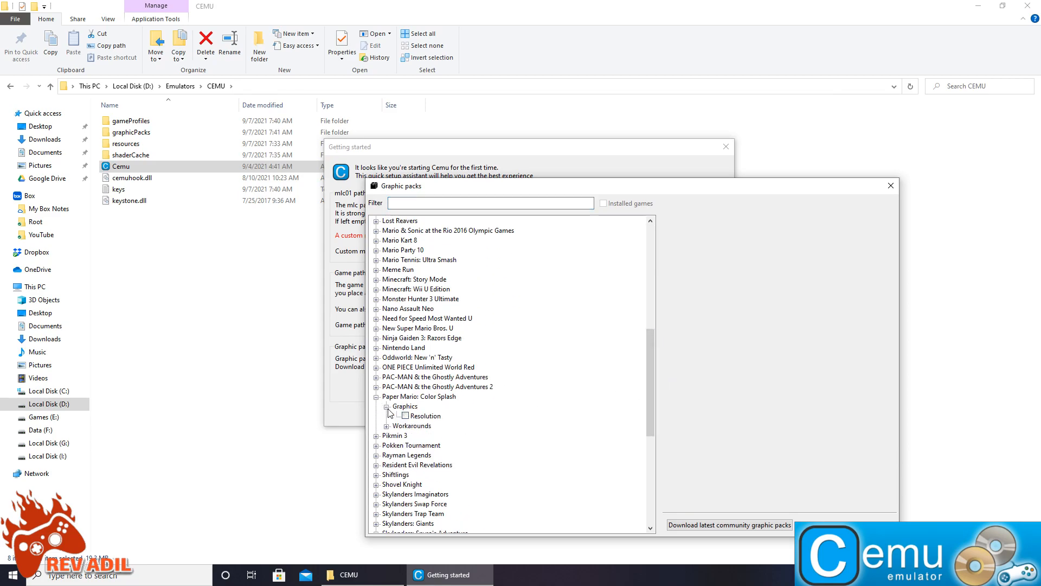
{"action": "left_click", "coordinate": [891, 186]}
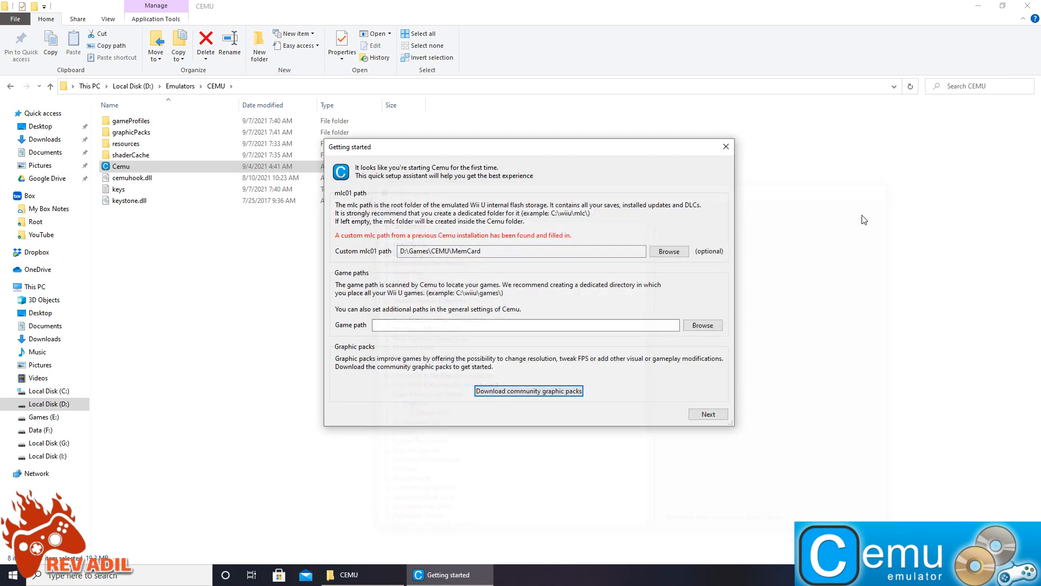
{"action": "left_click", "coordinate": [707, 414]}
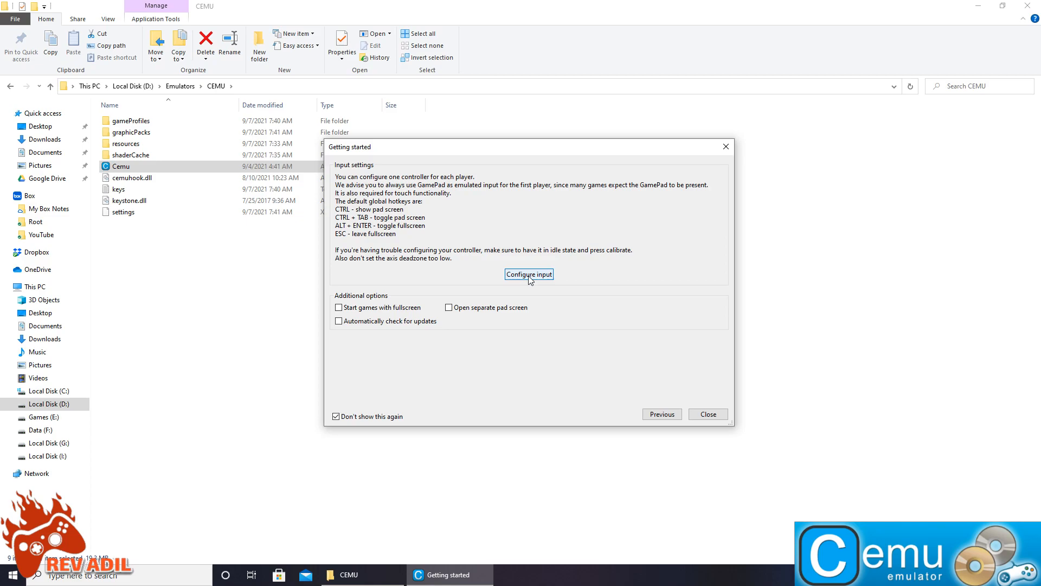
Set player one to emulate a Wii U GamePad via the DirectInput wireless controller
{"action": "left_click", "coordinate": [529, 274]}
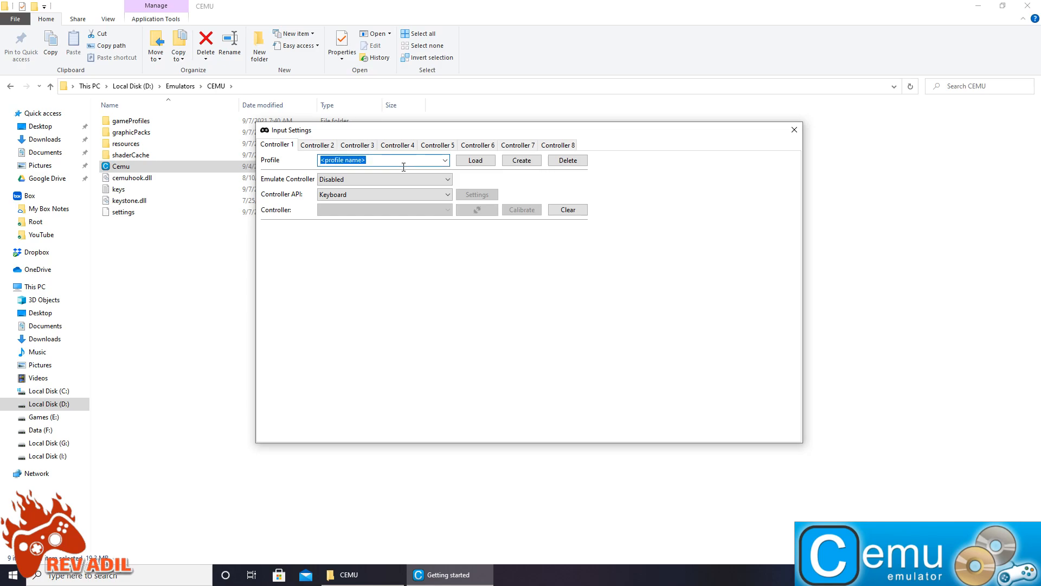
{"action": "left_click", "coordinate": [383, 179]}
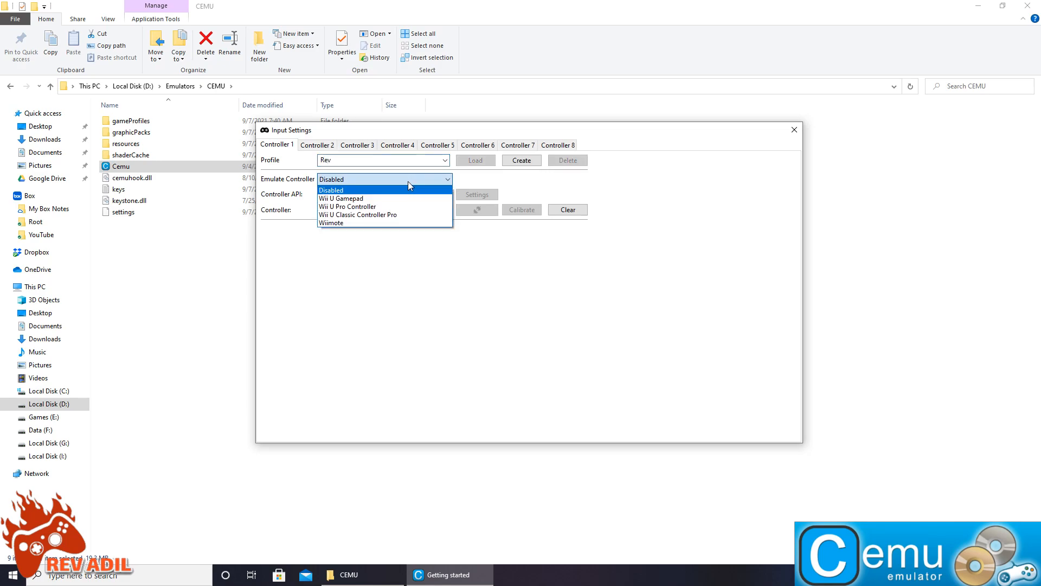
{"action": "left_click", "coordinate": [340, 198]}
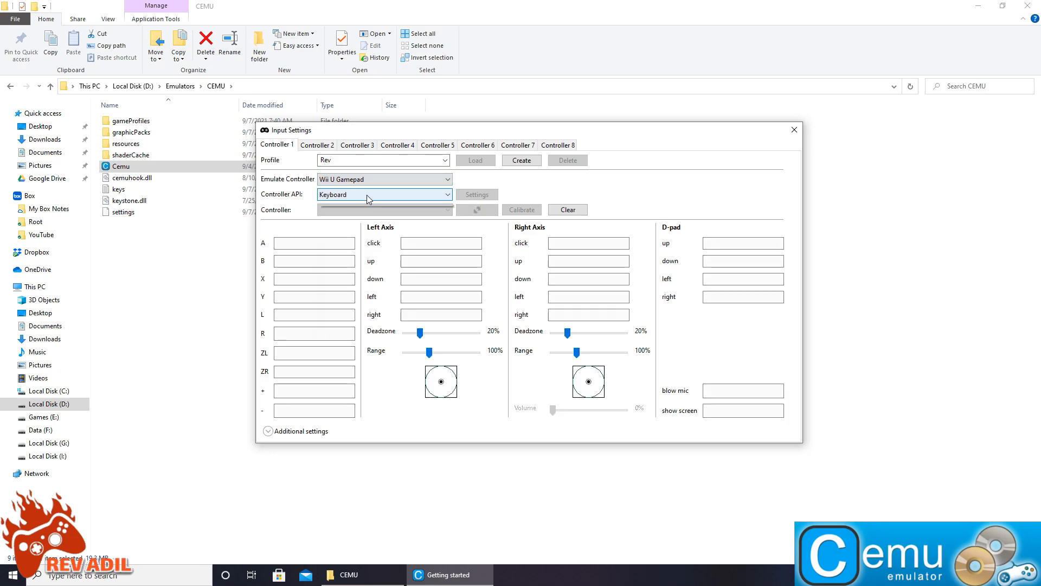
{"action": "left_click", "coordinate": [384, 194]}
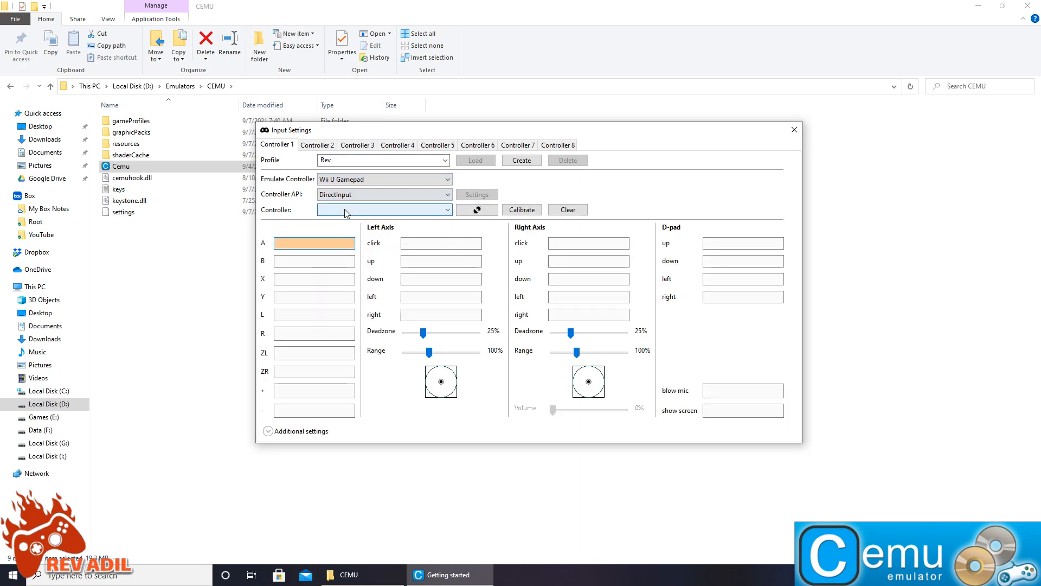
{"action": "left_click", "coordinate": [384, 210]}
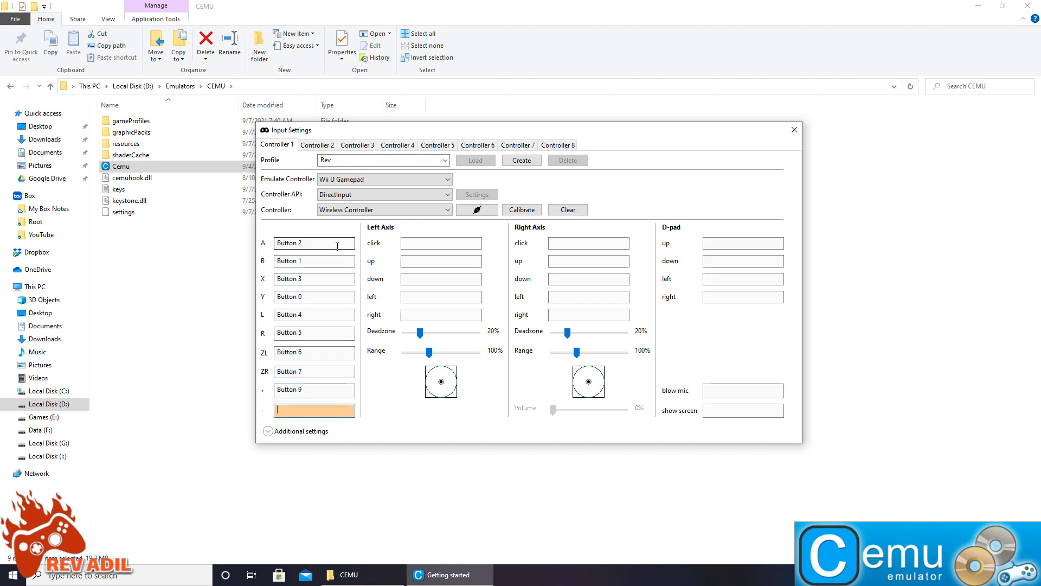
Bind the controller buttons and save the mapping as profile 'Rev'
{"action": "left_click", "coordinate": [587, 314]}
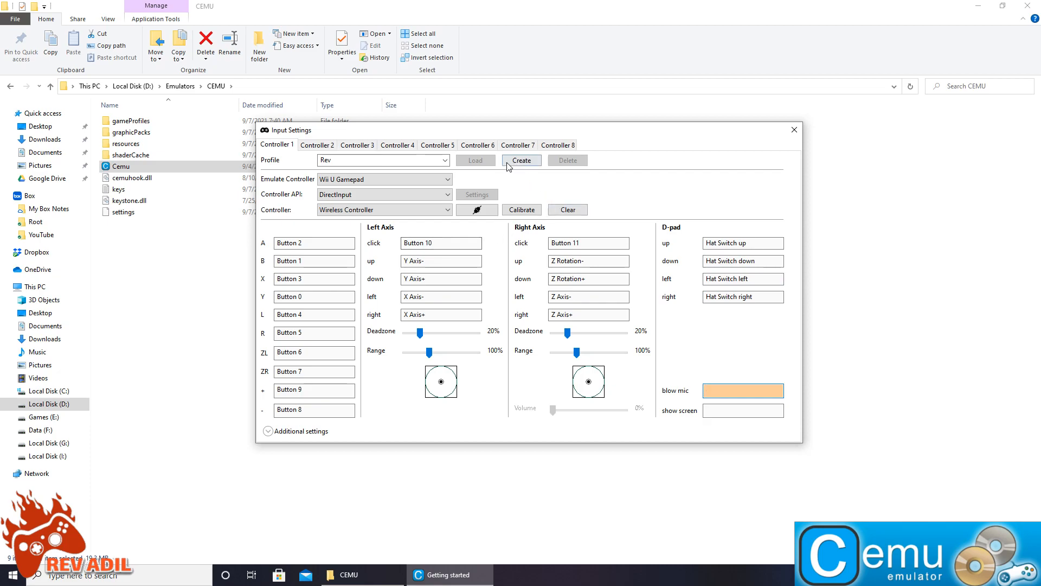
{"action": "left_click", "coordinate": [521, 160]}
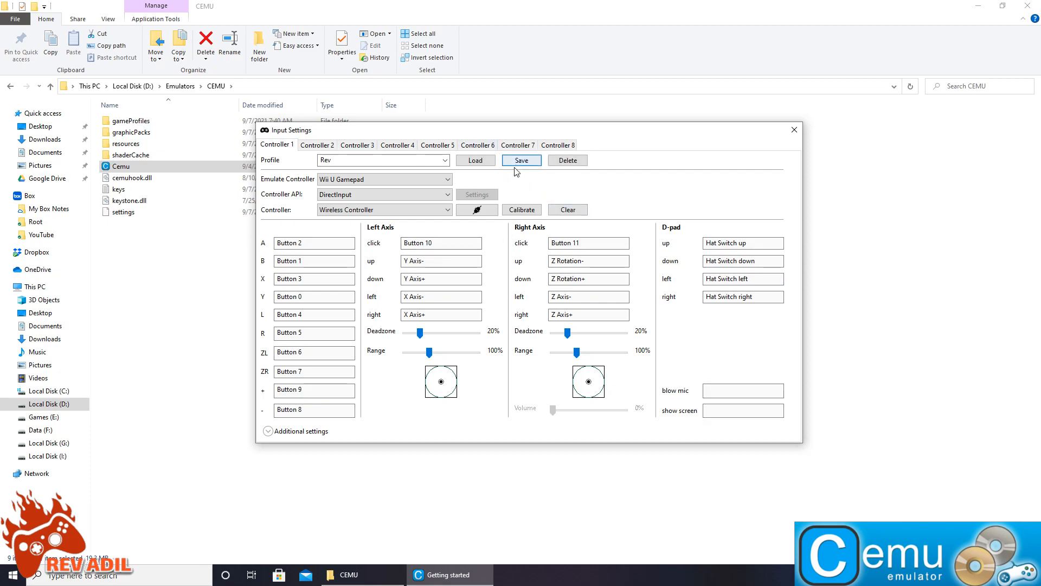
{"action": "left_click", "coordinate": [521, 160]}
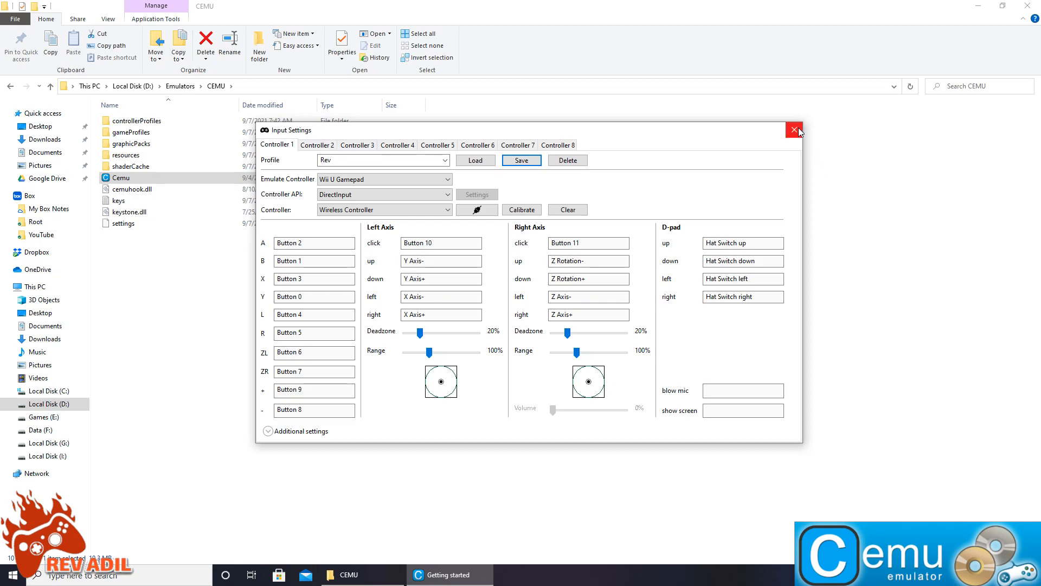
Close Input Settings and the Getting started assistant with 'Don't show this again' kept
{"action": "left_click", "coordinate": [794, 130]}
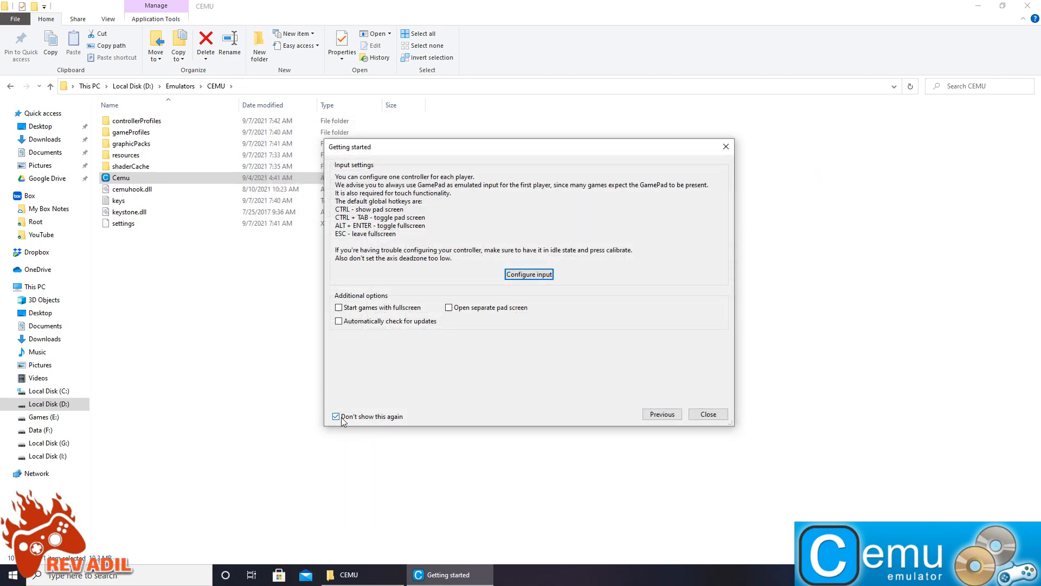
{"action": "mouse_move", "coordinate": [362, 424]}
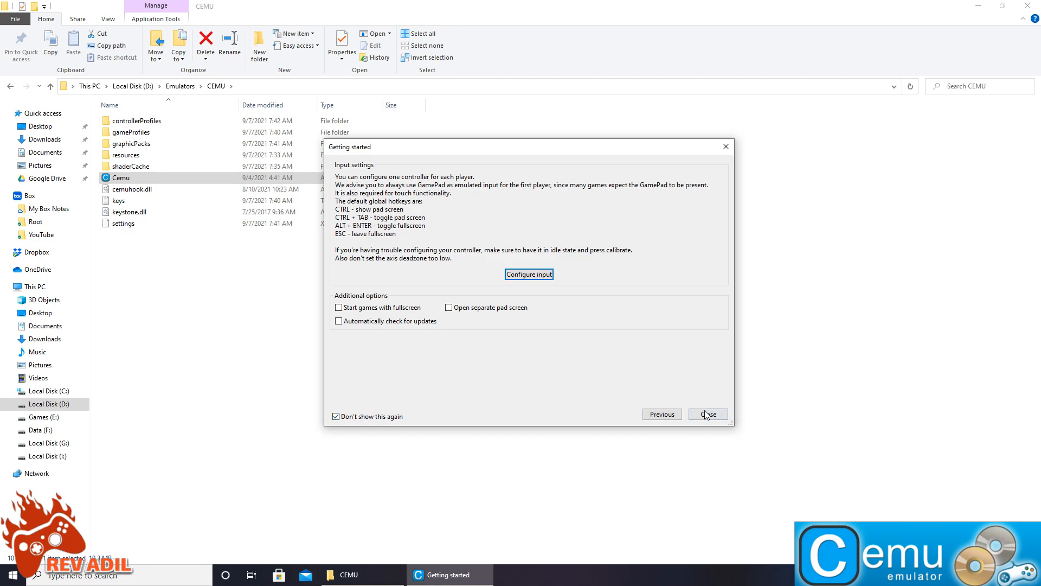
{"action": "left_click", "coordinate": [708, 414]}
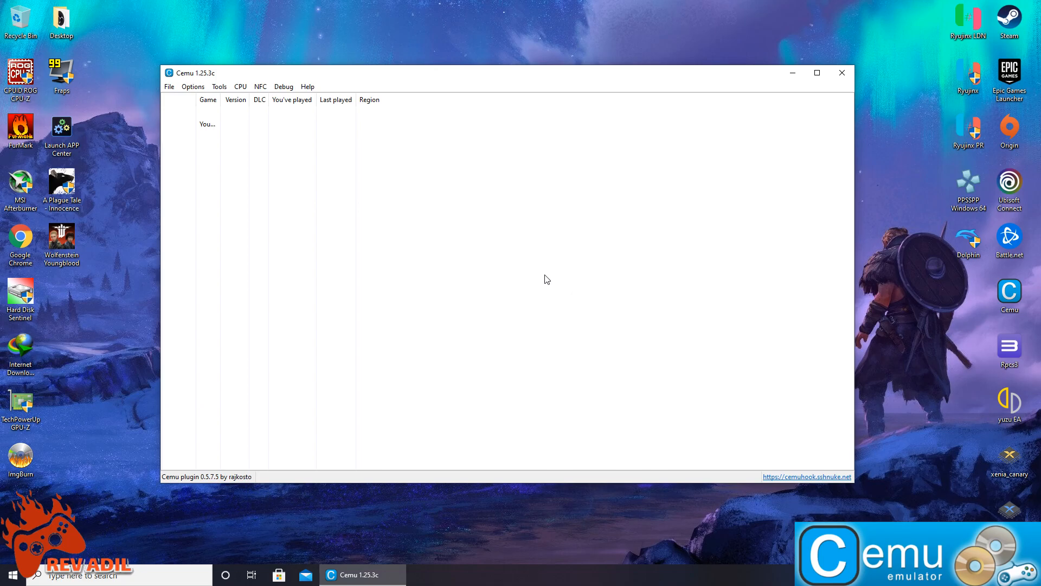
{"action": "mouse_move", "coordinate": [305, 151]}
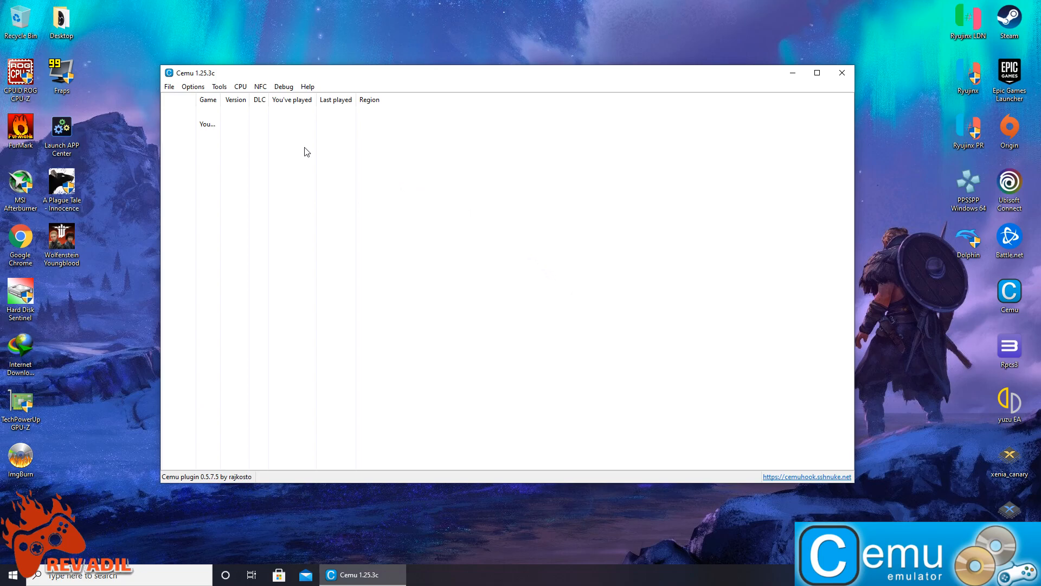
{"action": "mouse_move", "coordinate": [276, 131]}
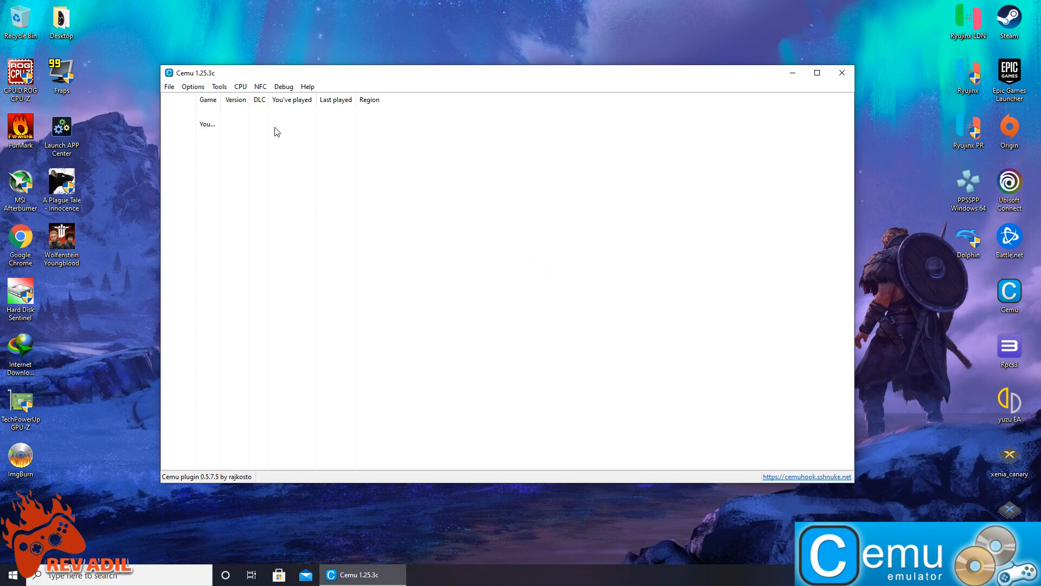
Enable Async shader compile in General settings, review Audio and Account tabs, then close
{"action": "left_click", "coordinate": [192, 87]}
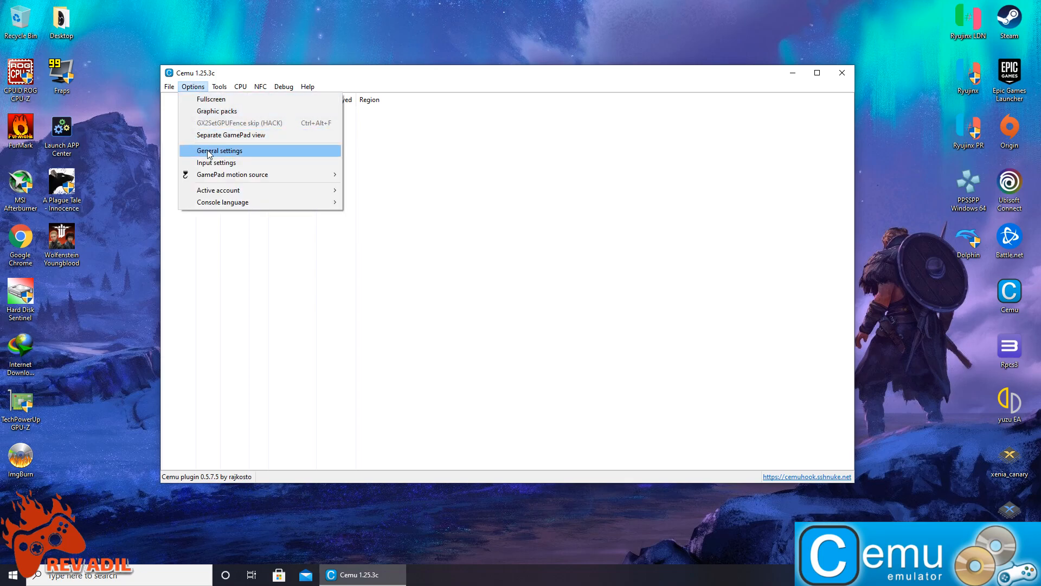
{"action": "left_click", "coordinate": [220, 151]}
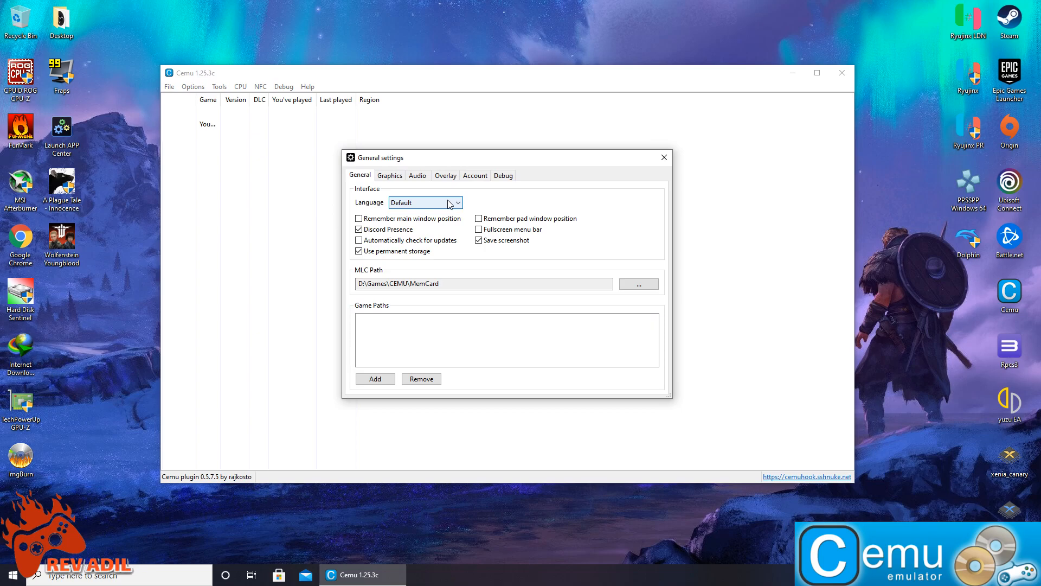
{"action": "left_click", "coordinate": [390, 175]}
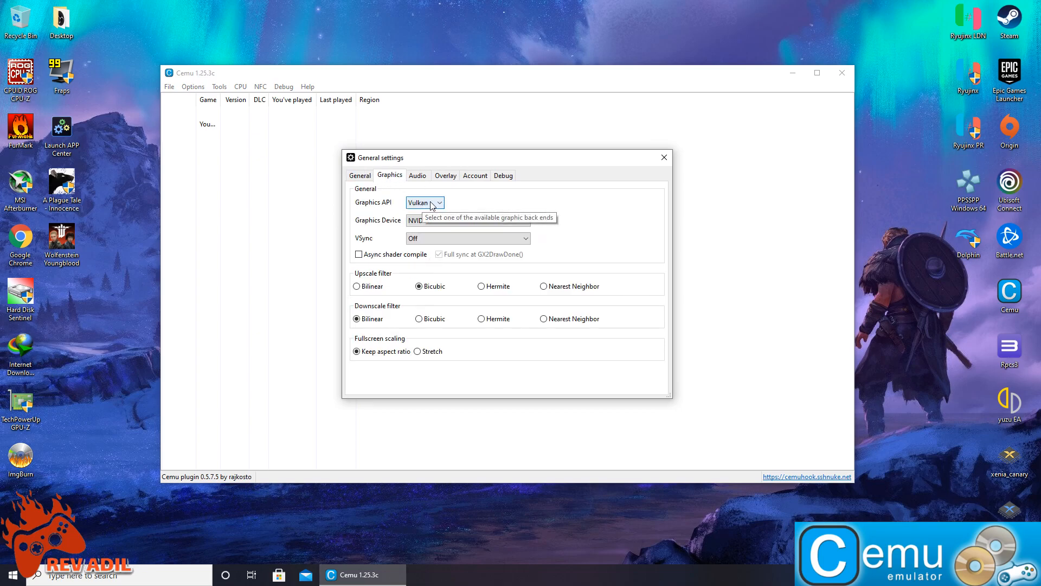
{"action": "mouse_move", "coordinate": [363, 261]}
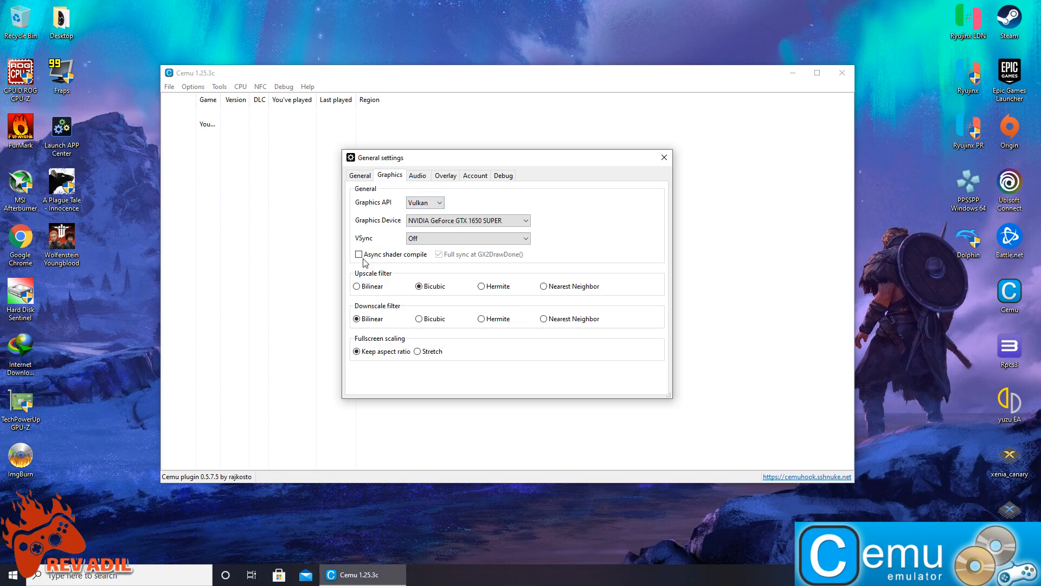
{"action": "left_click", "coordinate": [358, 253]}
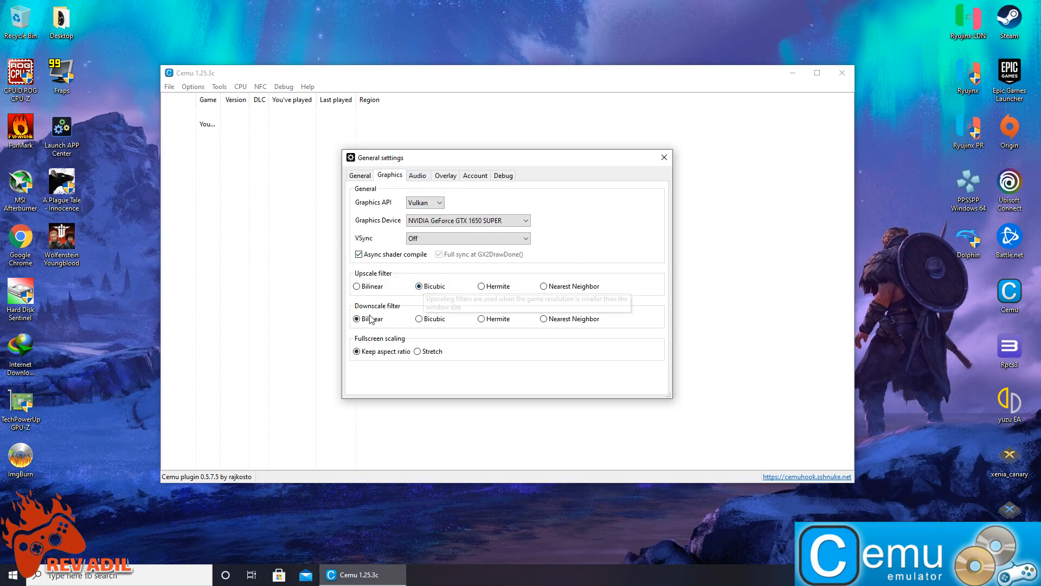
{"action": "left_click", "coordinate": [417, 175]}
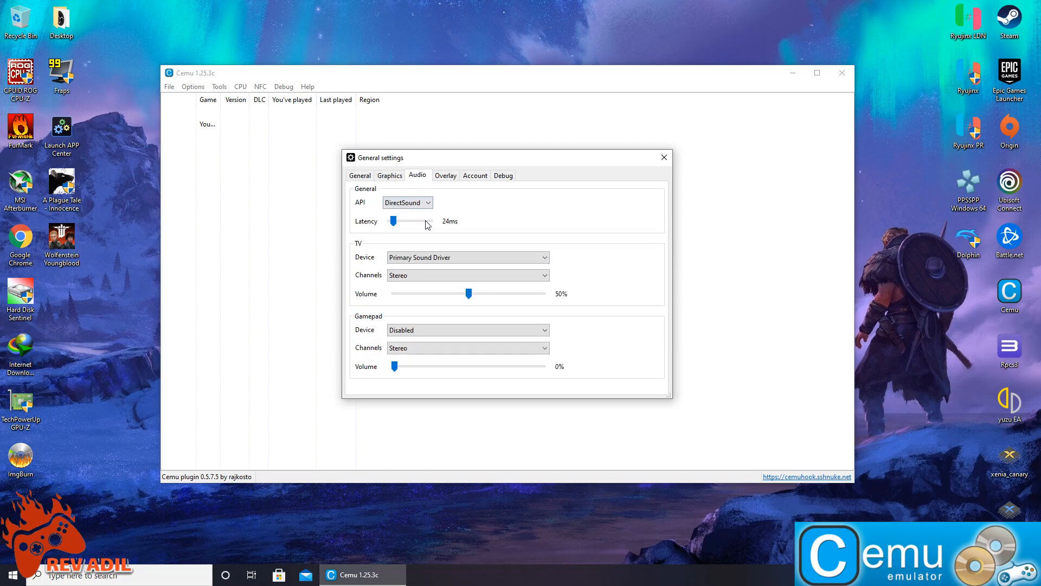
{"action": "left_click", "coordinate": [475, 174]}
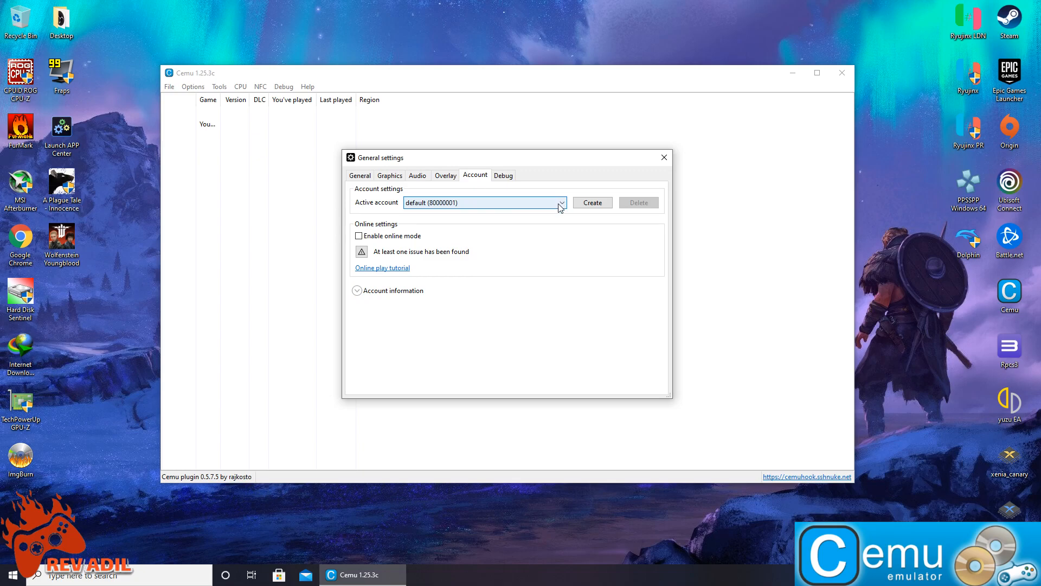
{"action": "mouse_move", "coordinate": [473, 208]}
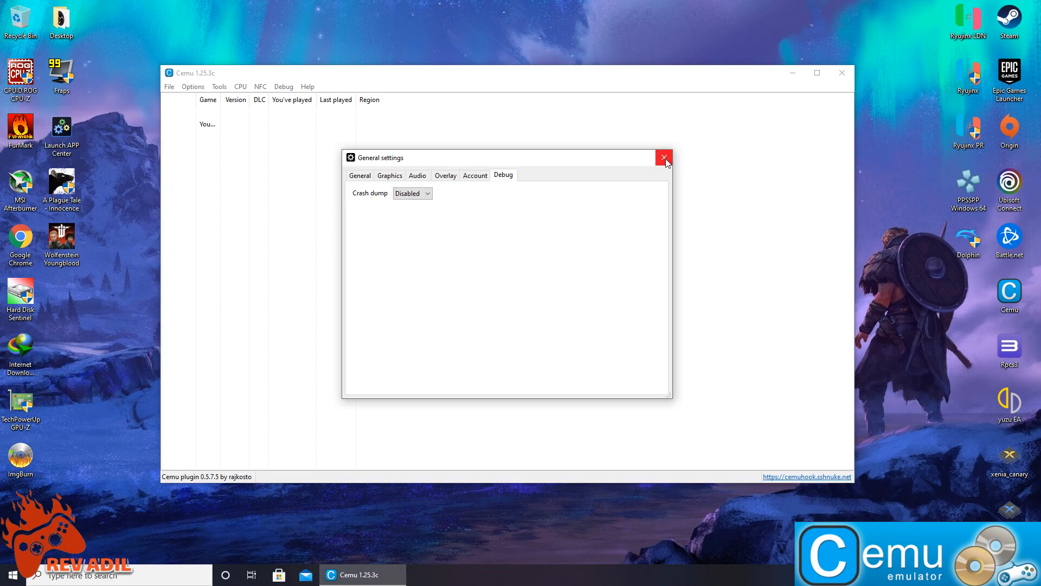
{"action": "left_click", "coordinate": [663, 157]}
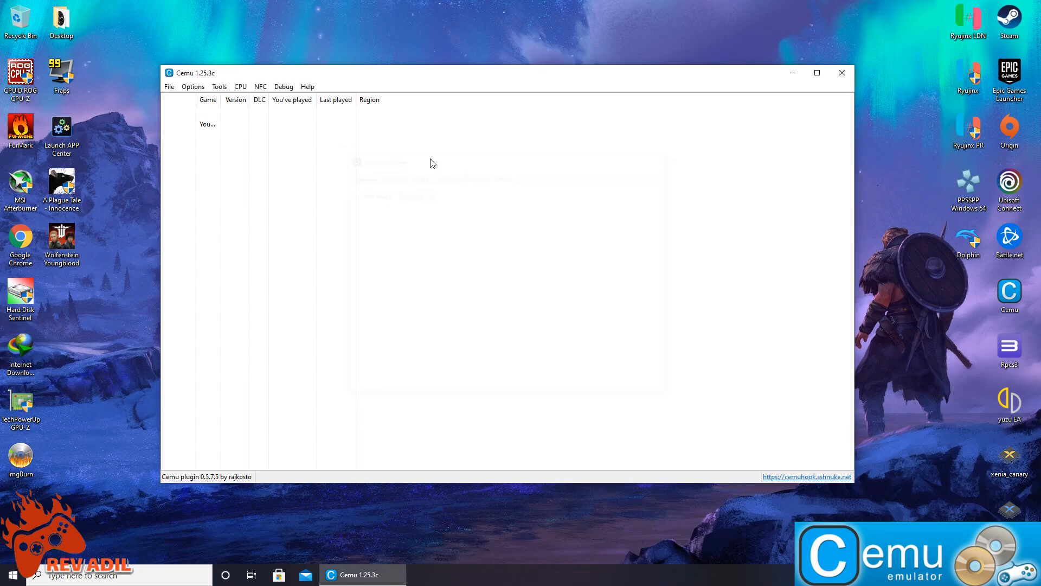
Reopen and close the controller input settings from the Options menu
{"action": "left_click", "coordinate": [193, 86]}
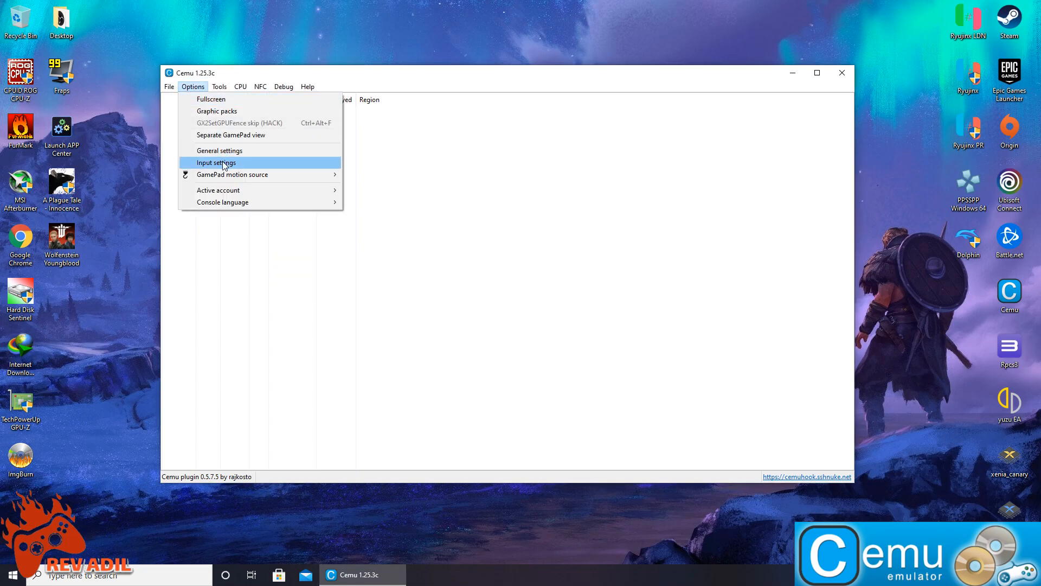
{"action": "left_click", "coordinate": [215, 163]}
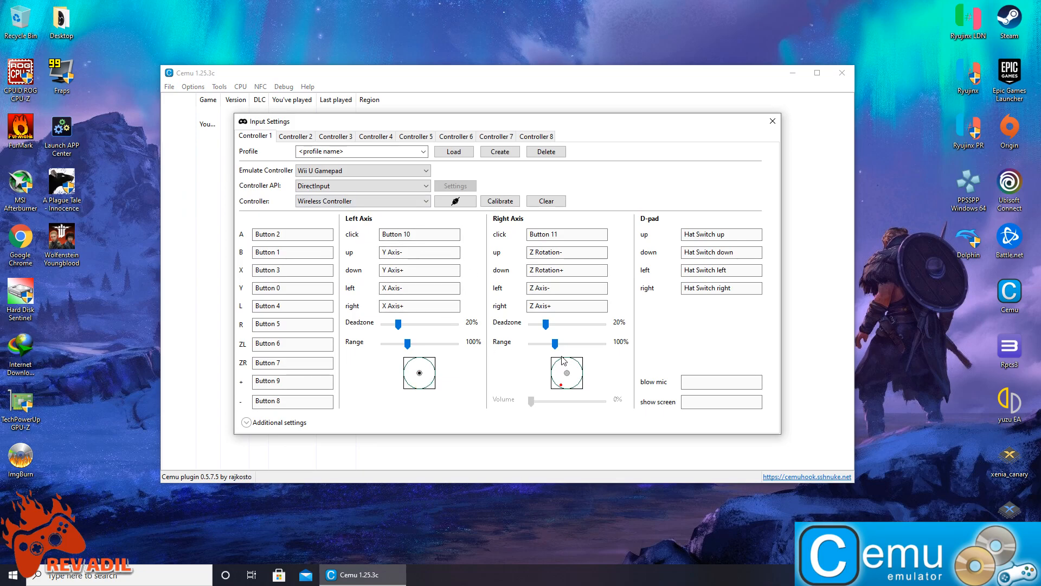
{"action": "left_click", "coordinate": [772, 121]}
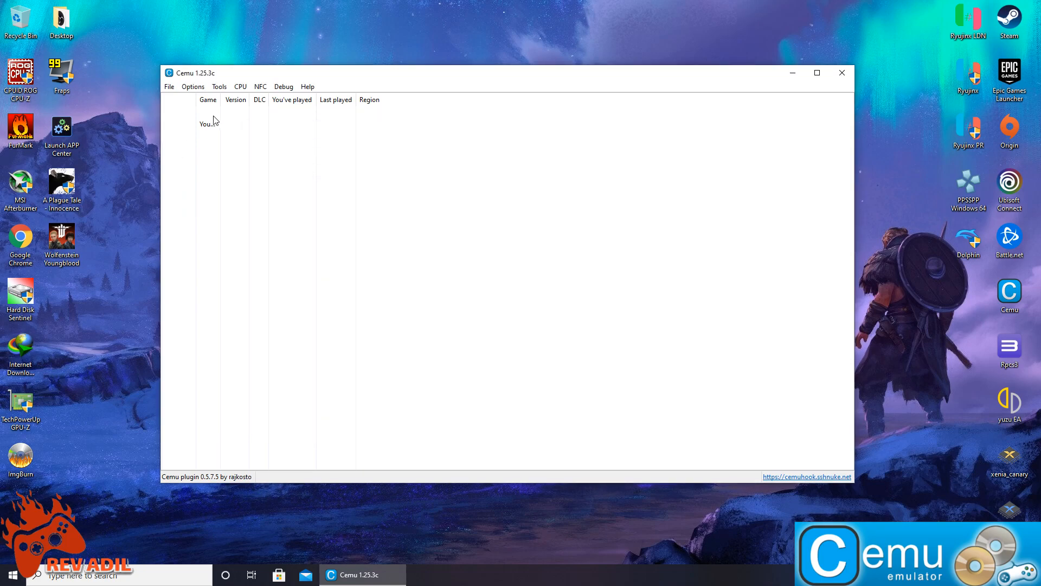
Confirm CPU affinity uses all logical cores and enable Cemuhook H264 in Debug
{"action": "left_click", "coordinate": [192, 86]}
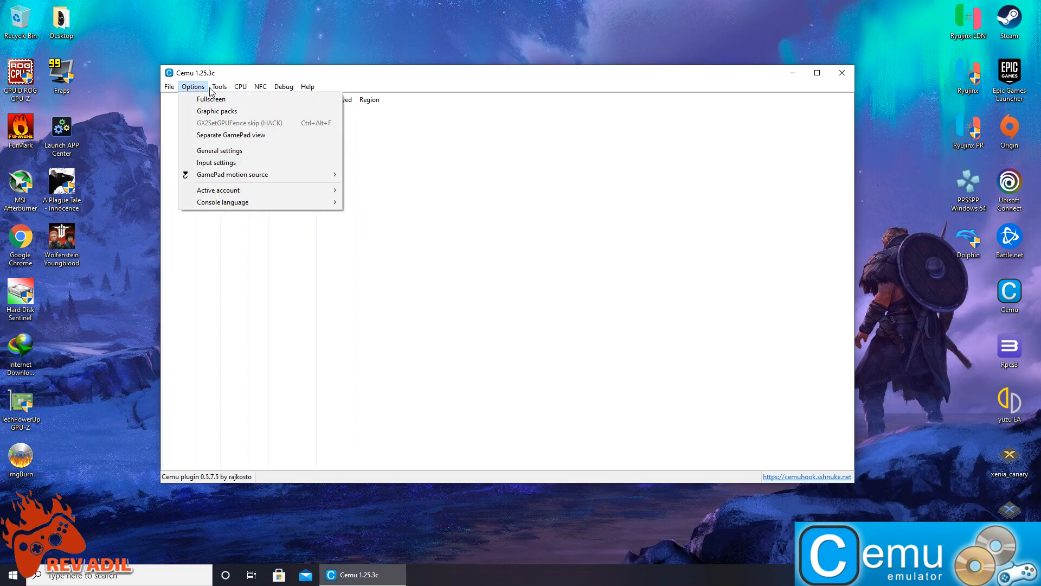
{"action": "left_click", "coordinate": [240, 86]}
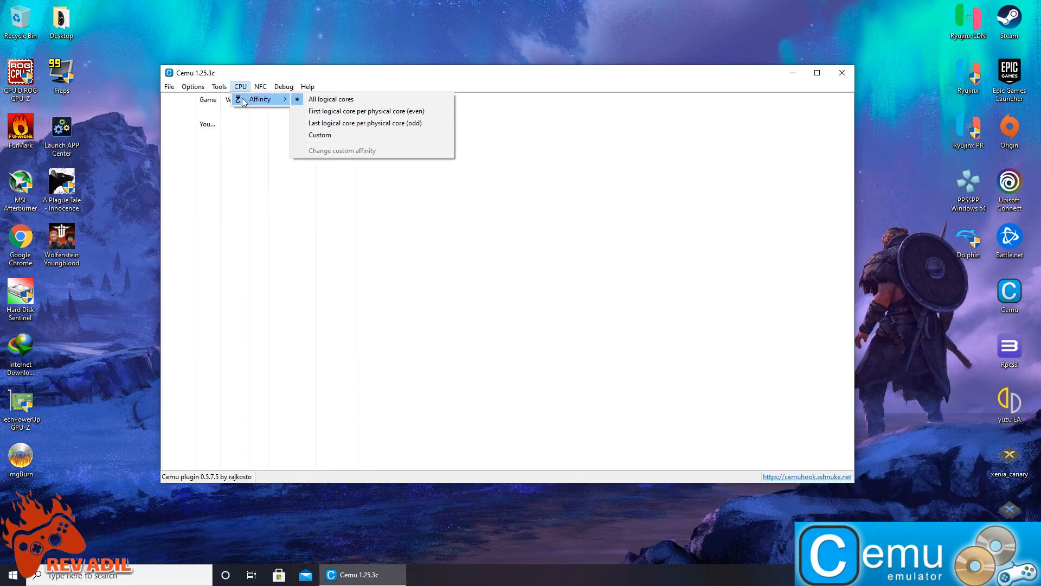
{"action": "mouse_move", "coordinate": [325, 99]}
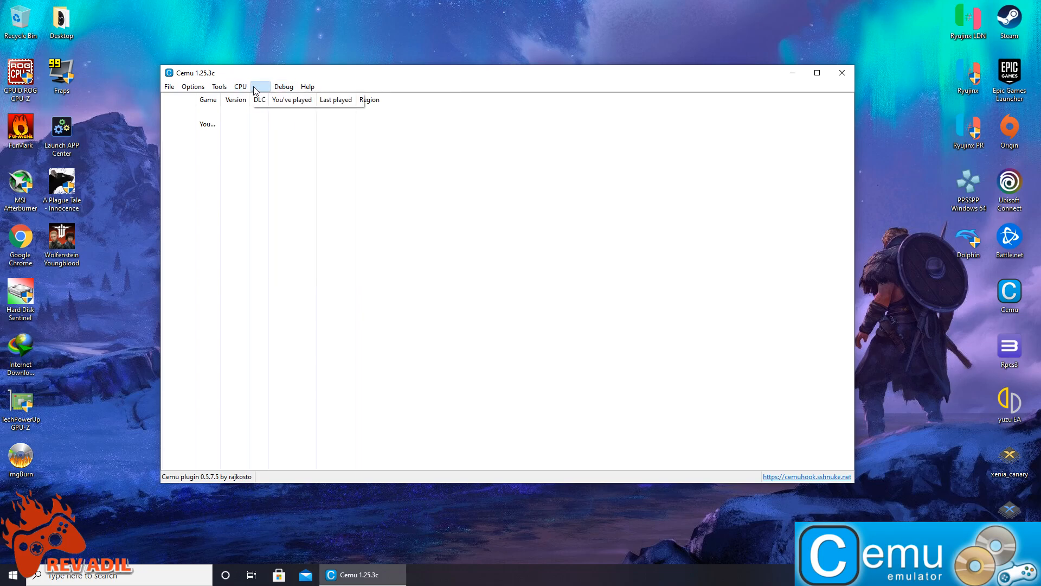
{"action": "left_click", "coordinate": [283, 86]}
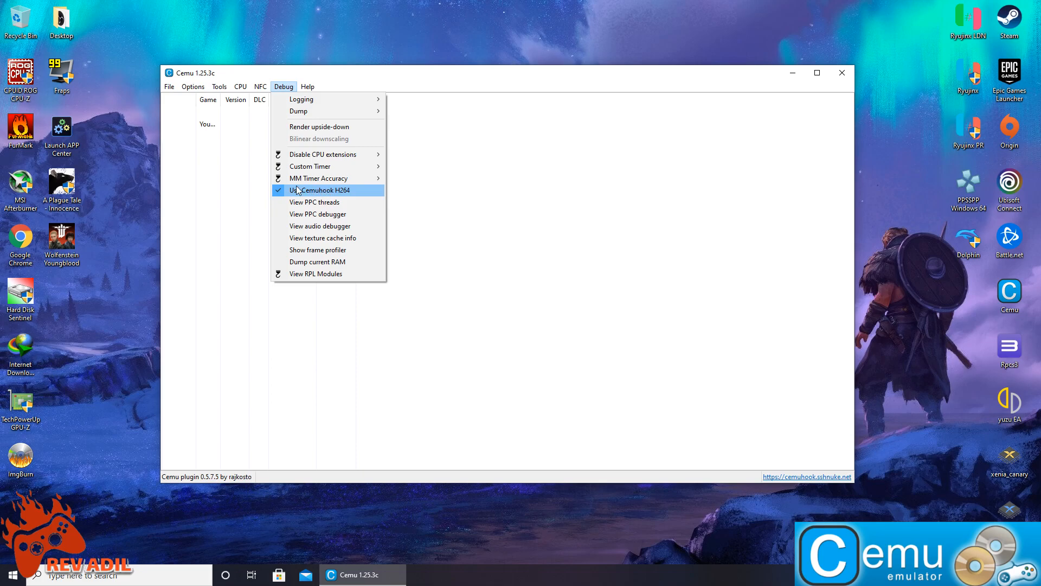
{"action": "mouse_move", "coordinate": [309, 192]}
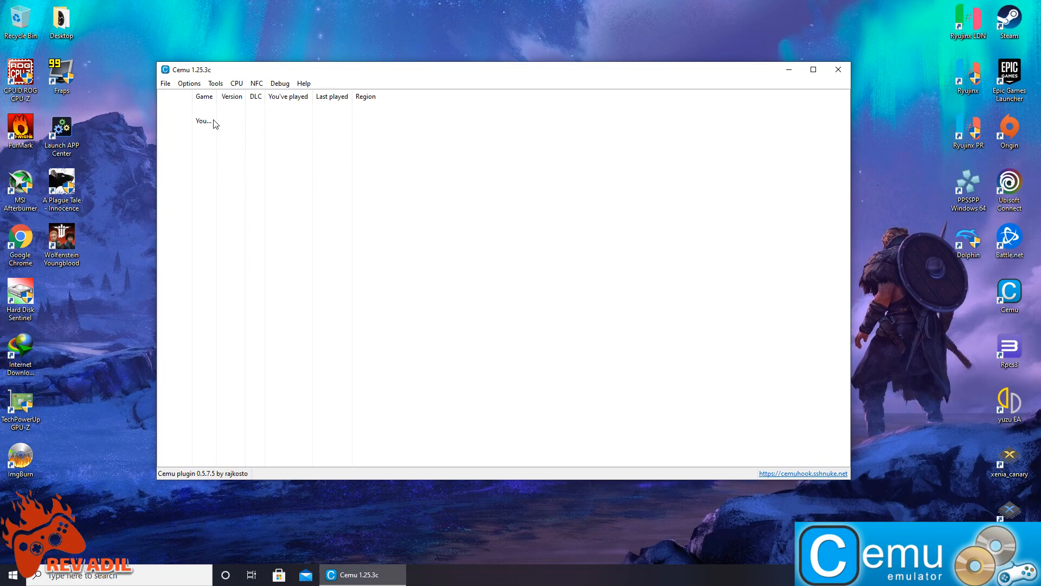
Add D:\wii u Roms as a game path in General settings
{"action": "left_click", "coordinate": [189, 83]}
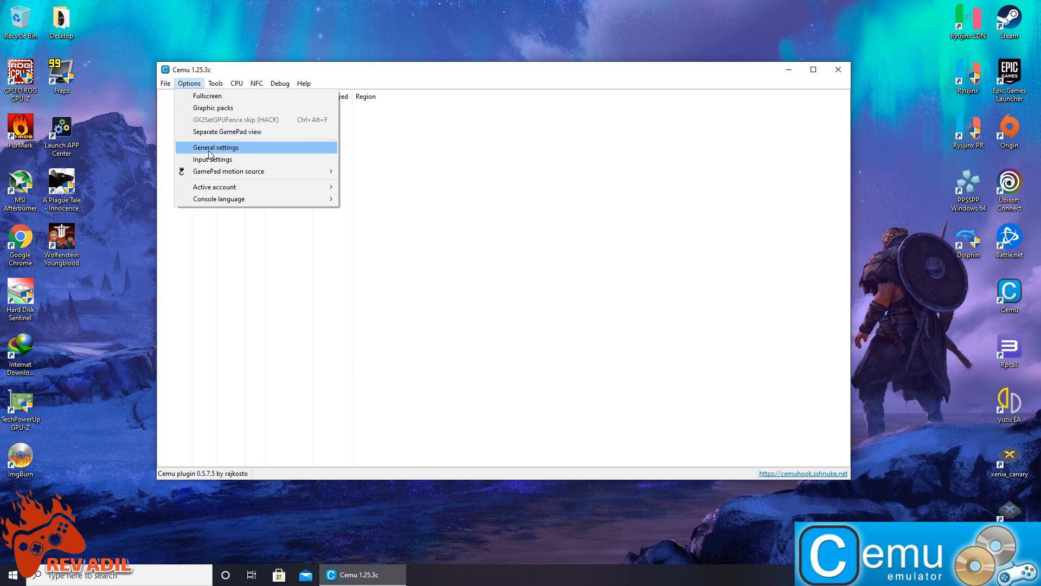
{"action": "left_click", "coordinate": [216, 147]}
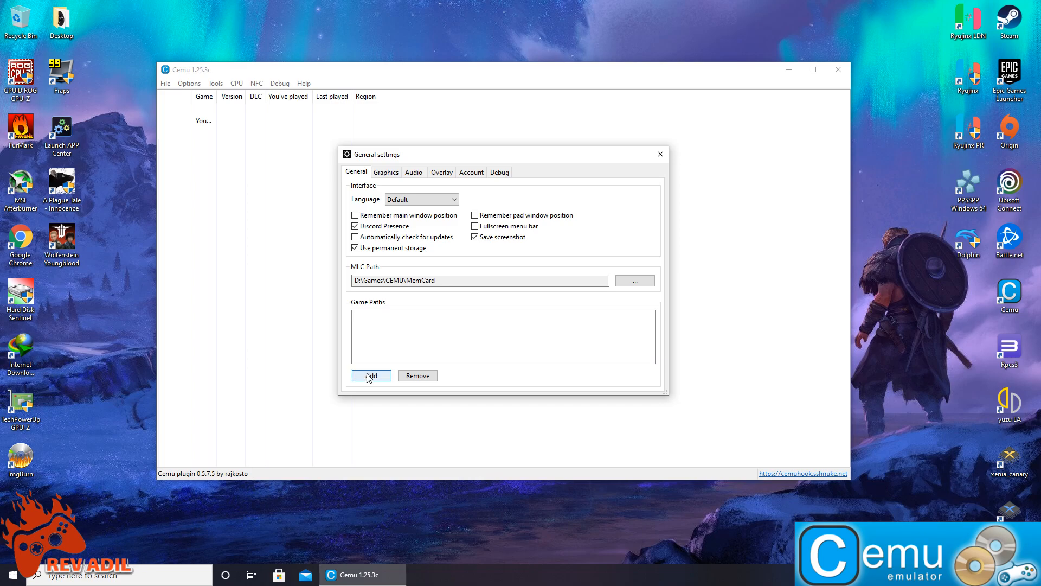
{"action": "left_click", "coordinate": [371, 375]}
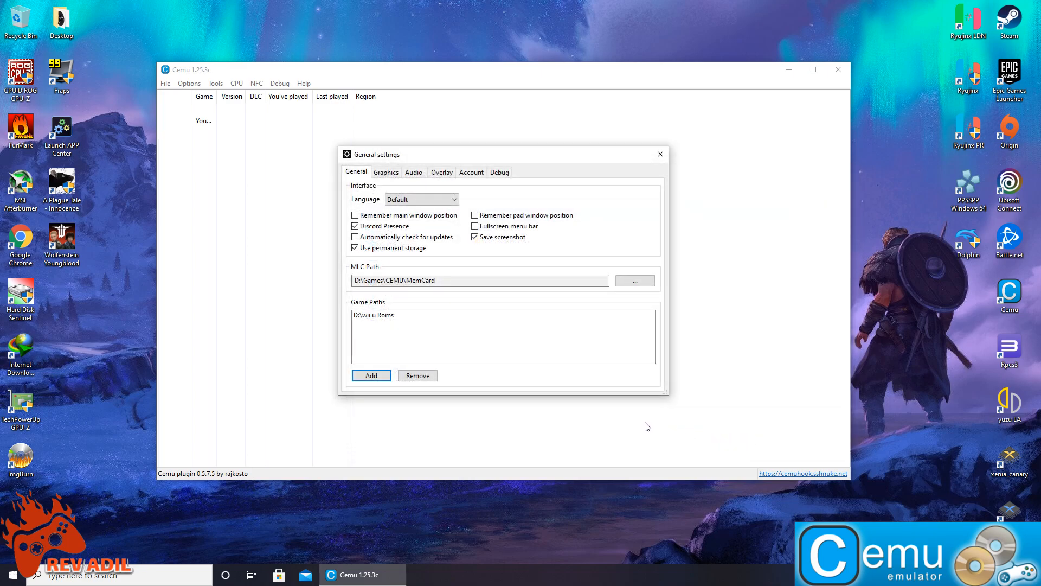
{"action": "left_click", "coordinate": [660, 153]}
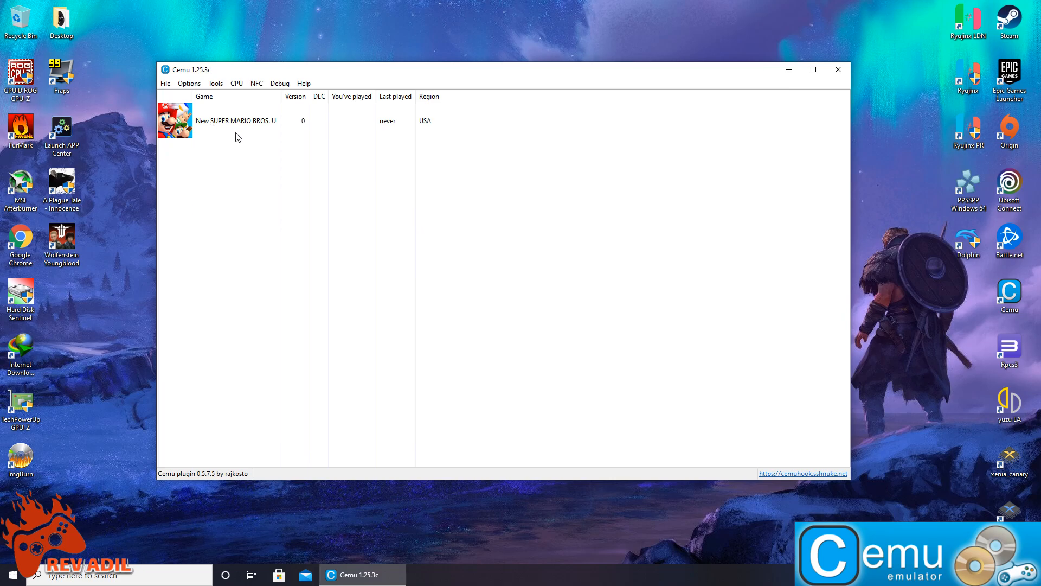
{"action": "mouse_move", "coordinate": [235, 125]}
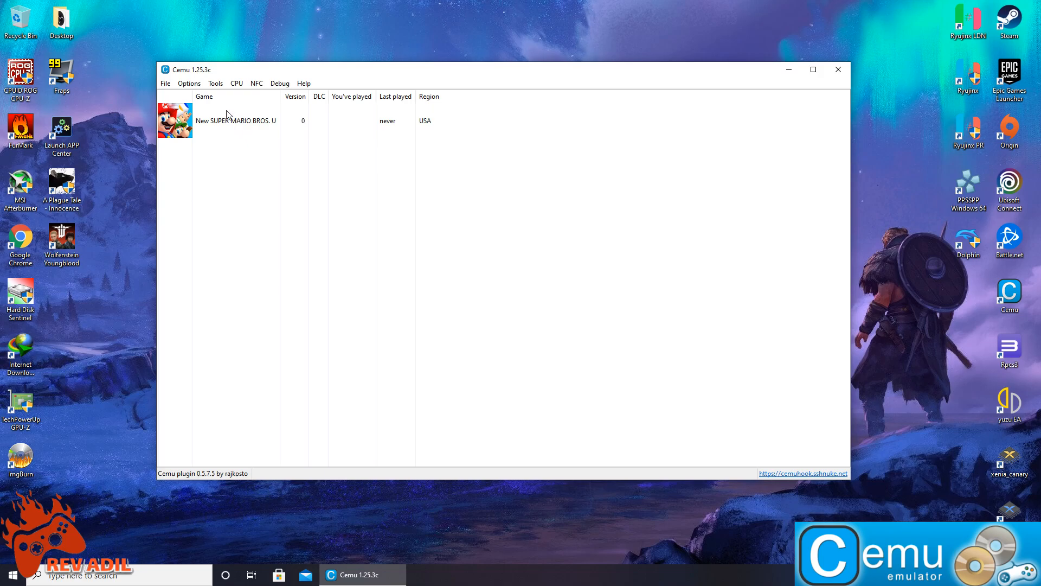
{"action": "left_click", "coordinate": [165, 83]}
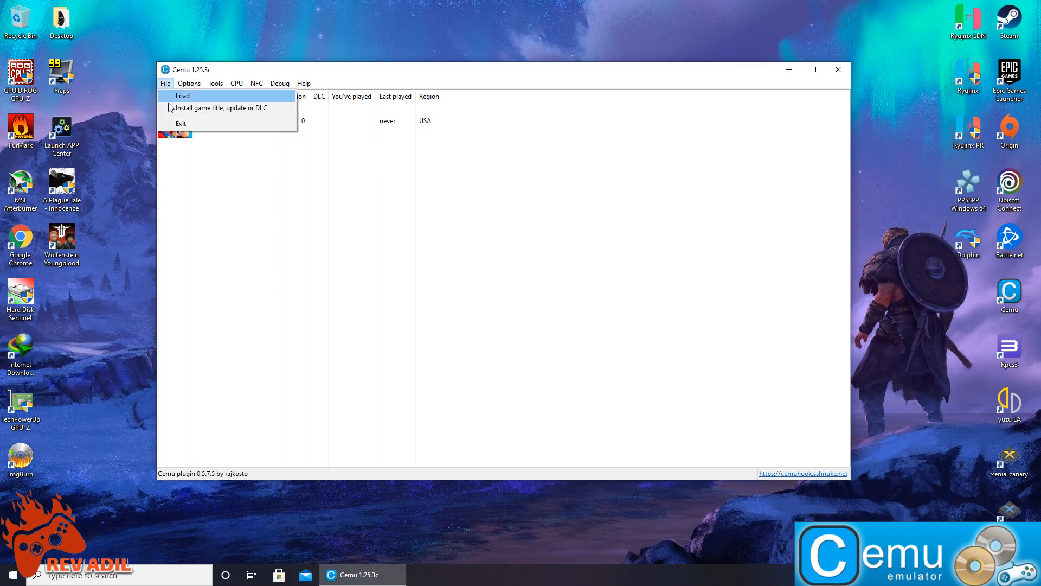
{"action": "mouse_move", "coordinate": [219, 107]}
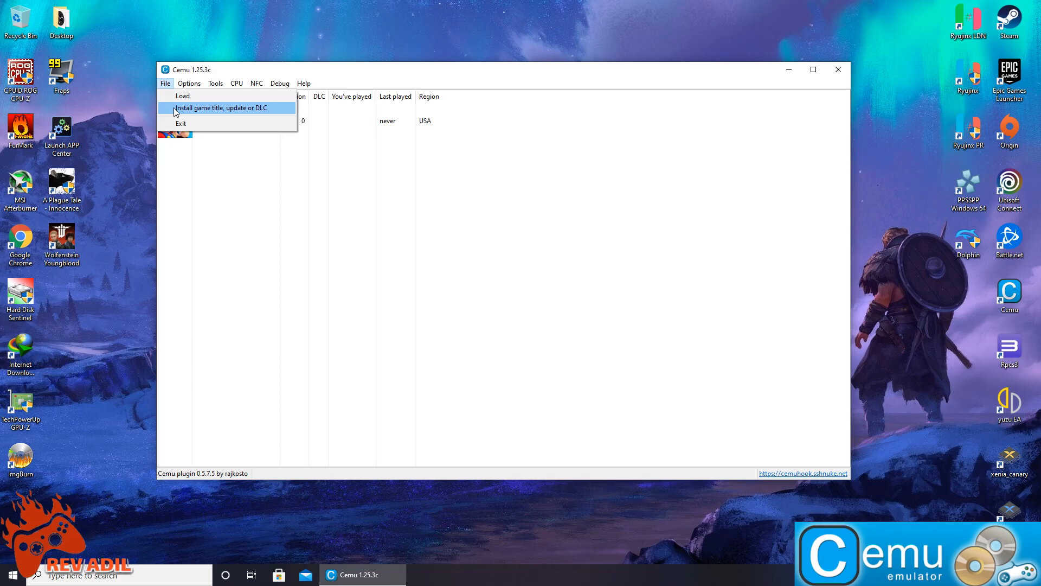
{"action": "left_click", "coordinate": [220, 107]}
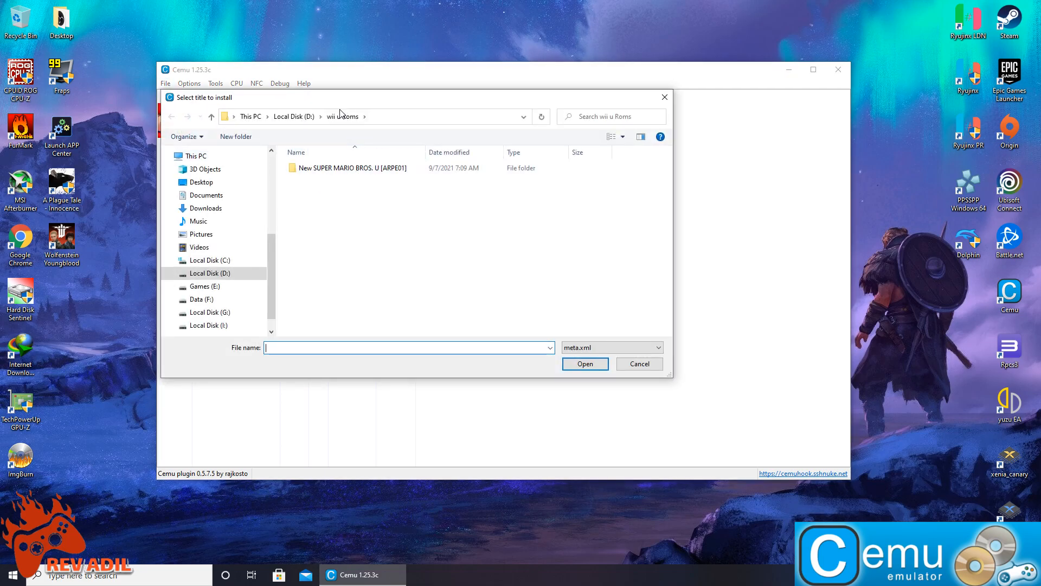
{"action": "mouse_move", "coordinate": [345, 167]}
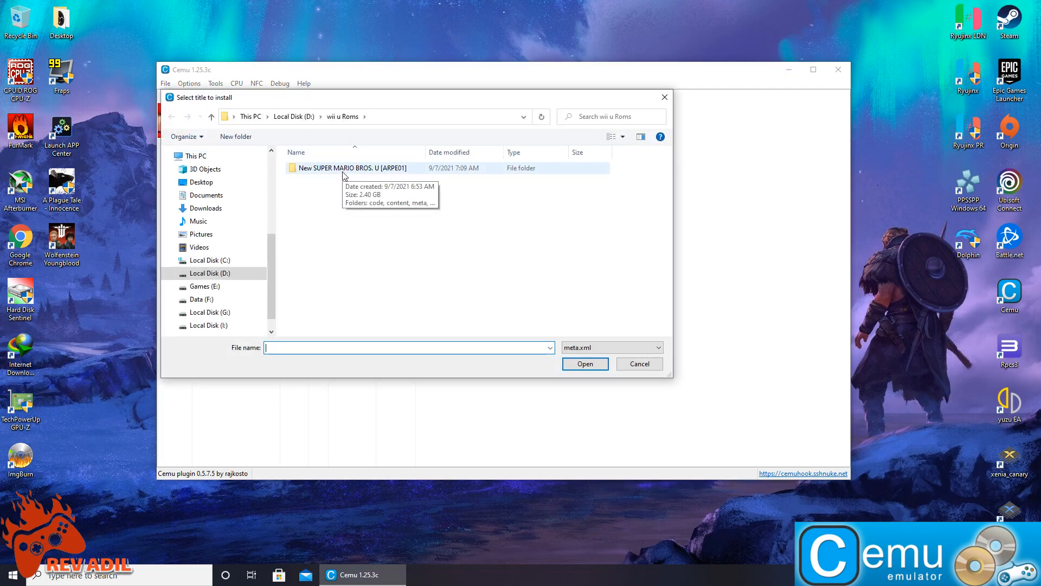
{"action": "double_click", "coordinate": [352, 167]}
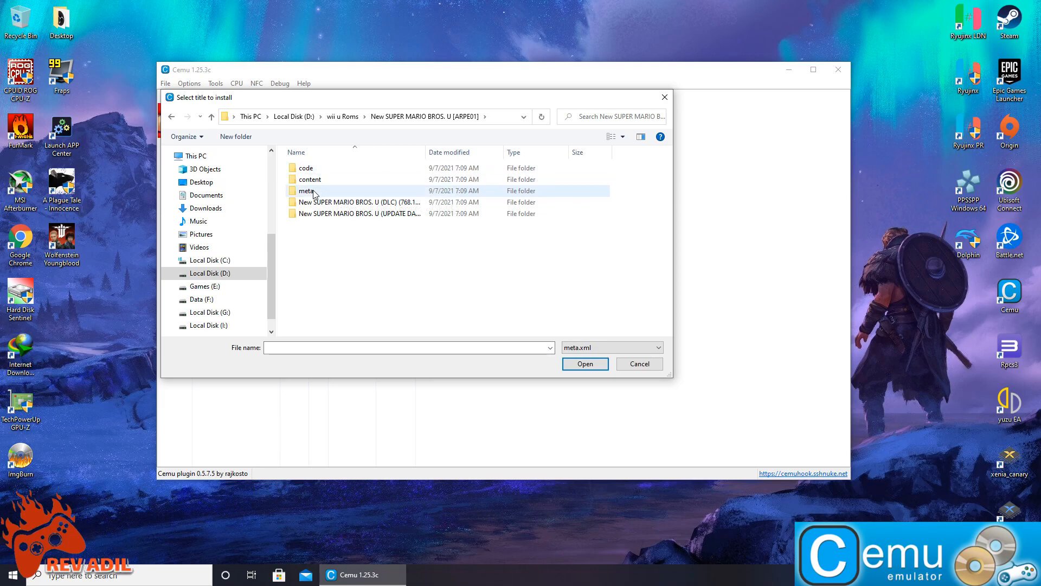
{"action": "double_click", "coordinate": [308, 191]}
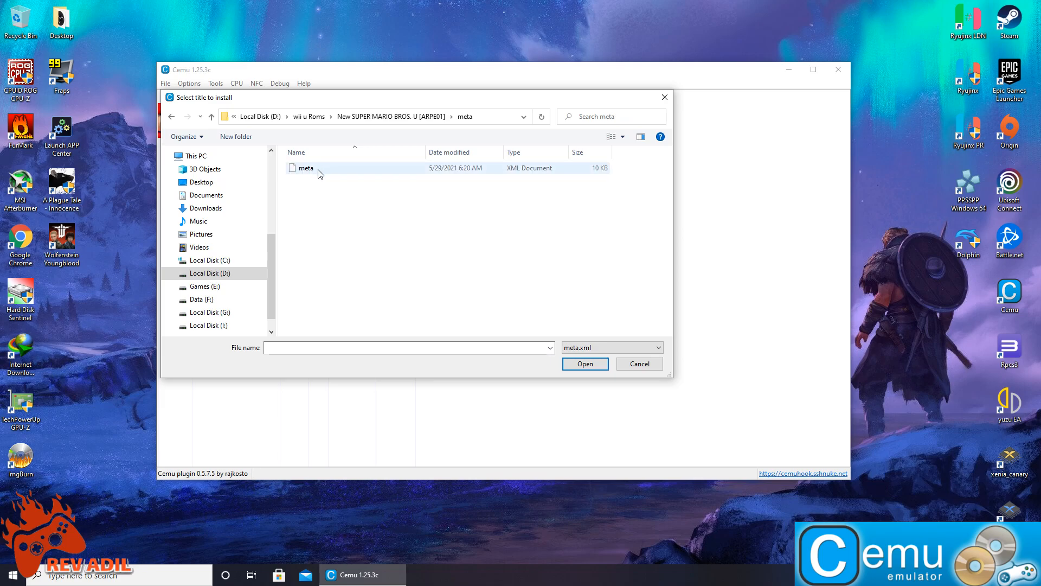
{"action": "mouse_move", "coordinate": [307, 168]}
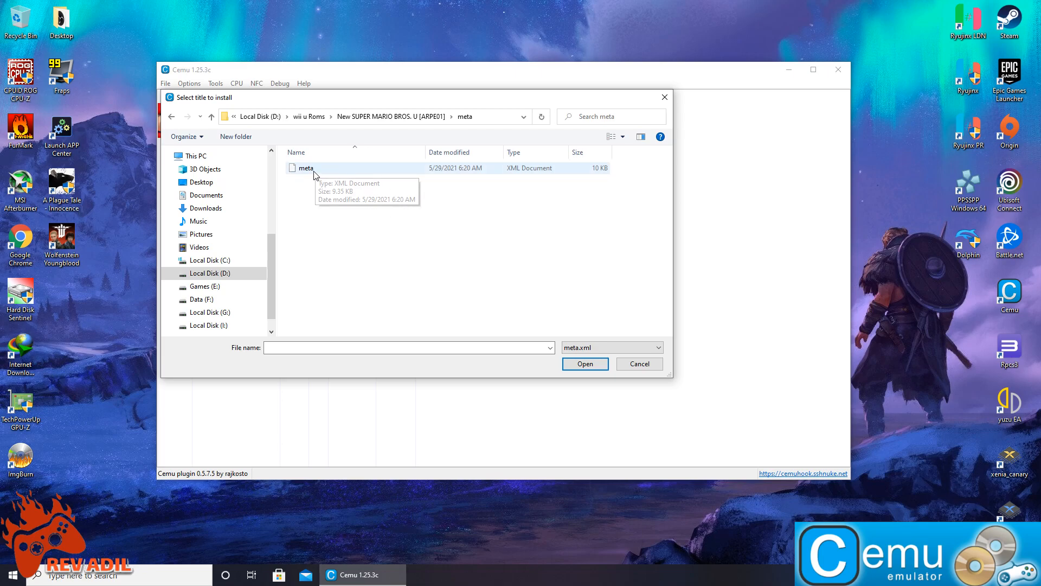
{"action": "mouse_move", "coordinate": [616, 332]}
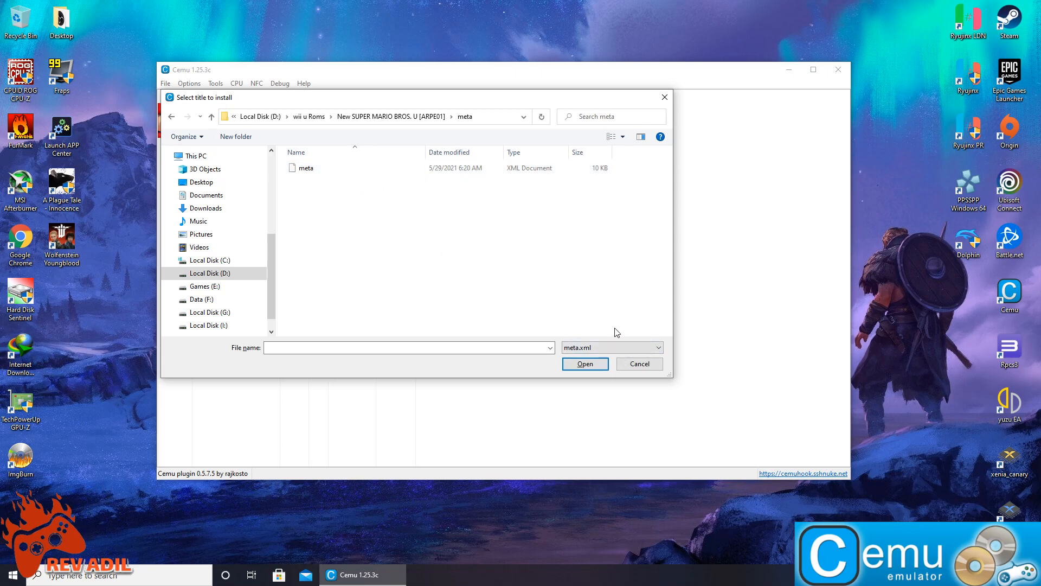
{"action": "left_click", "coordinate": [584, 364]}
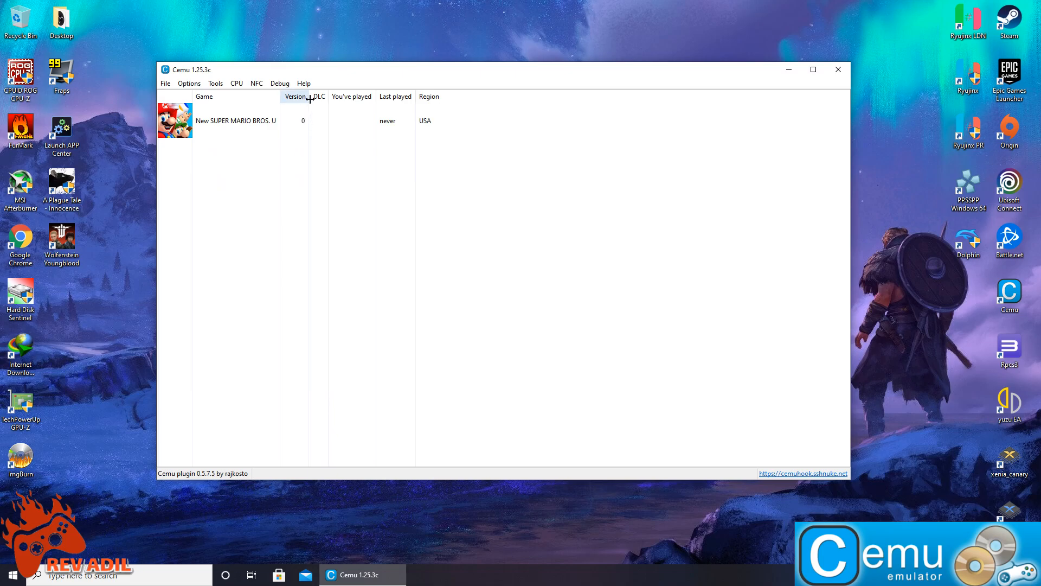
{"action": "mouse_move", "coordinate": [165, 83]}
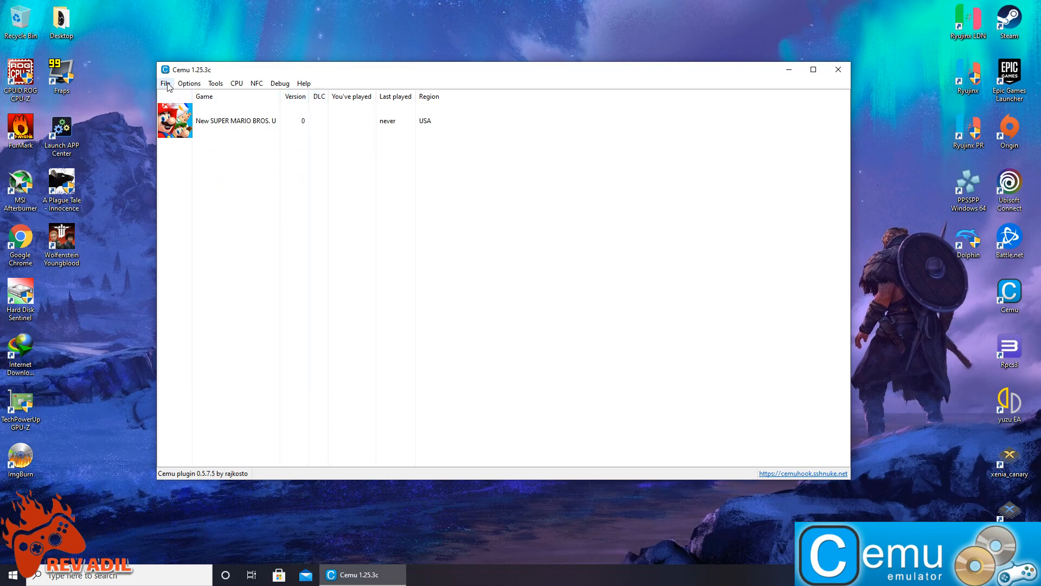
Install the New SUPER MARIO BROS. U DLC from the DLC folder's meta.xml
{"action": "left_click", "coordinate": [165, 83]}
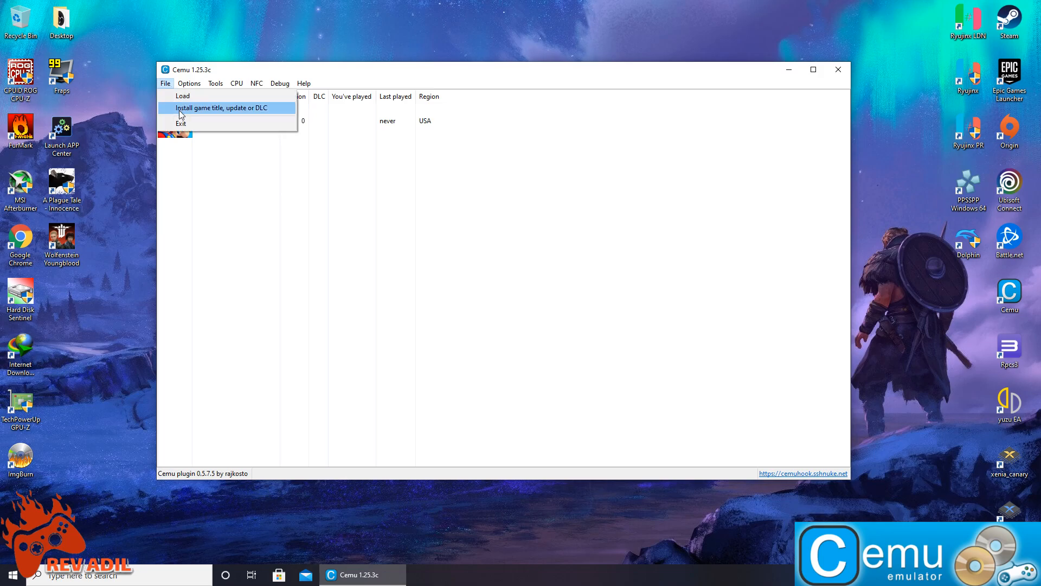
{"action": "left_click", "coordinate": [221, 107]}
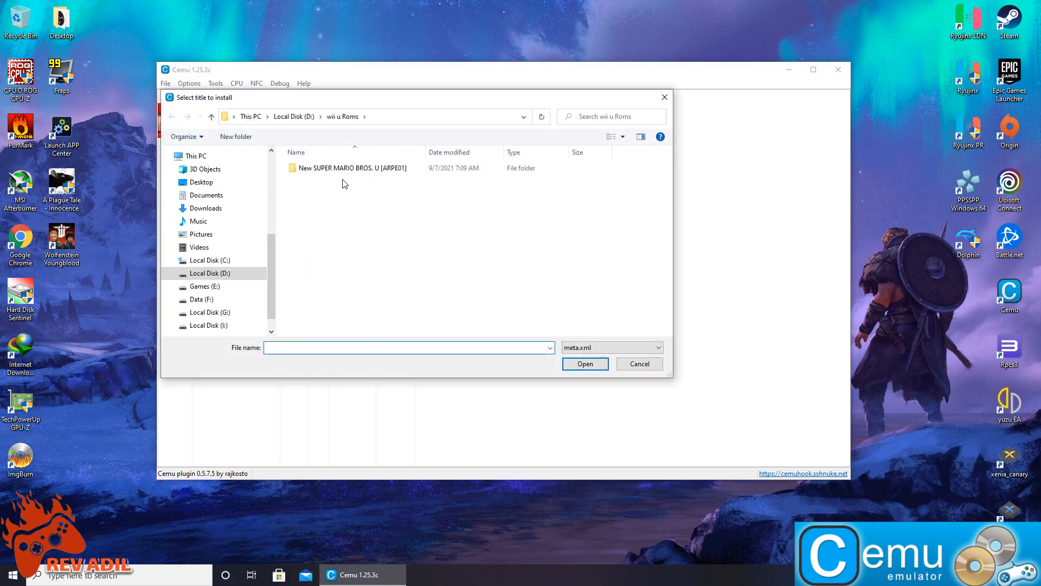
{"action": "left_click", "coordinate": [353, 167]}
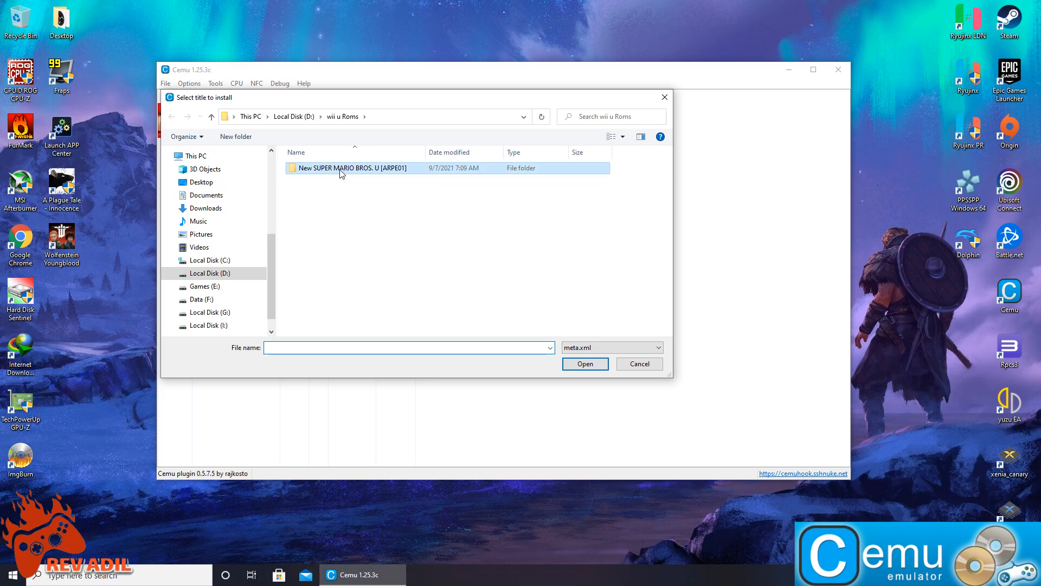
{"action": "double_click", "coordinate": [351, 168]}
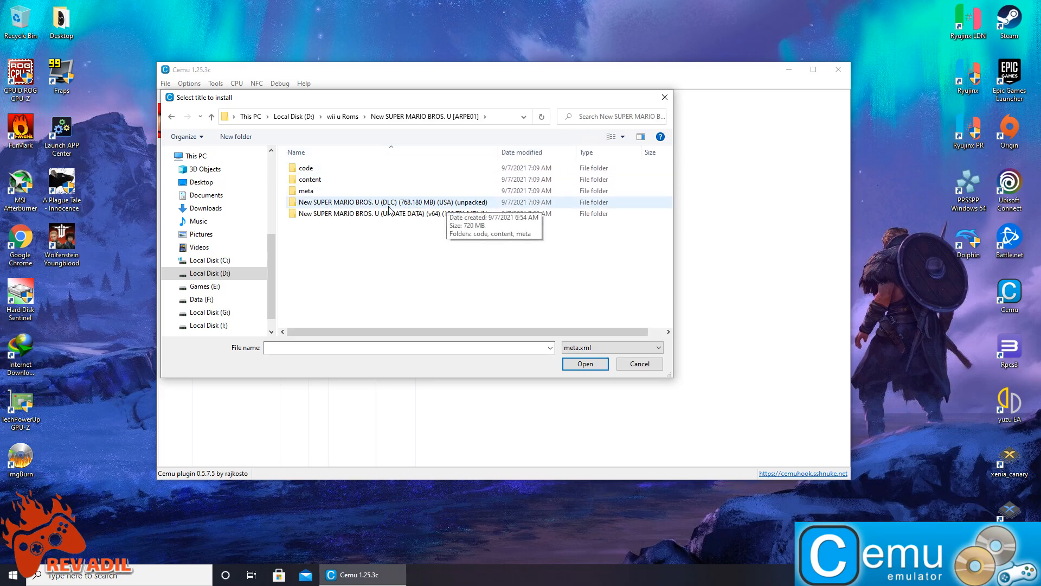
{"action": "double_click", "coordinate": [393, 202]}
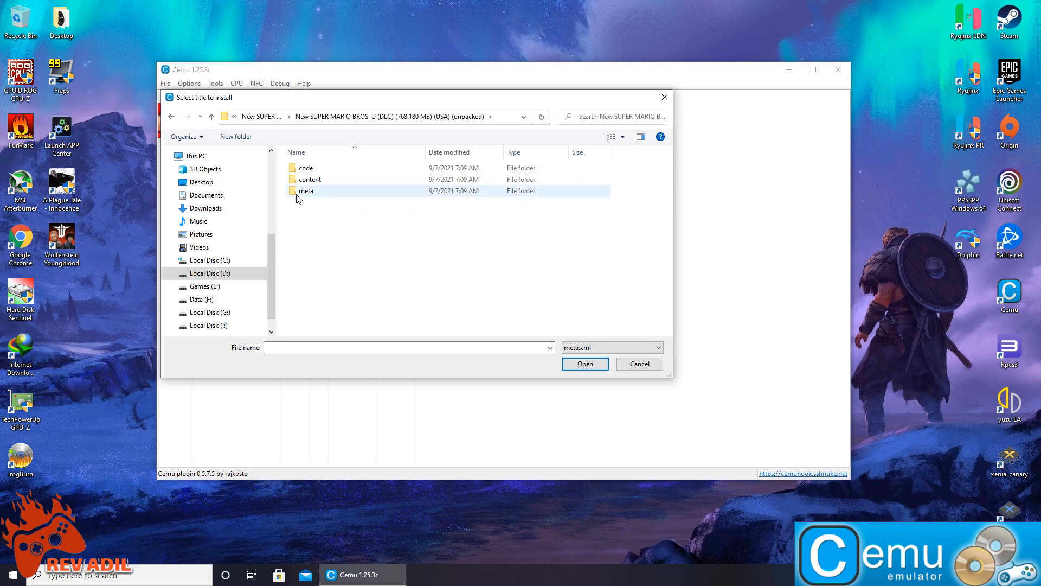
{"action": "double_click", "coordinate": [306, 190]}
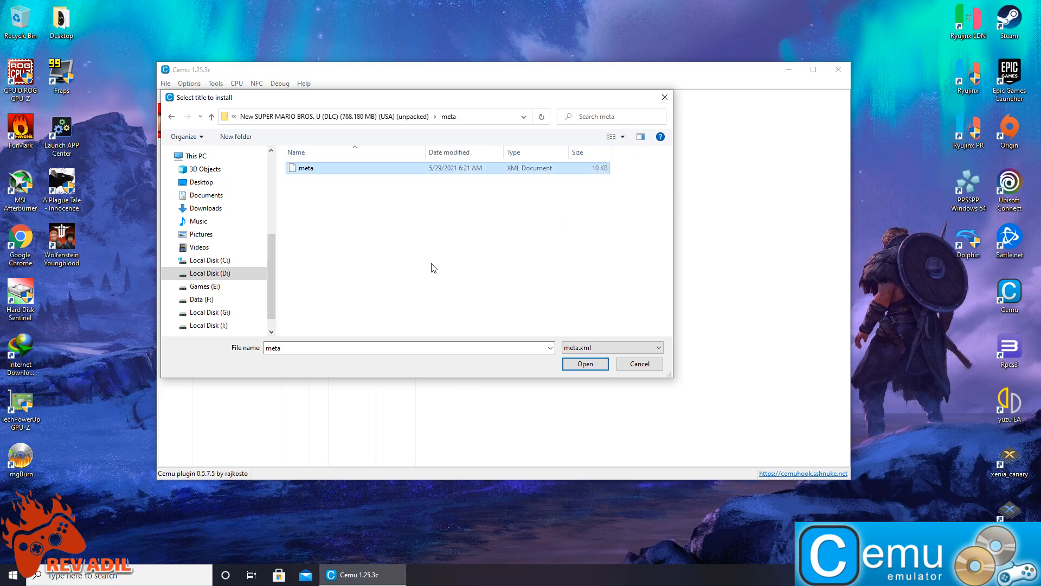
{"action": "left_click", "coordinate": [584, 364]}
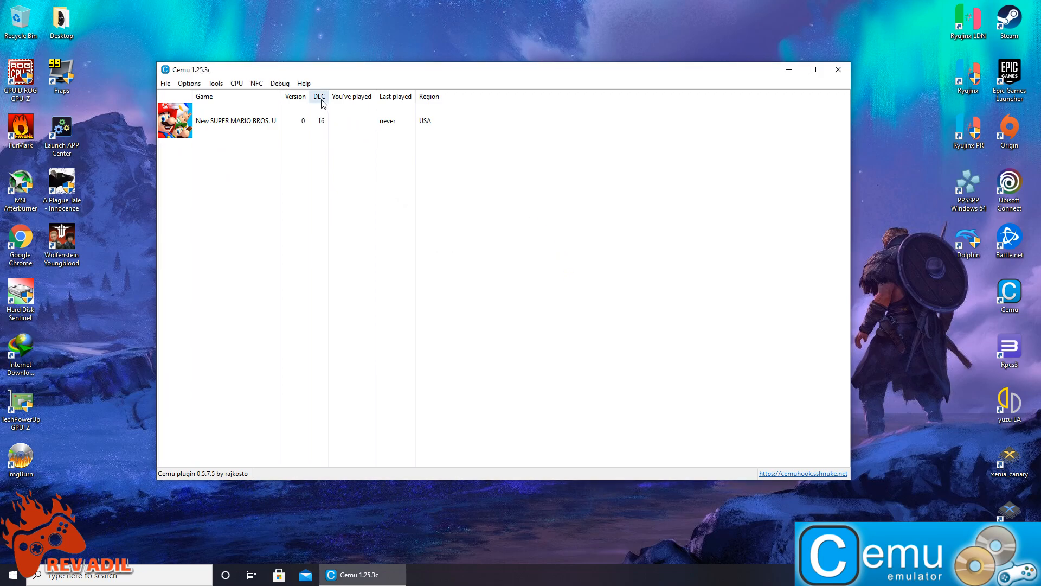
{"action": "mouse_move", "coordinate": [326, 108]}
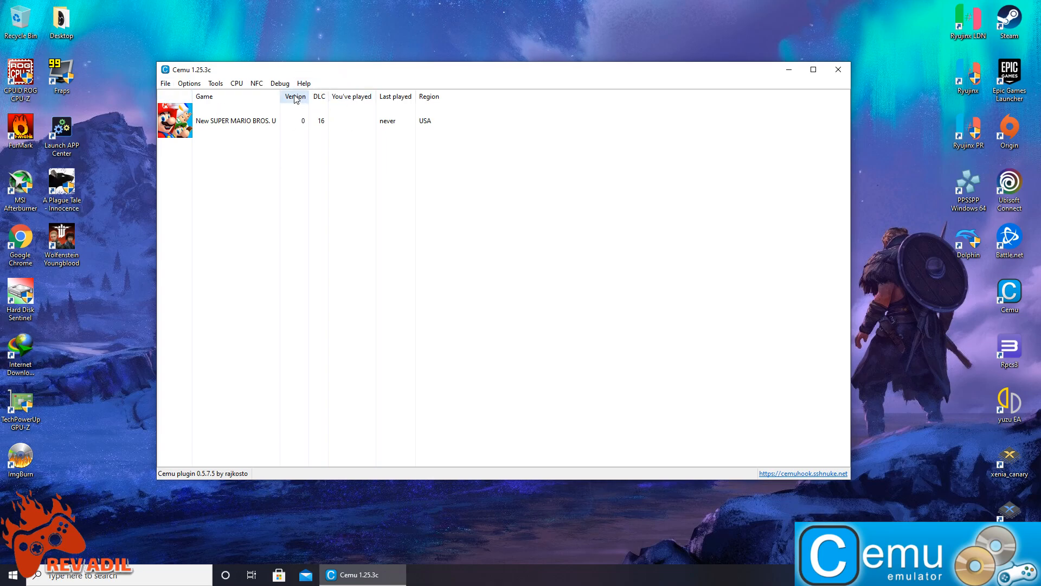
Install the v64 update from its meta.xml and dismiss the Title installed message
{"action": "left_click", "coordinate": [165, 83]}
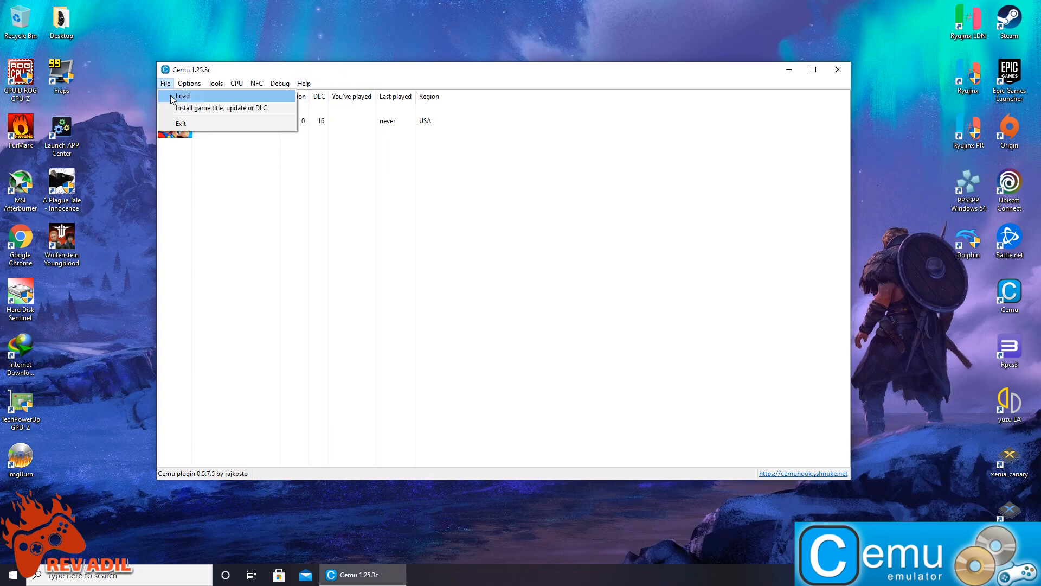
{"action": "left_click", "coordinate": [221, 108]}
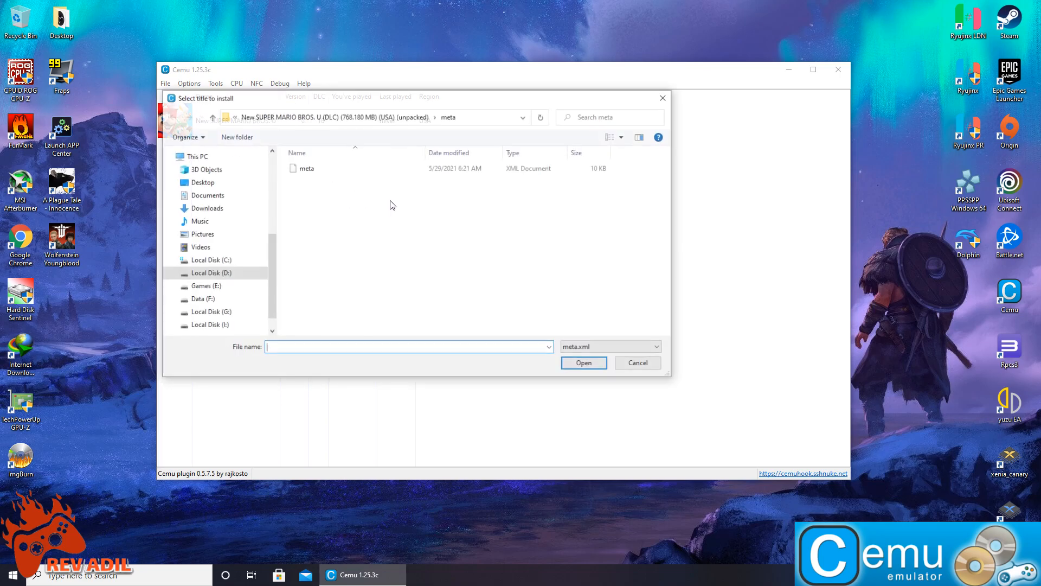
{"action": "left_click", "coordinate": [233, 117]}
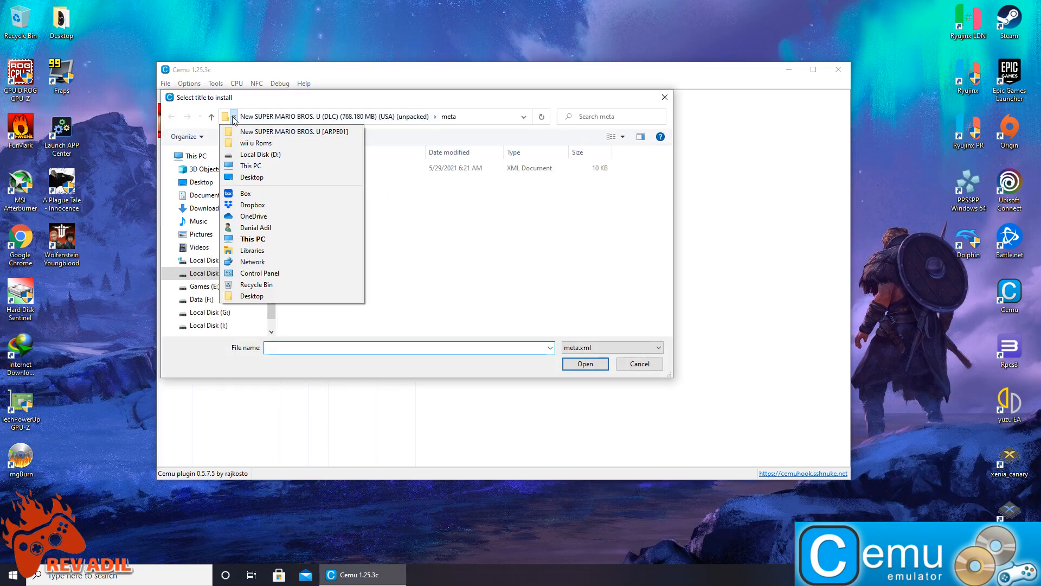
{"action": "left_click", "coordinate": [255, 143]}
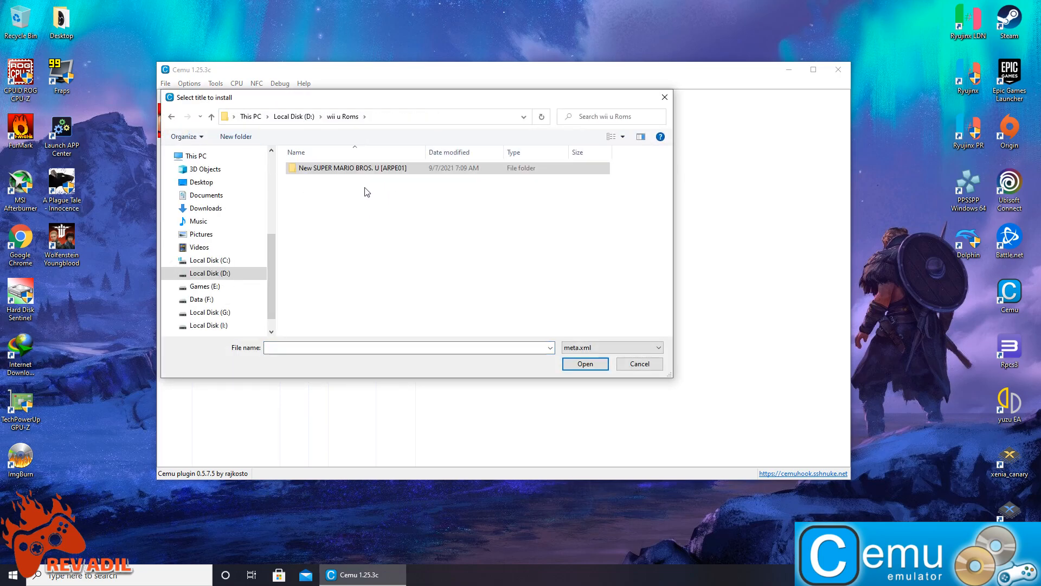
{"action": "double_click", "coordinate": [352, 167]}
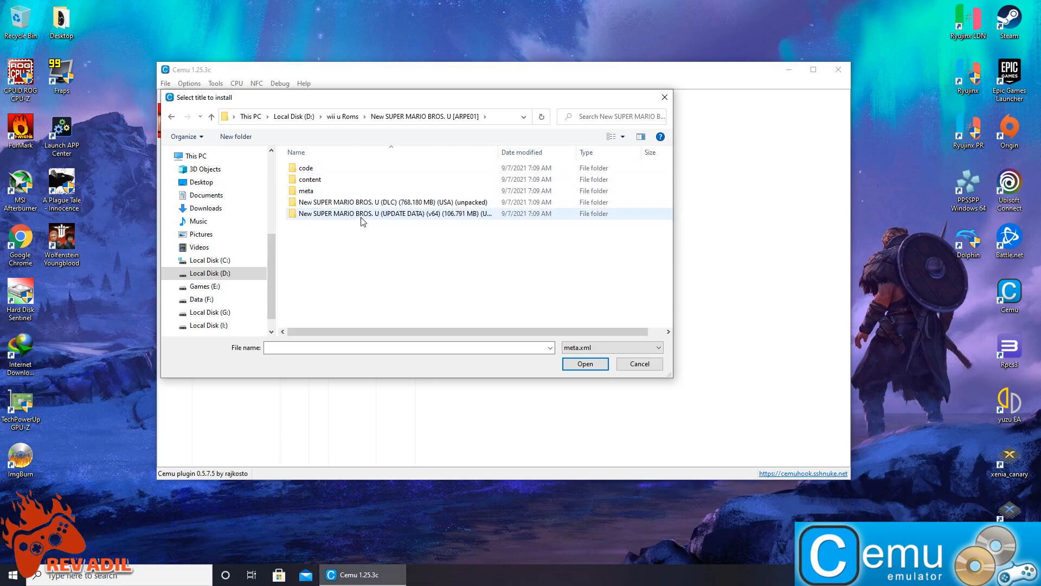
{"action": "double_click", "coordinate": [364, 213]}
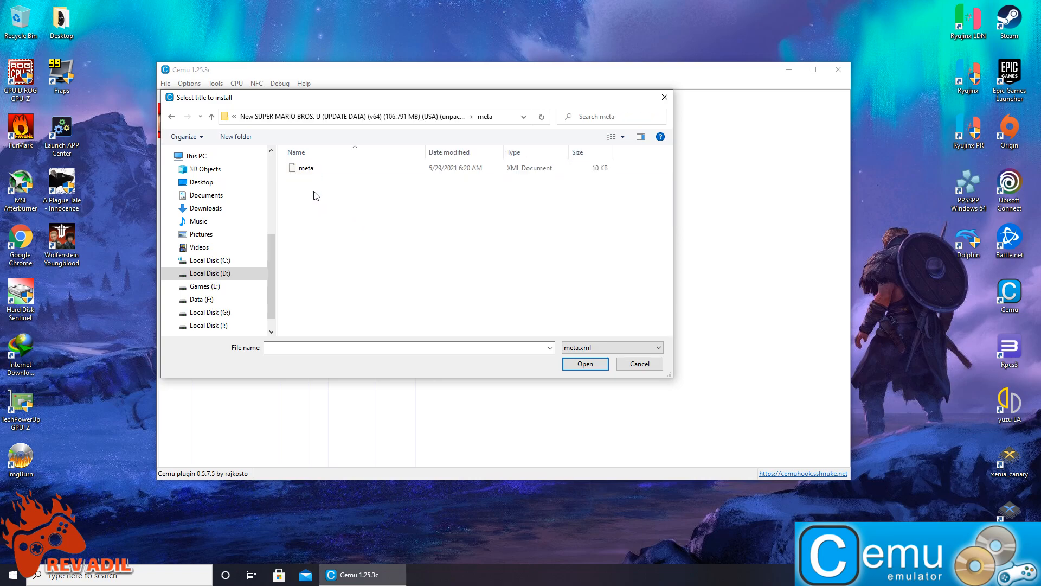
{"action": "left_click", "coordinate": [584, 364]}
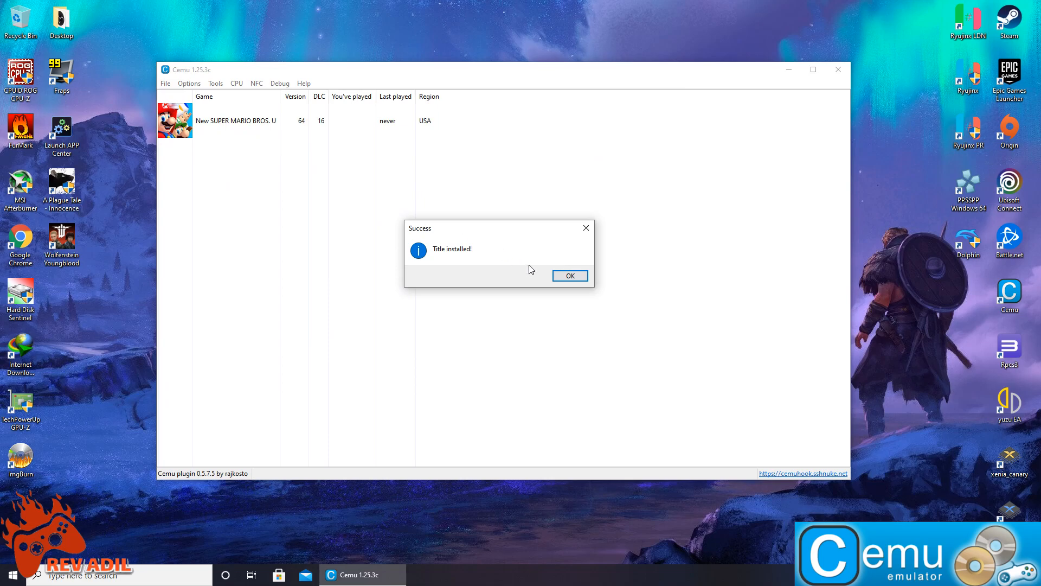
{"action": "left_click", "coordinate": [569, 276]}
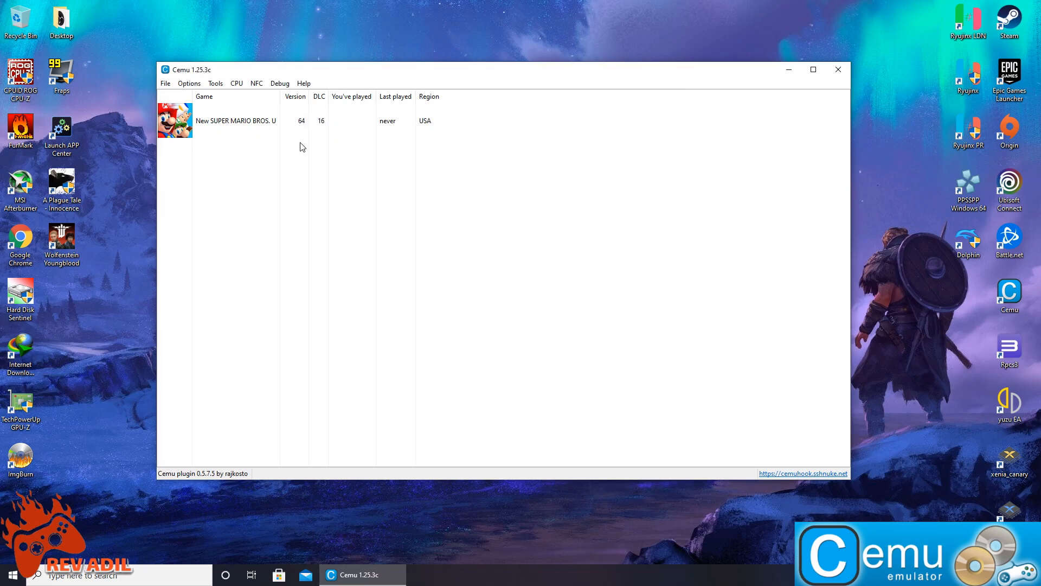
{"action": "mouse_move", "coordinate": [278, 169]}
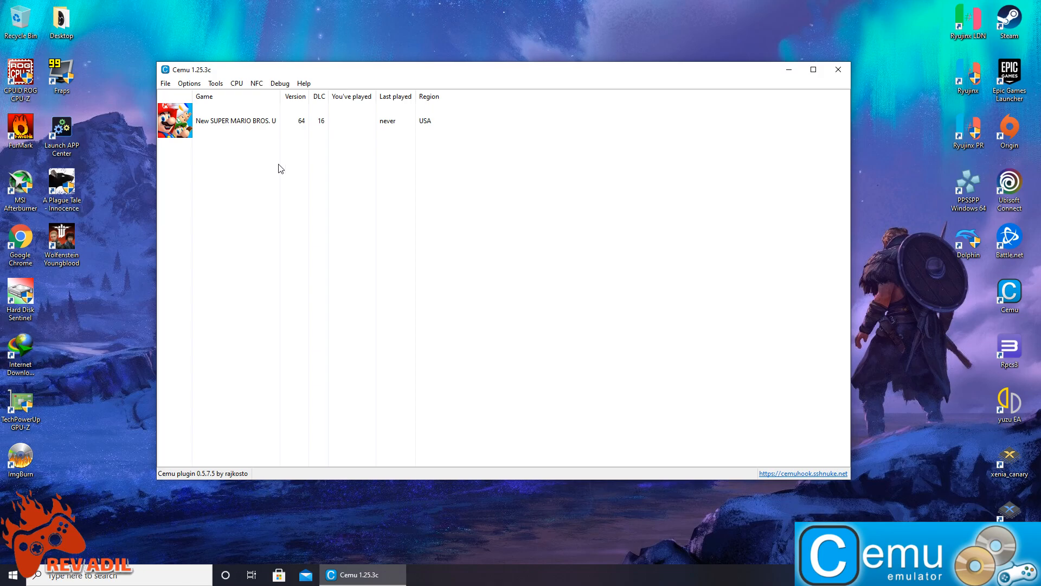
{"action": "mouse_move", "coordinate": [272, 160]}
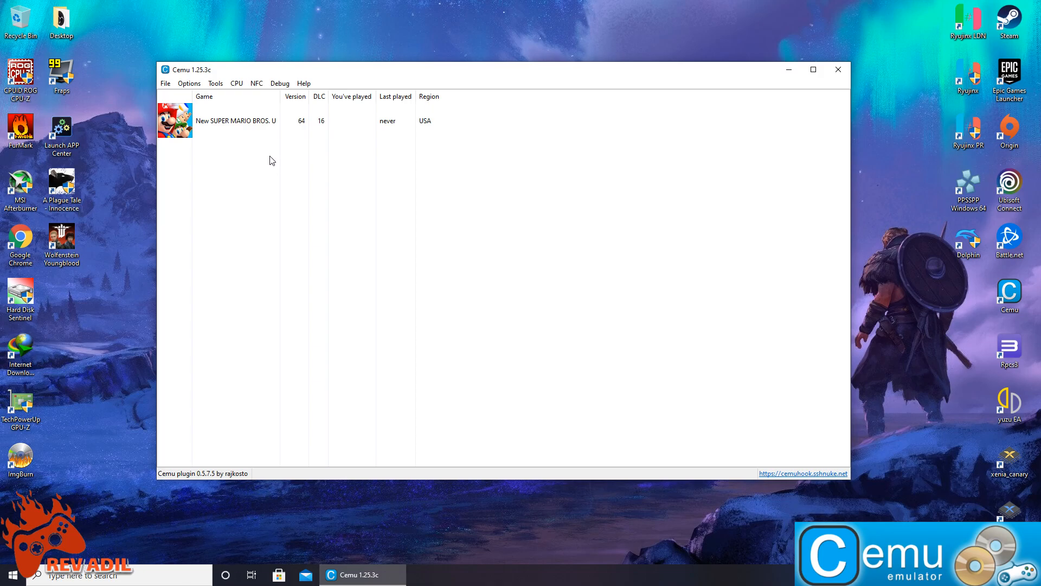
Open the game's graphic packs and enable Title Screen Crash Fix
{"action": "left_click", "coordinate": [236, 121]}
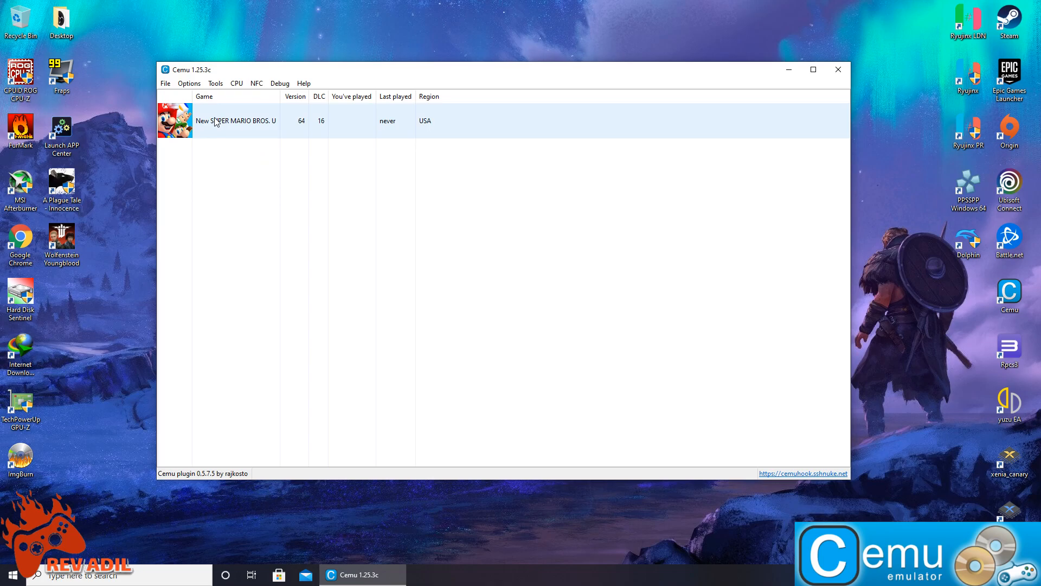
{"action": "right_click", "coordinate": [236, 120]}
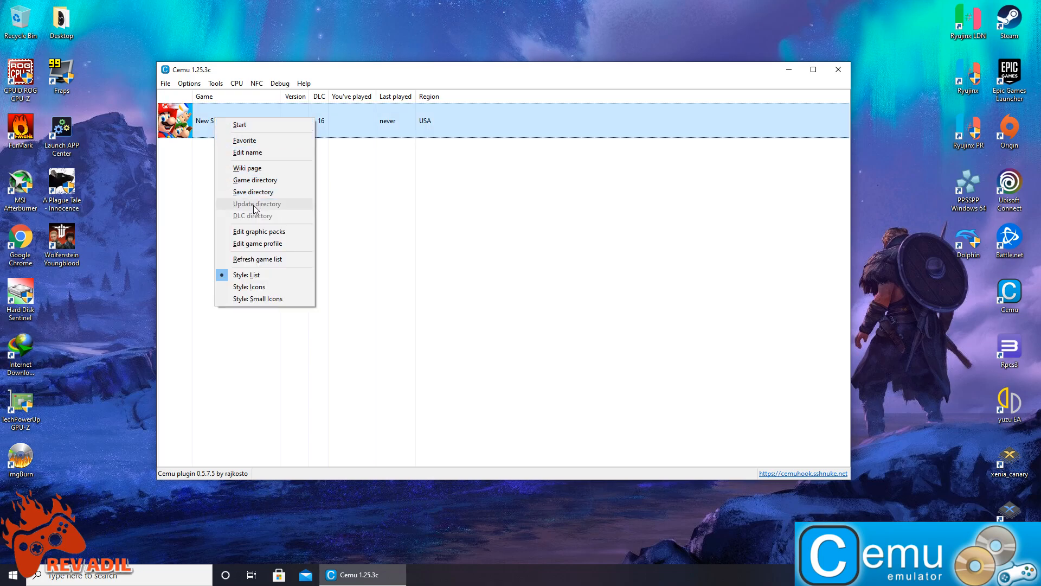
{"action": "mouse_move", "coordinate": [258, 231]}
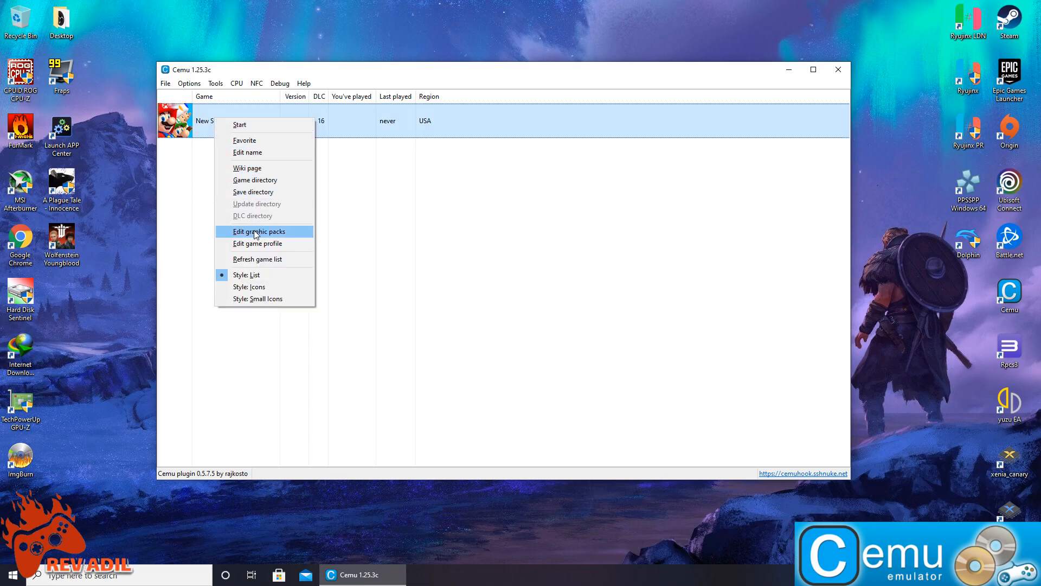
{"action": "left_click", "coordinate": [258, 231]}
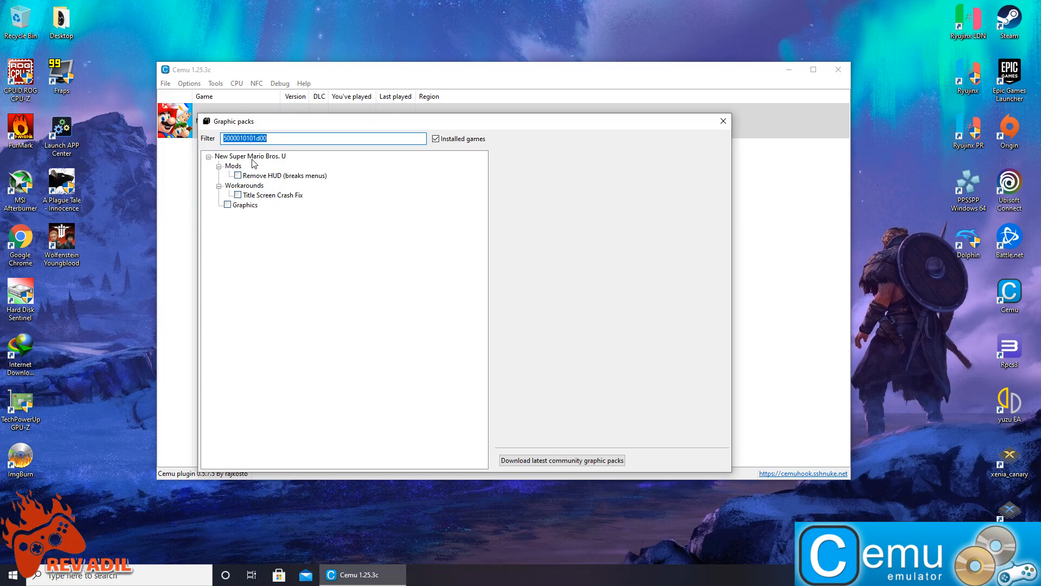
{"action": "left_click", "coordinate": [273, 194]}
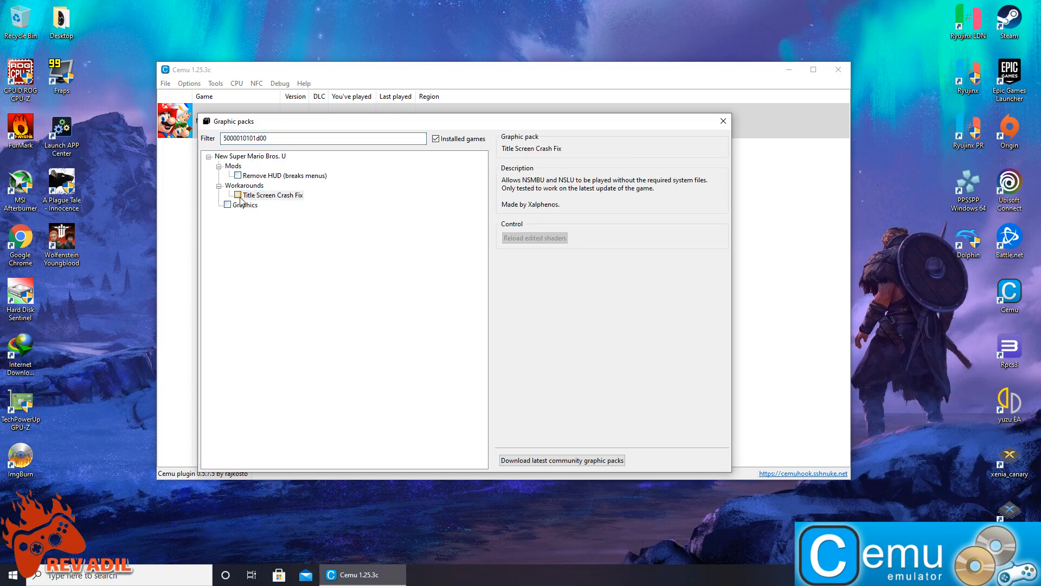
Enable the Graphics pack at 1920x1080 TV and gamepad, High shadows and blur
{"action": "left_click", "coordinate": [237, 195]}
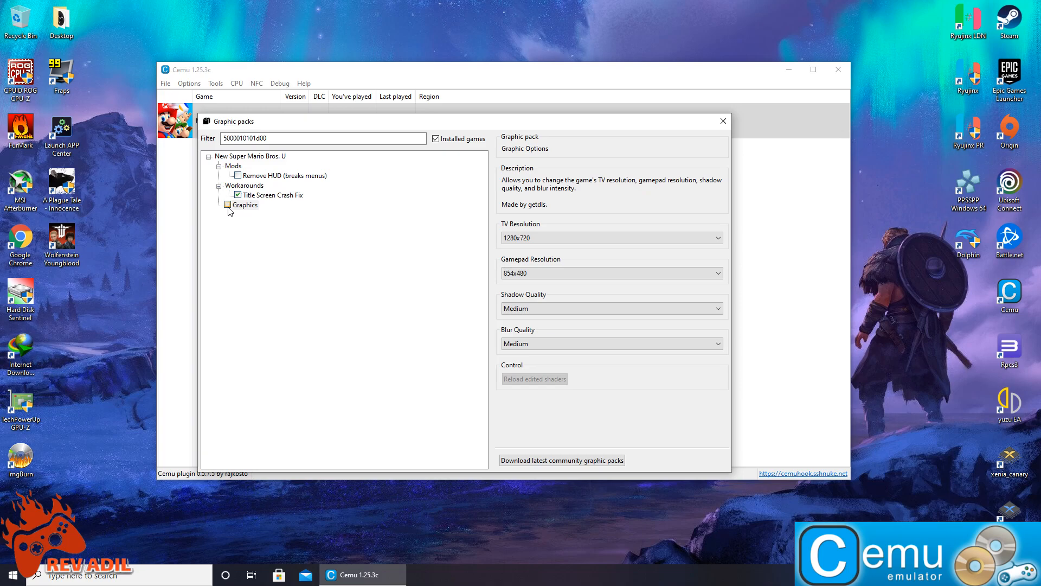
{"action": "left_click", "coordinate": [227, 205]}
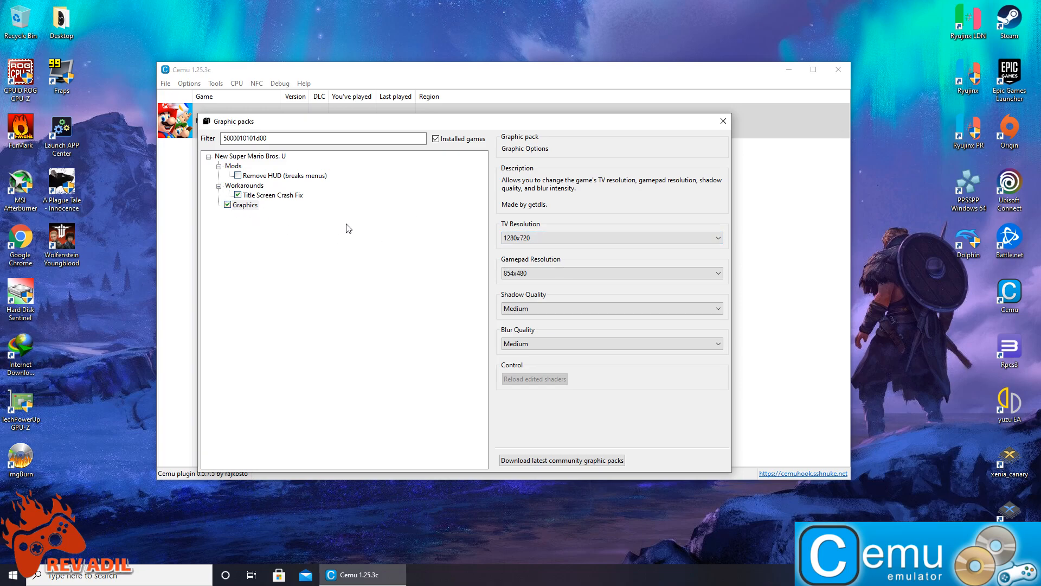
{"action": "left_click", "coordinate": [609, 238]}
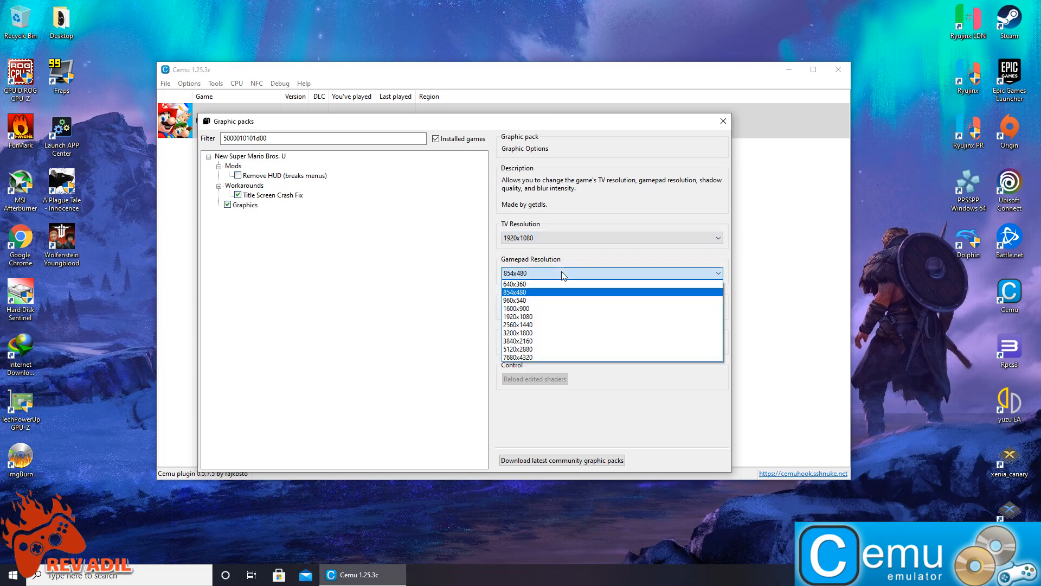
{"action": "left_click", "coordinate": [515, 292]}
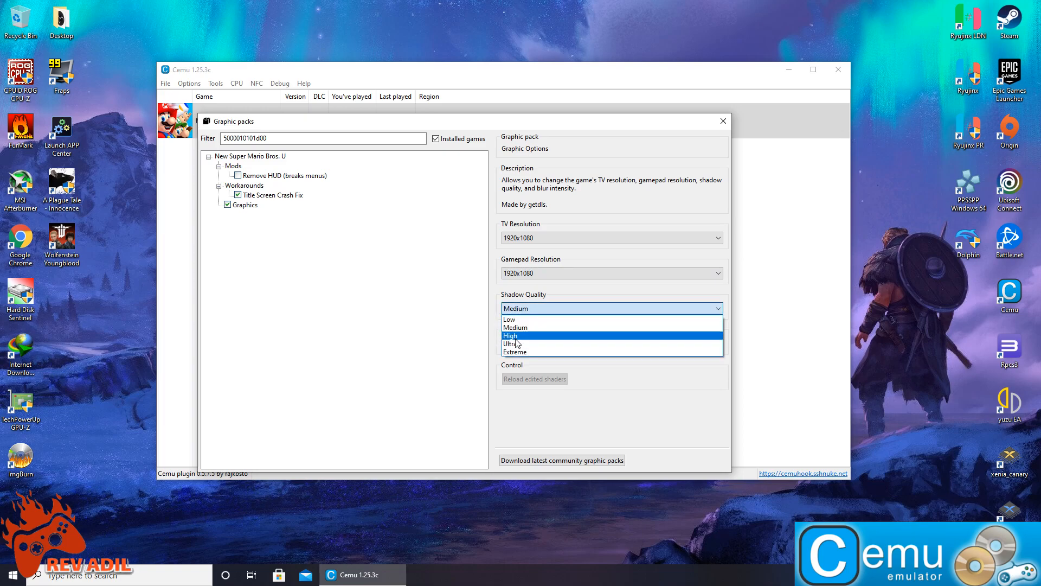
{"action": "left_click", "coordinate": [511, 336]}
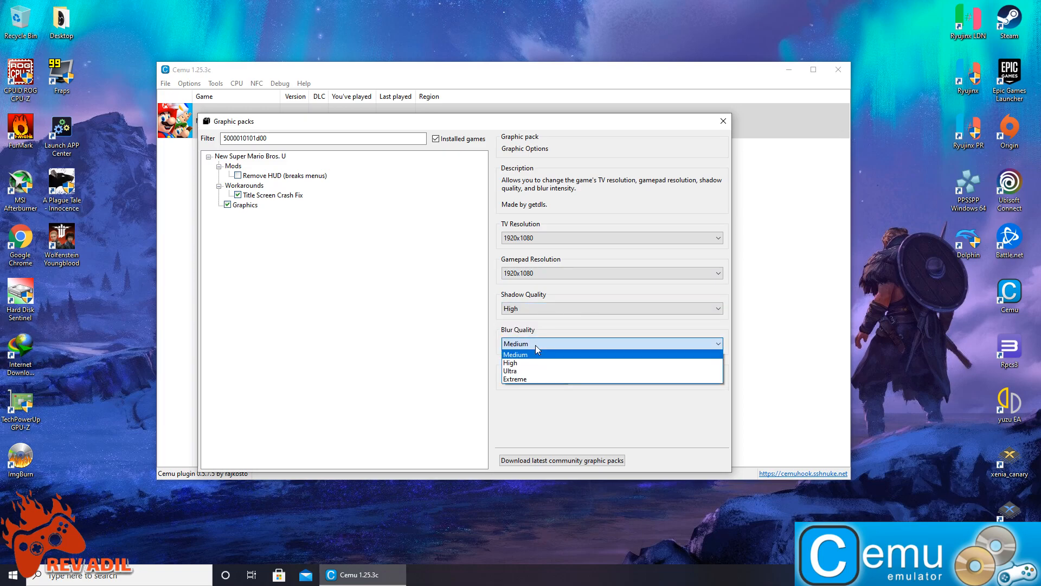
{"action": "left_click", "coordinate": [512, 354]}
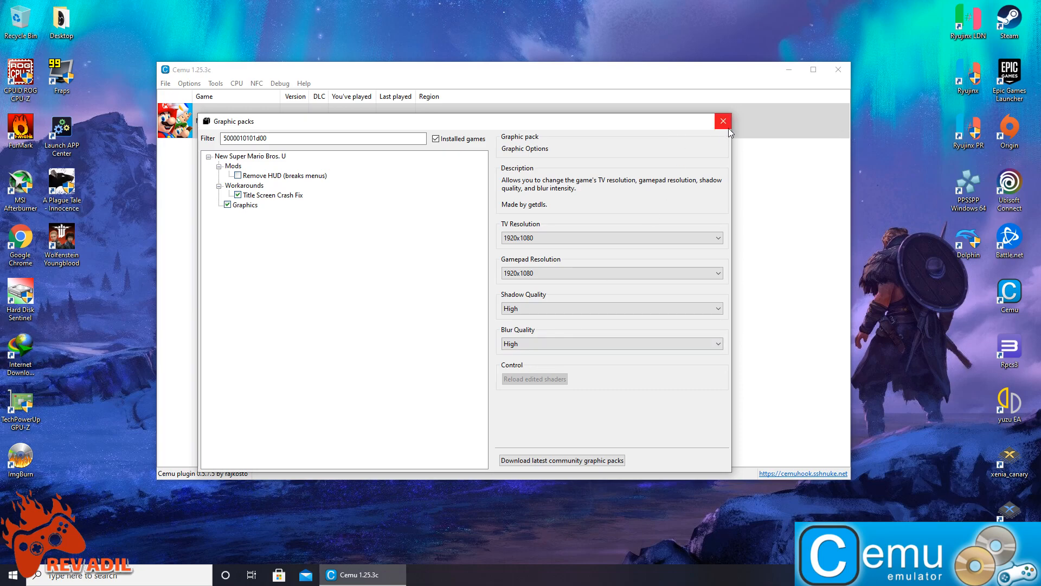
{"action": "mouse_move", "coordinate": [723, 121]}
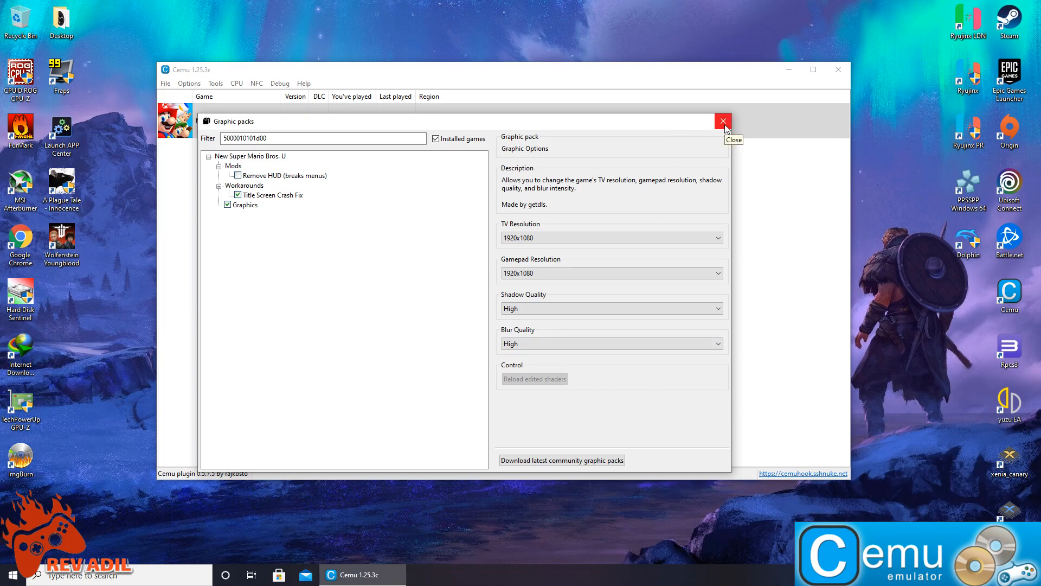
{"action": "left_click", "coordinate": [723, 121]}
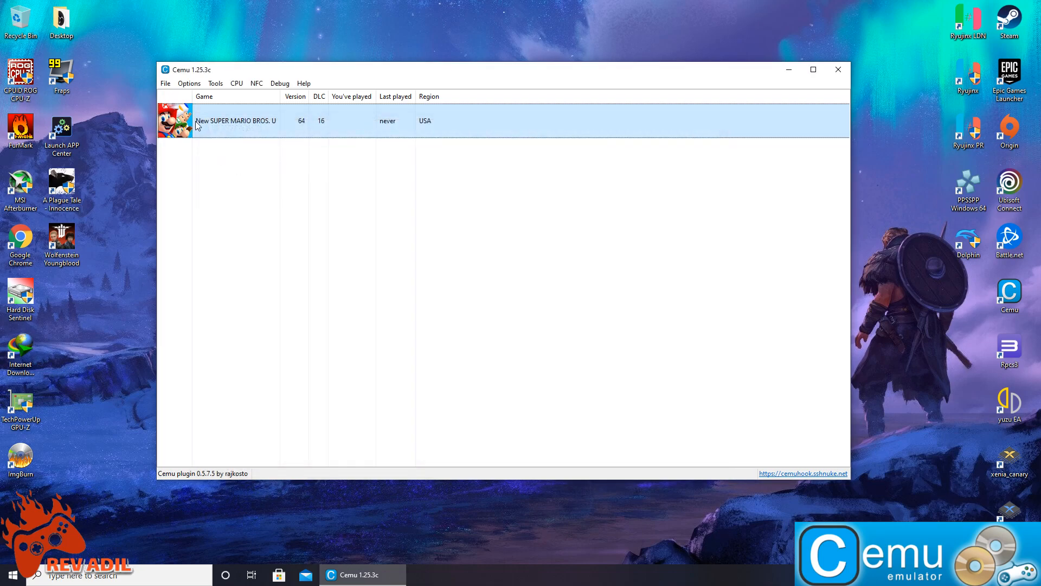
Set the game profile to multi-core recompiler, 100000 thread quantum, and Vulkan
{"action": "right_click", "coordinate": [235, 120]}
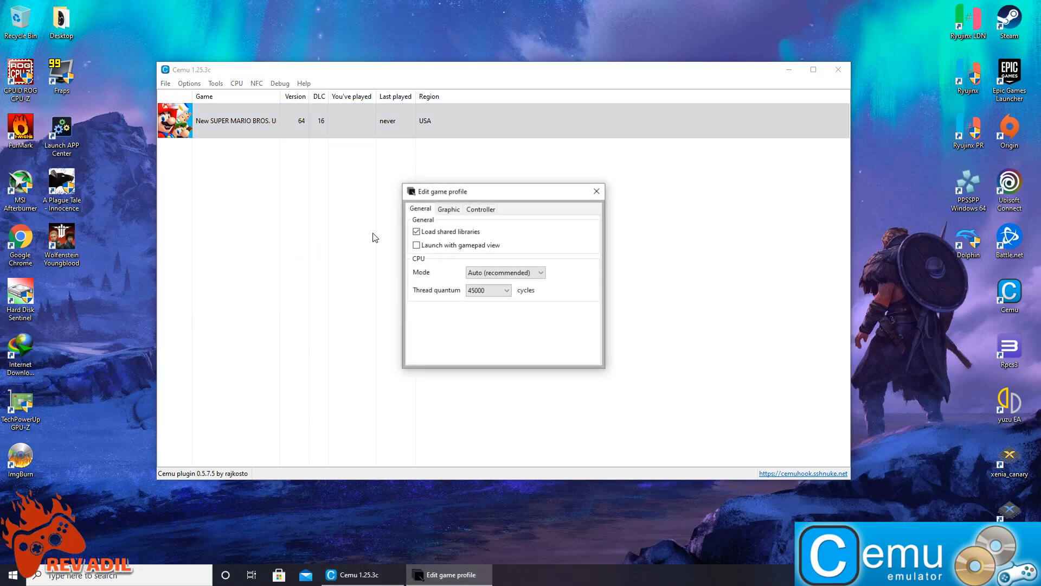
{"action": "left_click", "coordinate": [505, 272]}
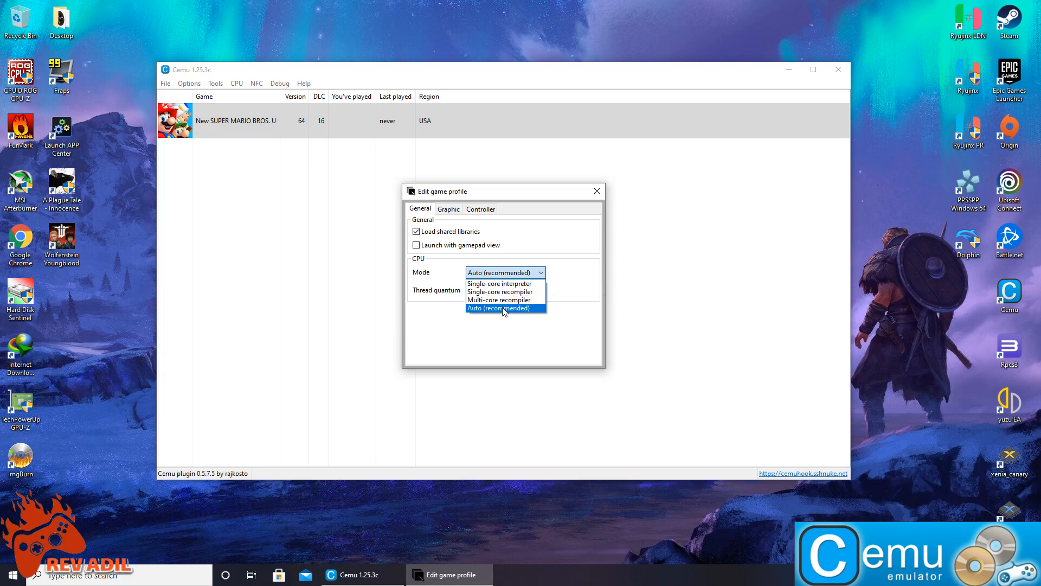
{"action": "mouse_move", "coordinate": [498, 299]}
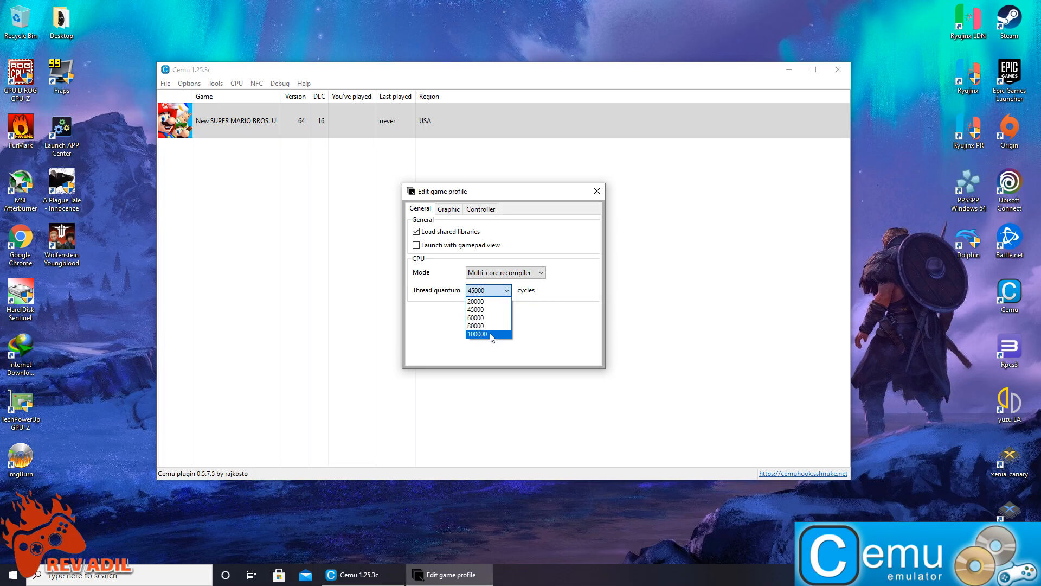
{"action": "left_click", "coordinate": [449, 208]}
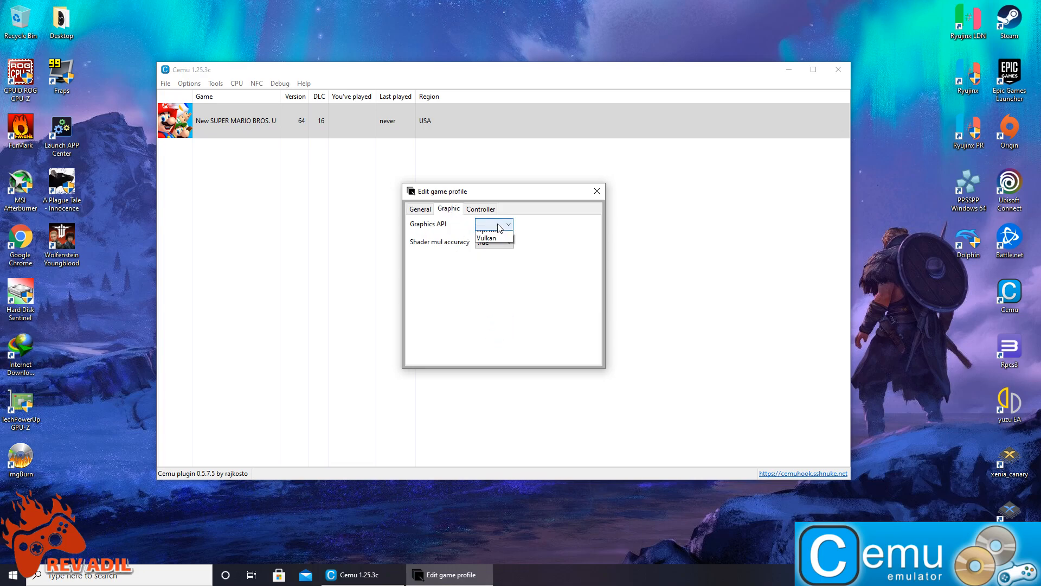
{"action": "left_click", "coordinate": [486, 237]}
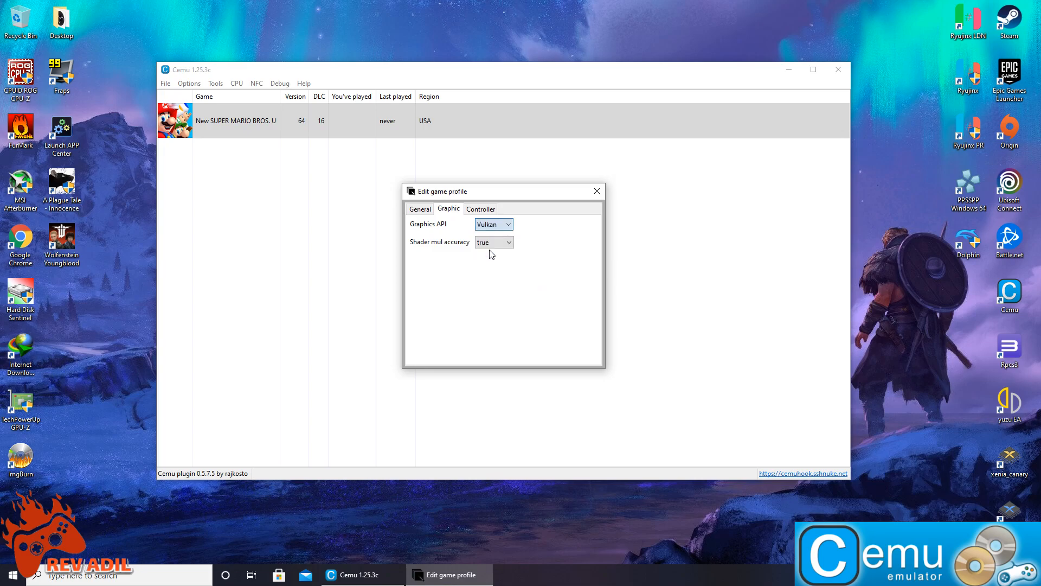
{"action": "mouse_move", "coordinate": [596, 191]}
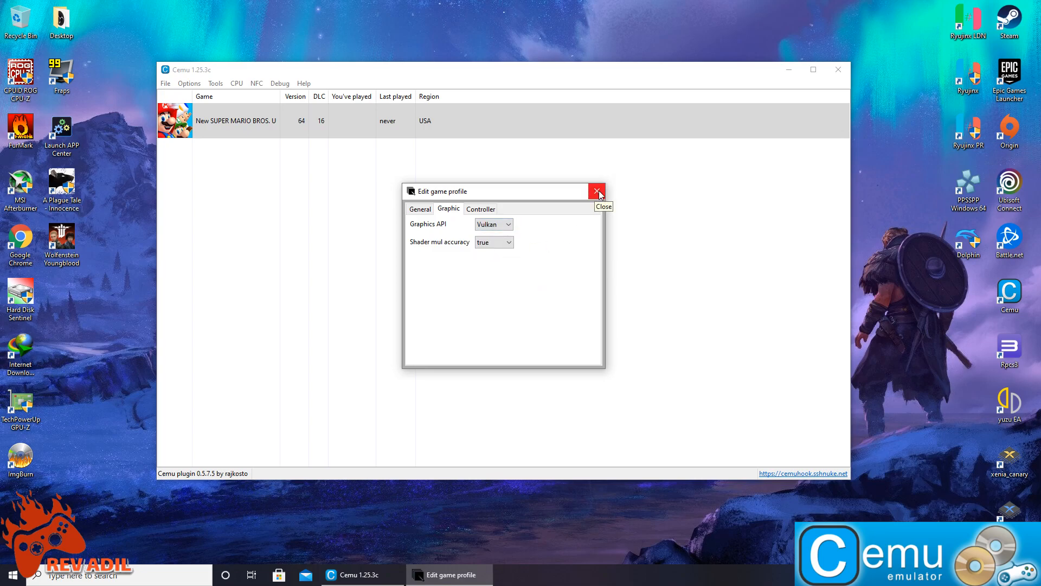
{"action": "left_click", "coordinate": [596, 190]}
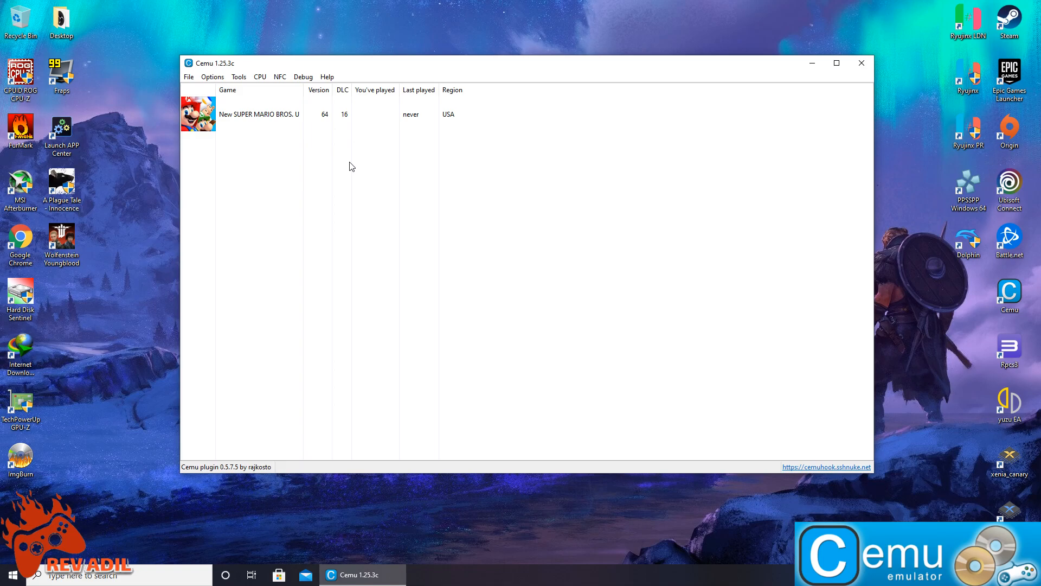
{"action": "mouse_move", "coordinate": [244, 130]}
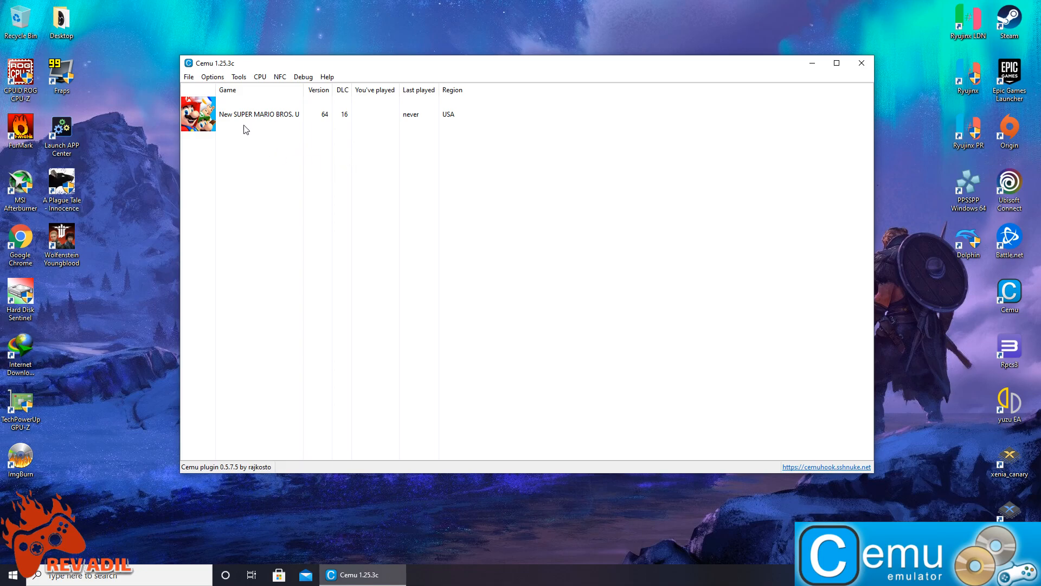
Start New SUPER MARIO BROS. U from the game list
{"action": "double_click", "coordinate": [259, 113]}
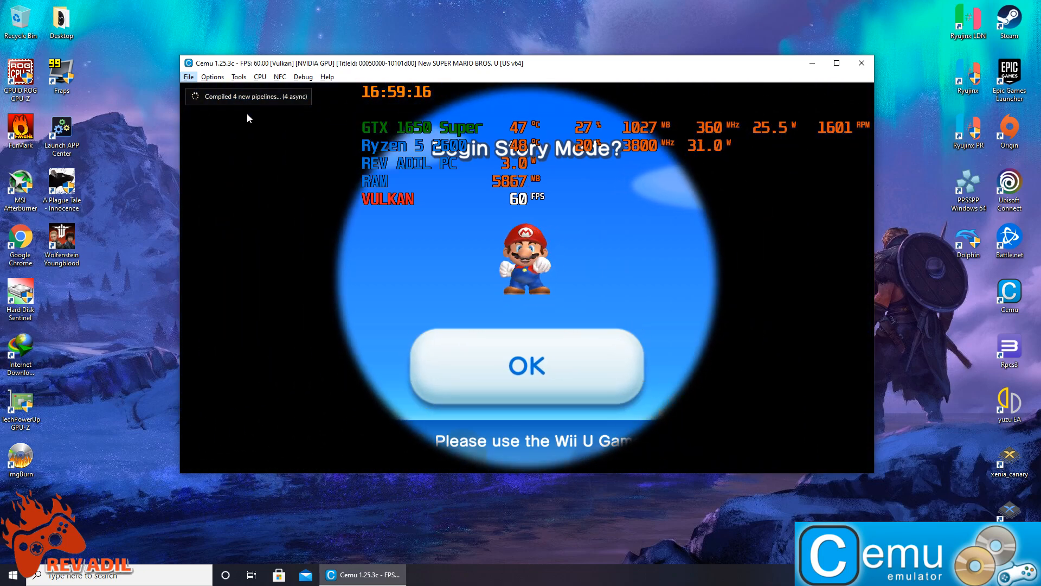
Accept Begin Story Mode and switch the game to fullscreen
{"action": "left_click", "coordinate": [526, 366]}
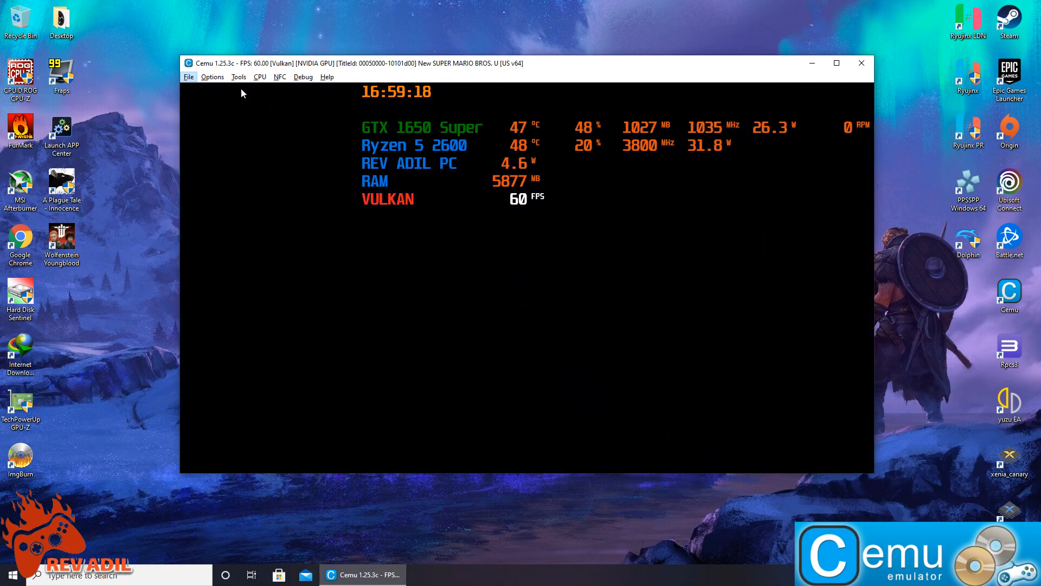
{"action": "left_click", "coordinate": [212, 77]}
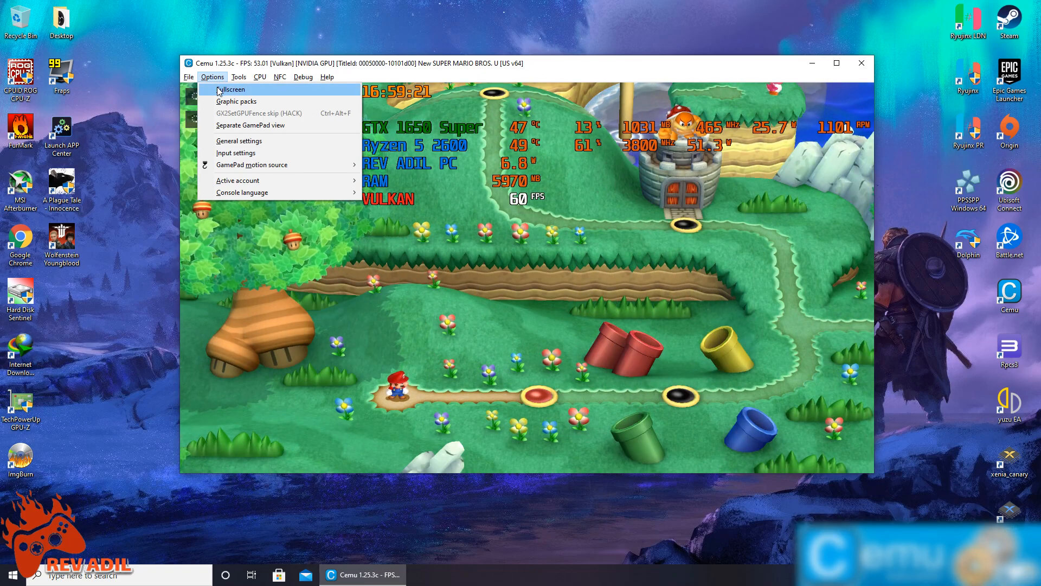
{"action": "left_click", "coordinate": [232, 89]}
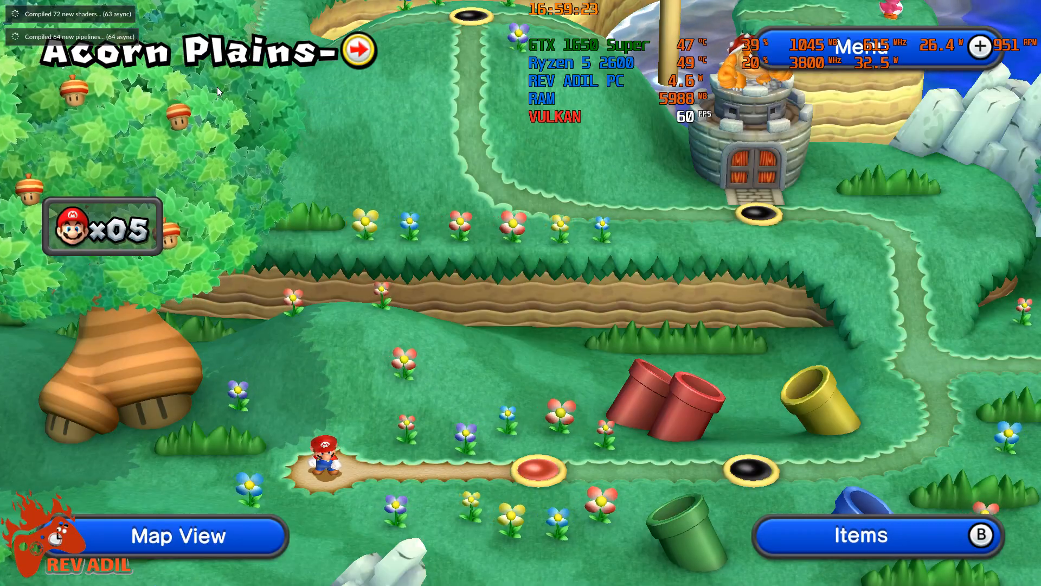